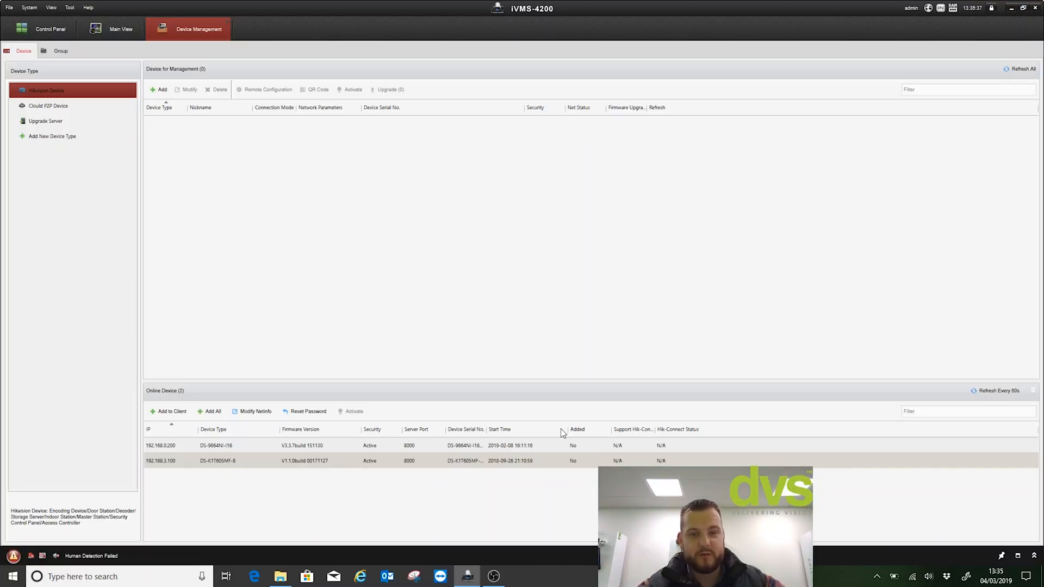
mouse_move(345, 466)
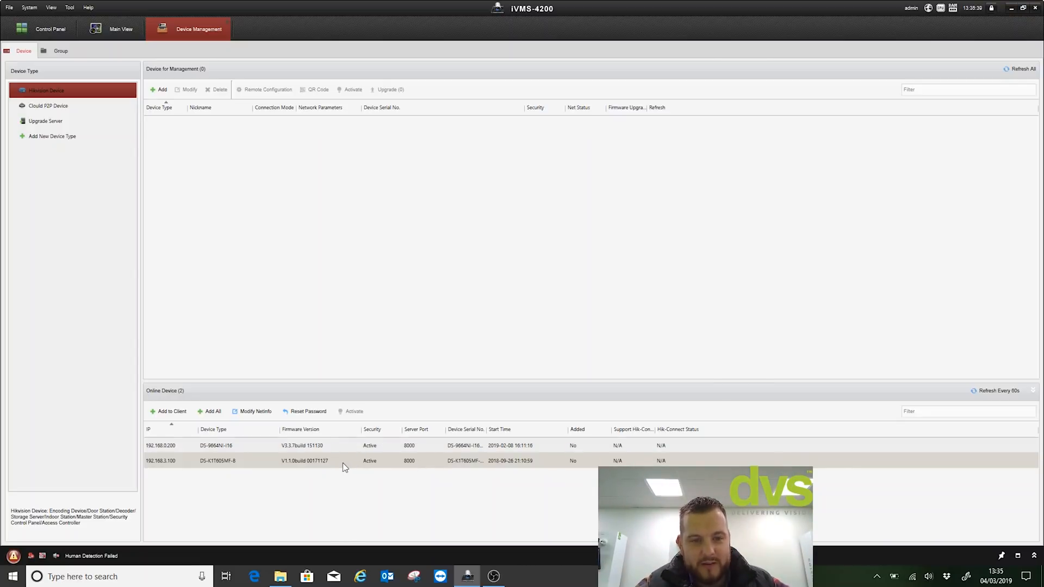
Step: Add the 192.168.3.100 controller as 'Face Rec Terminal' with Synchronize Device Time enabled
click(159, 89)
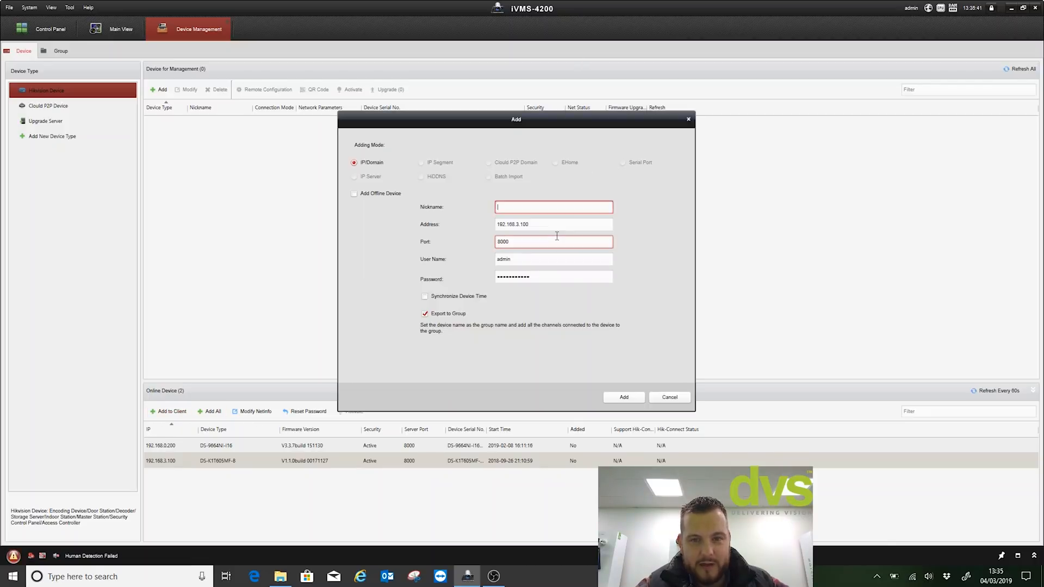
text(Fa)
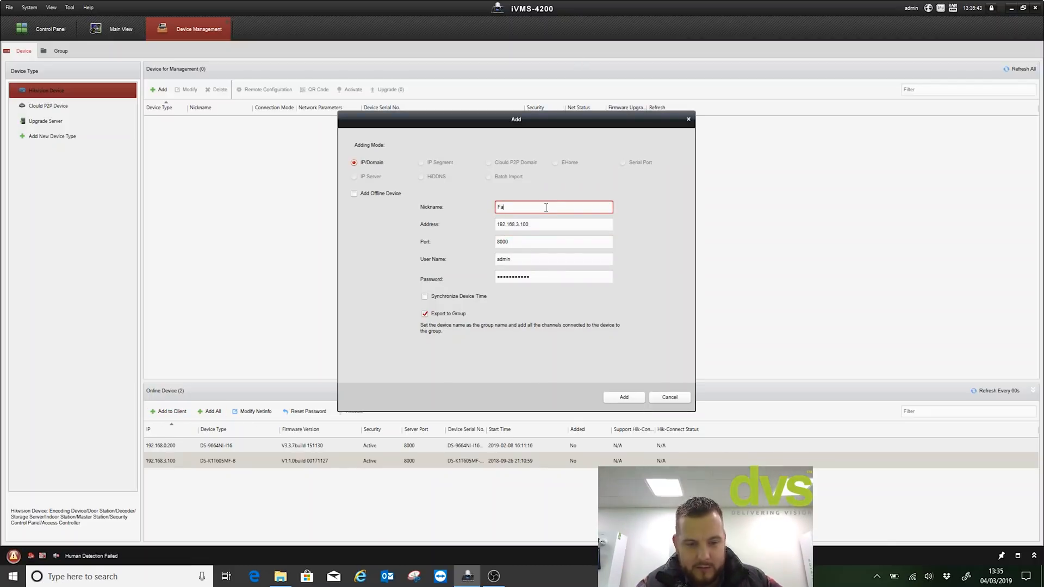
text(Face Rec Terminal)
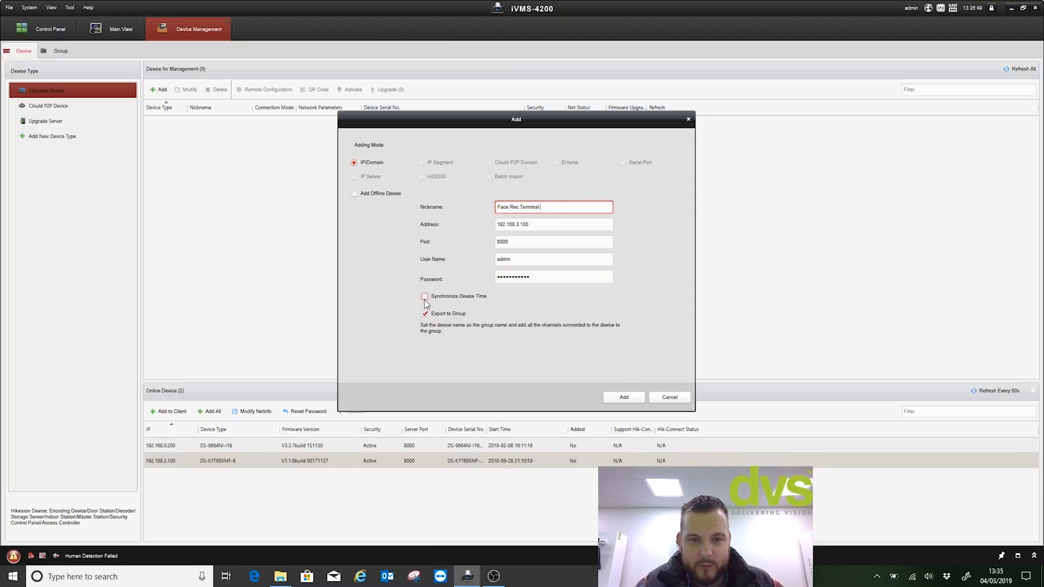
click(425, 296)
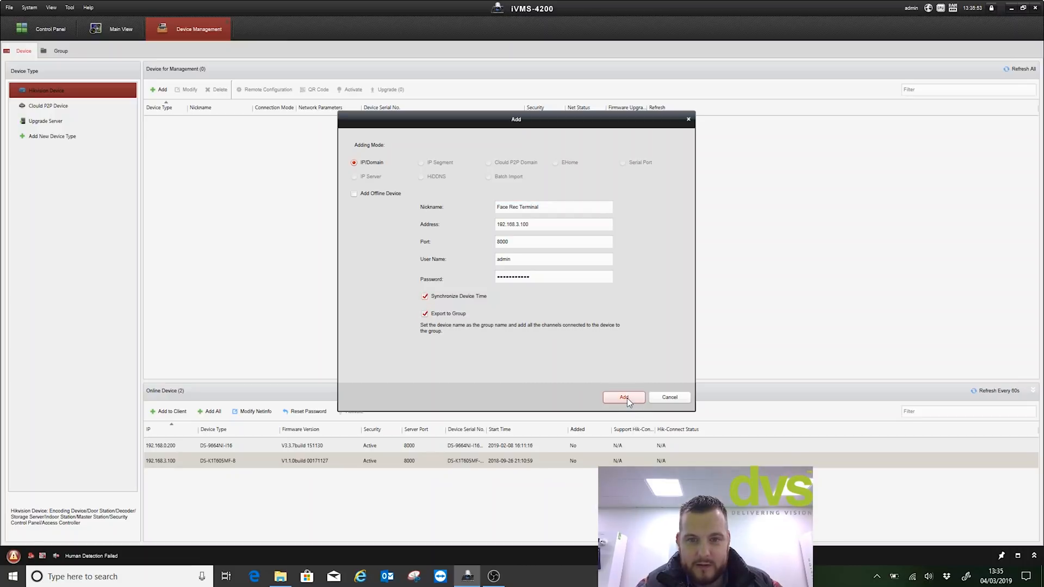
click(623, 398)
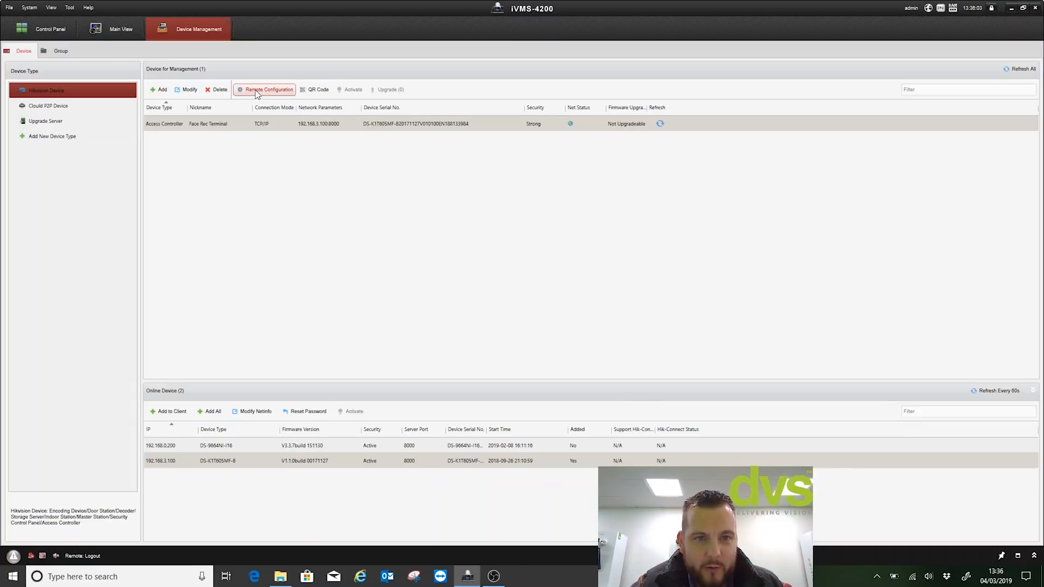
click(268, 89)
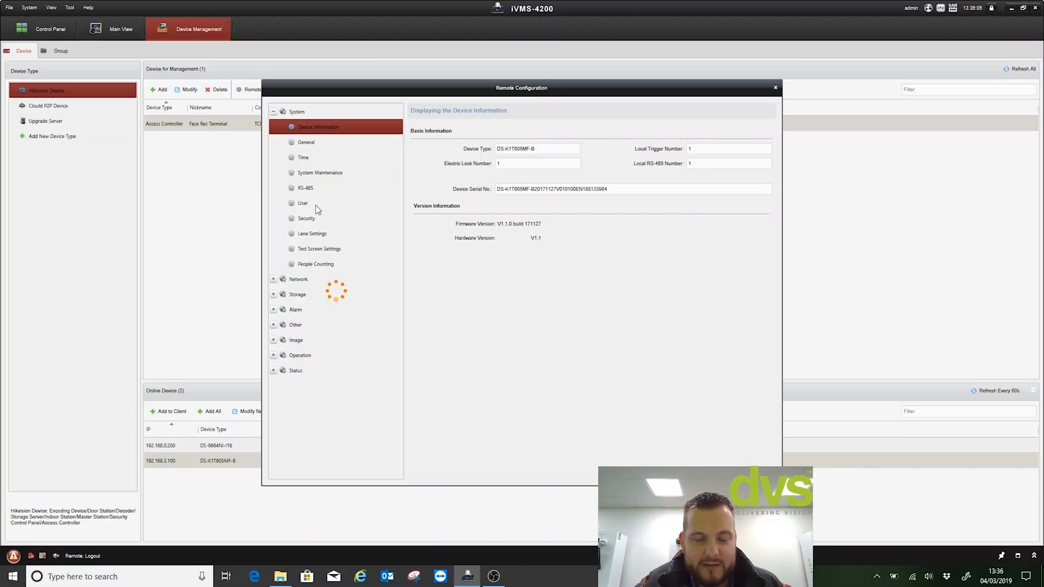
click(273, 111)
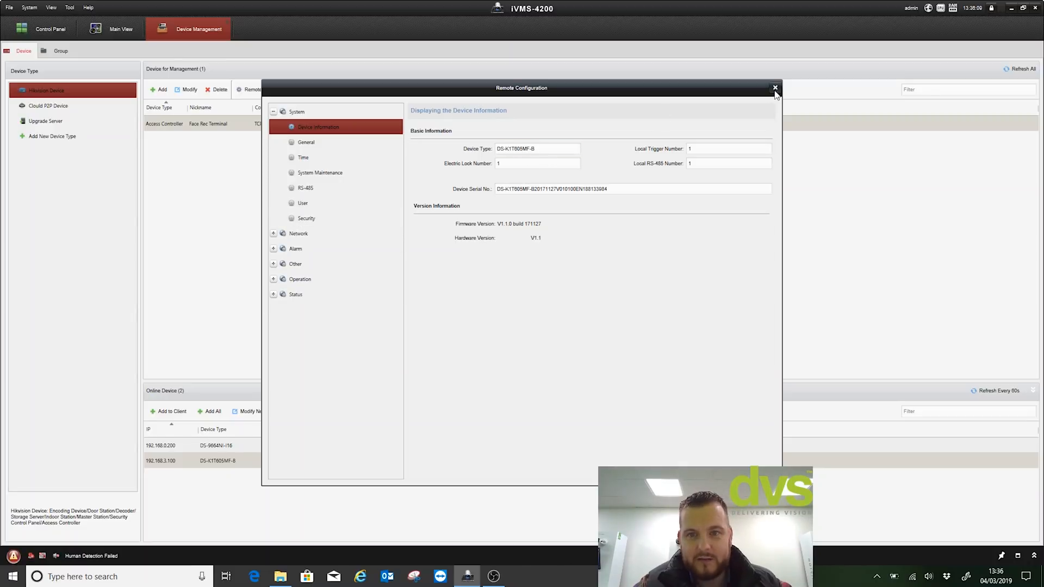
click(775, 87)
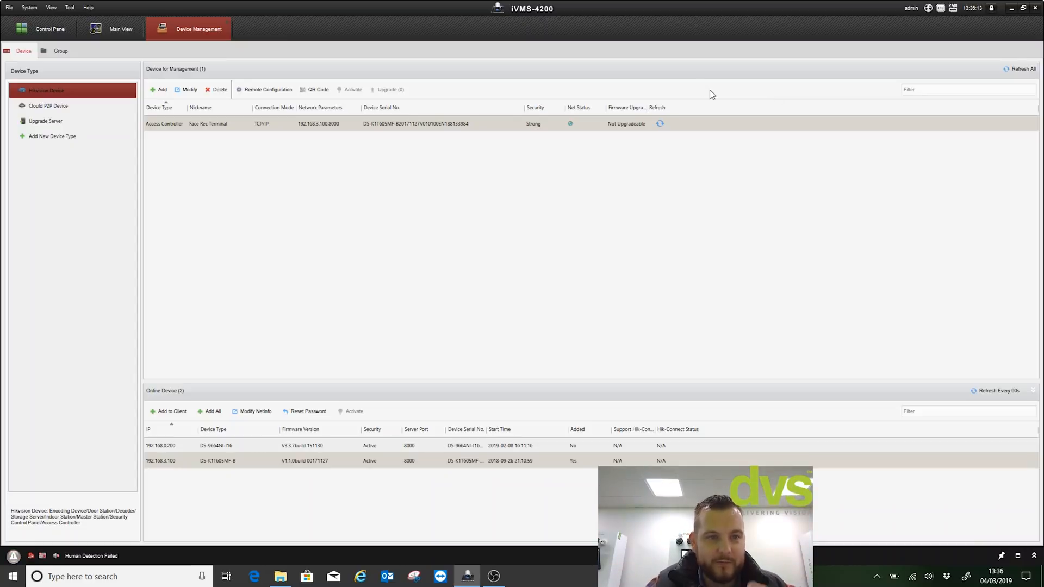
mouse_move(41, 28)
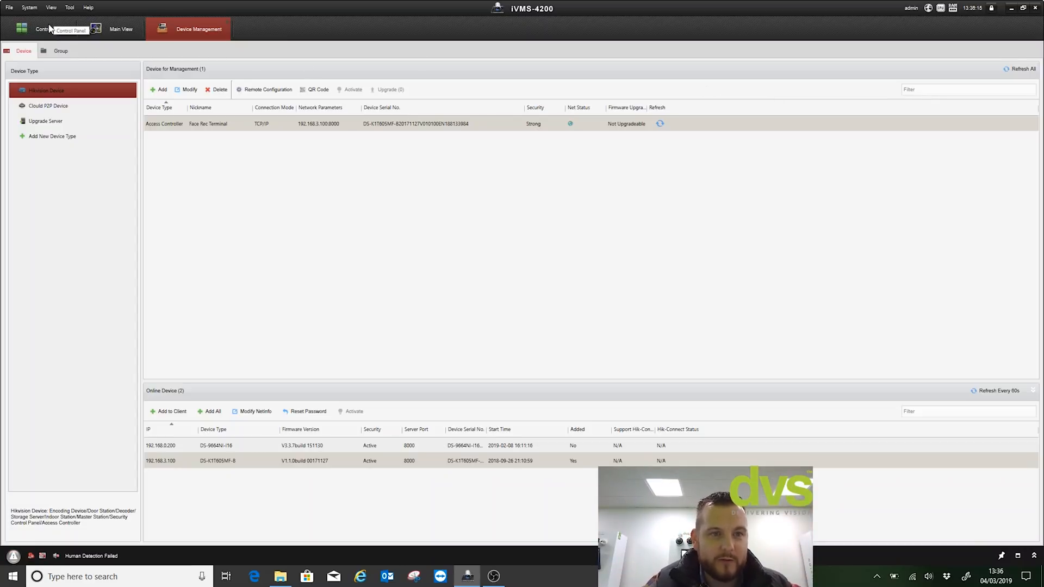
Step: In Control Panel > Access Control, delete Dave and apply the change to devices
click(50, 29)
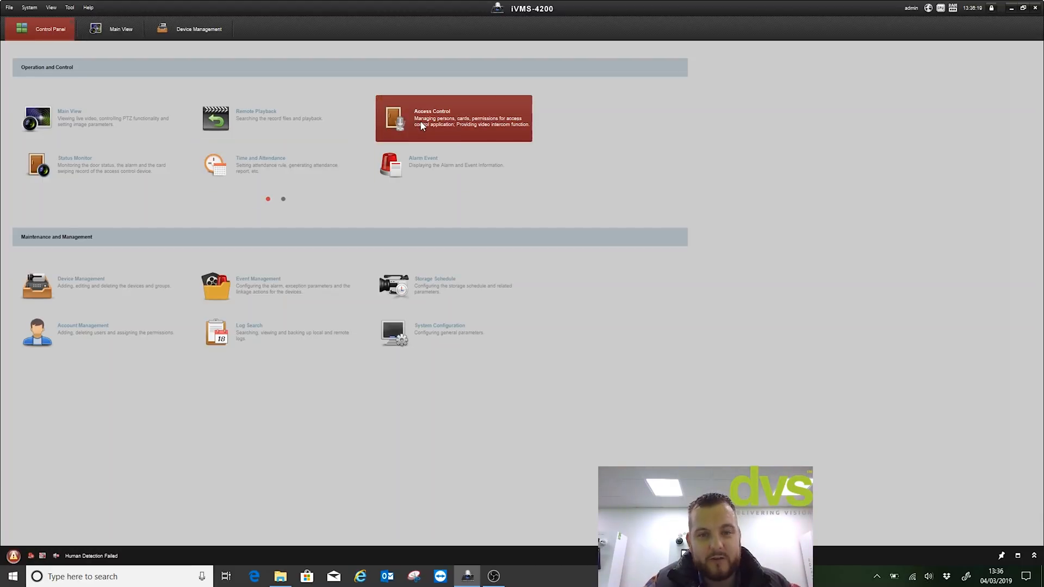
click(452, 117)
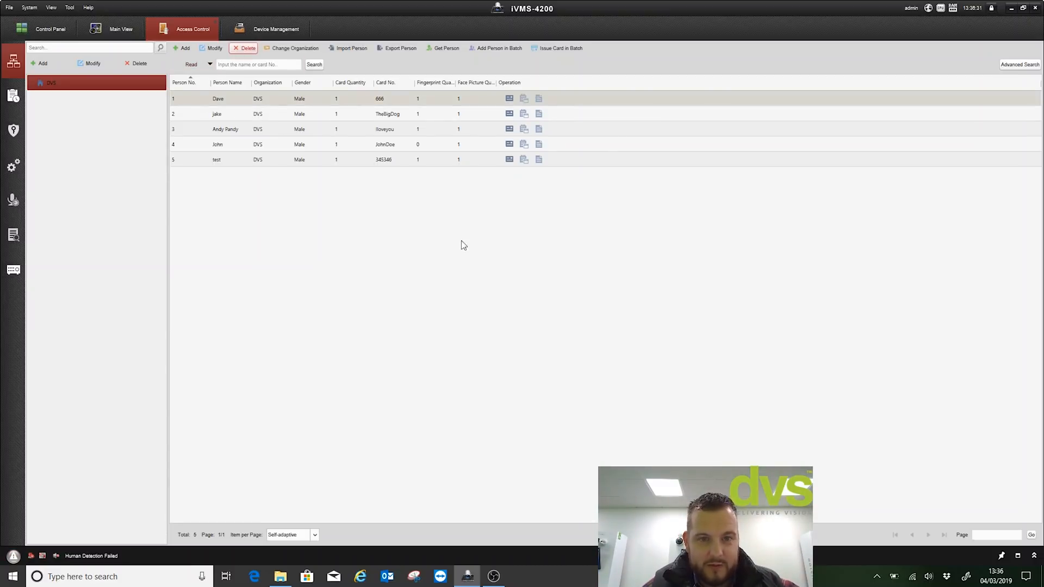
click(244, 47)
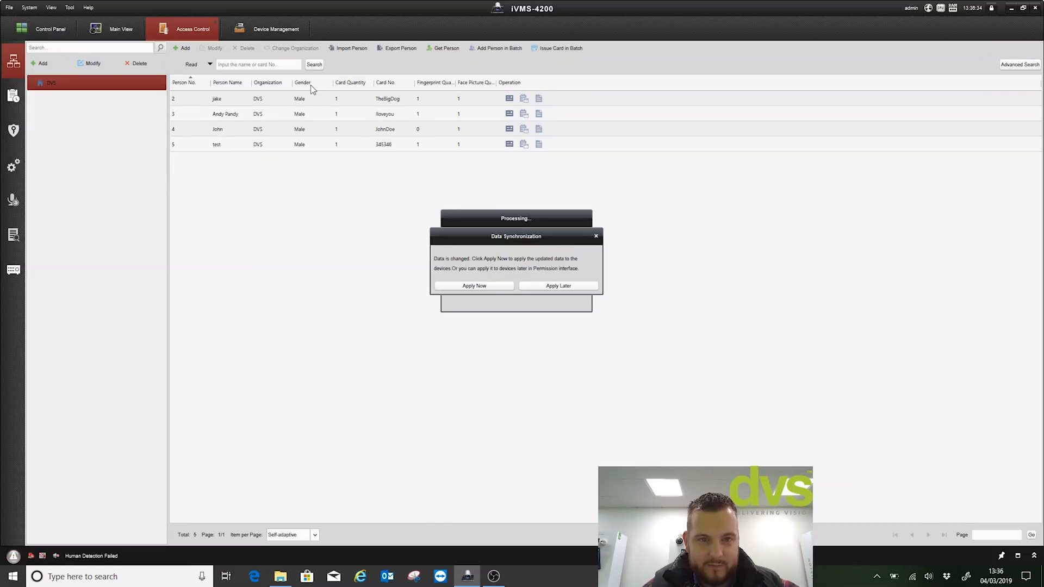
click(474, 286)
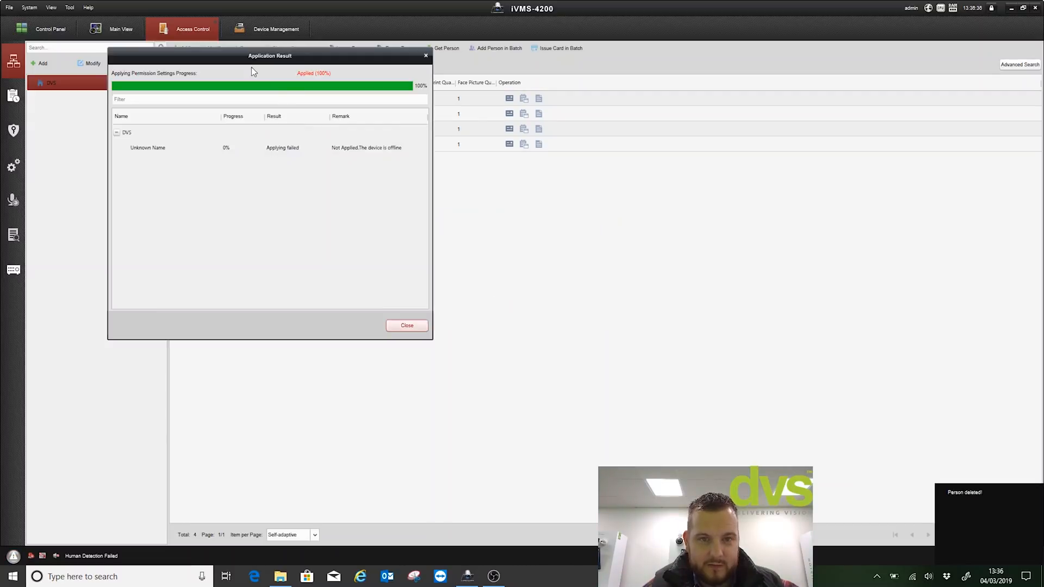
click(406, 325)
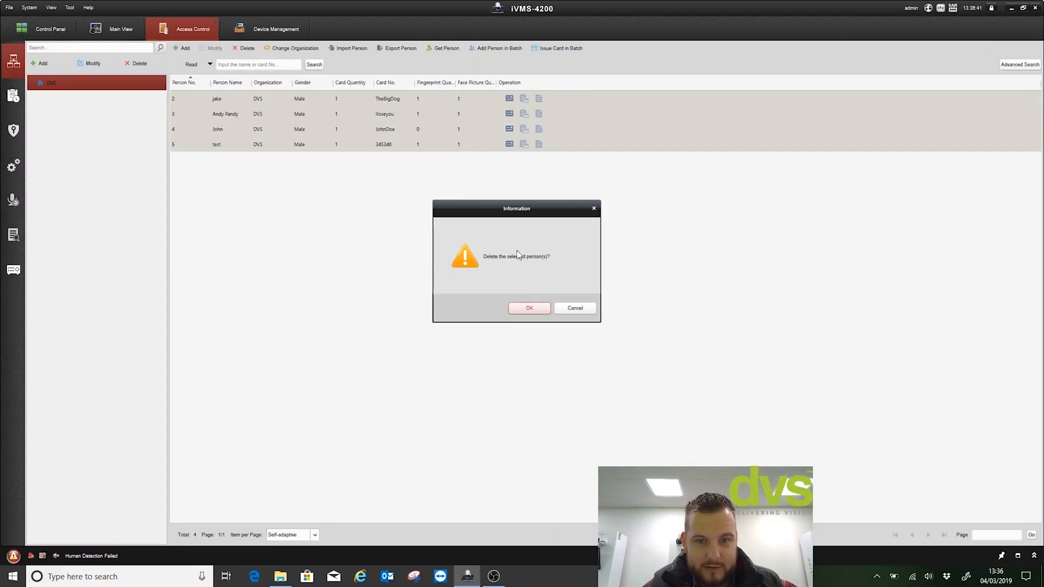
Step: Delete the remaining persons and close the application result
click(529, 308)
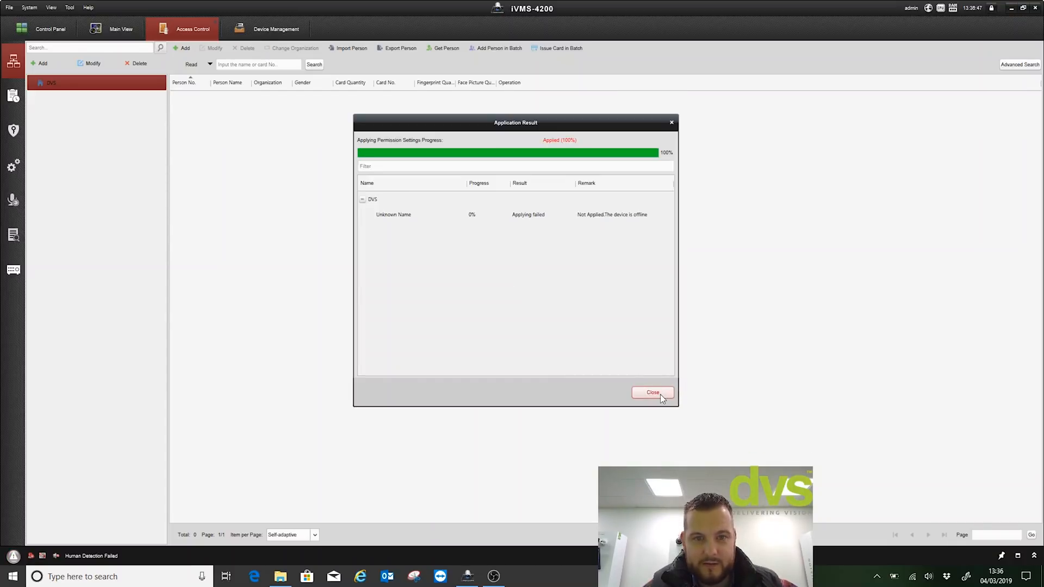
click(652, 393)
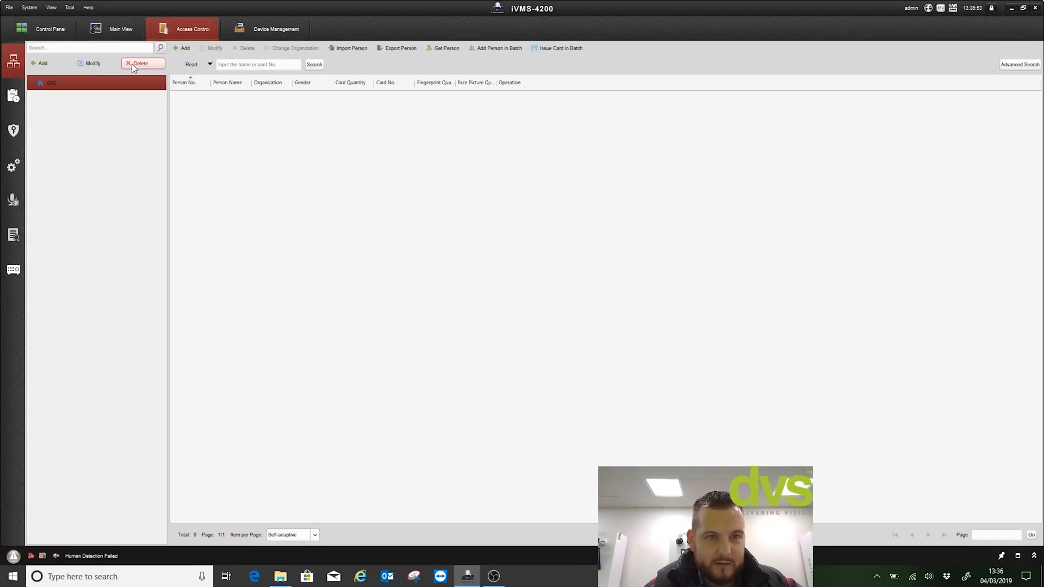
mouse_move(120, 87)
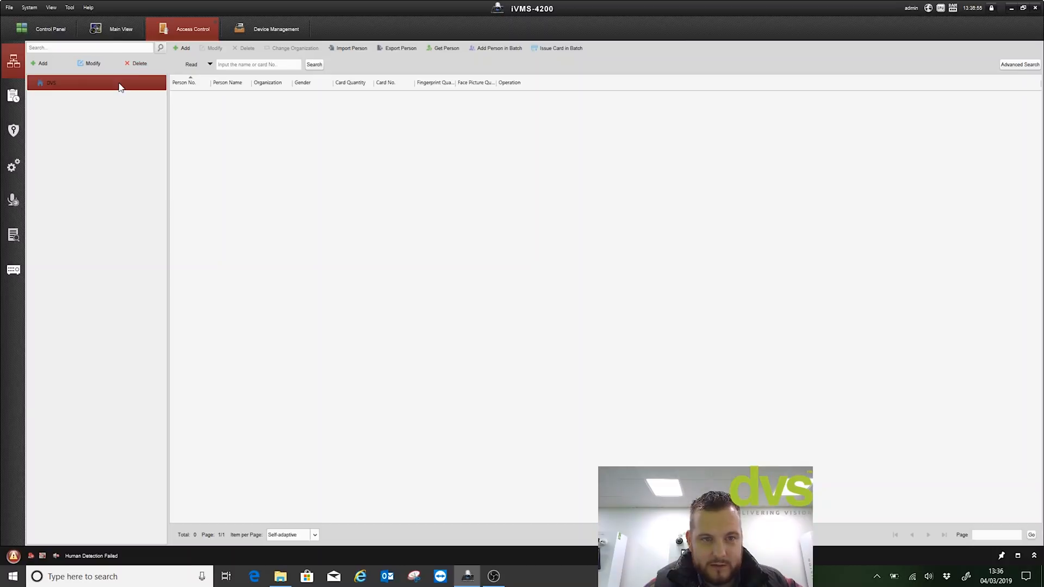
Step: Delete the DVS organization and add a new organization named 'DVS HQ'
click(139, 63)
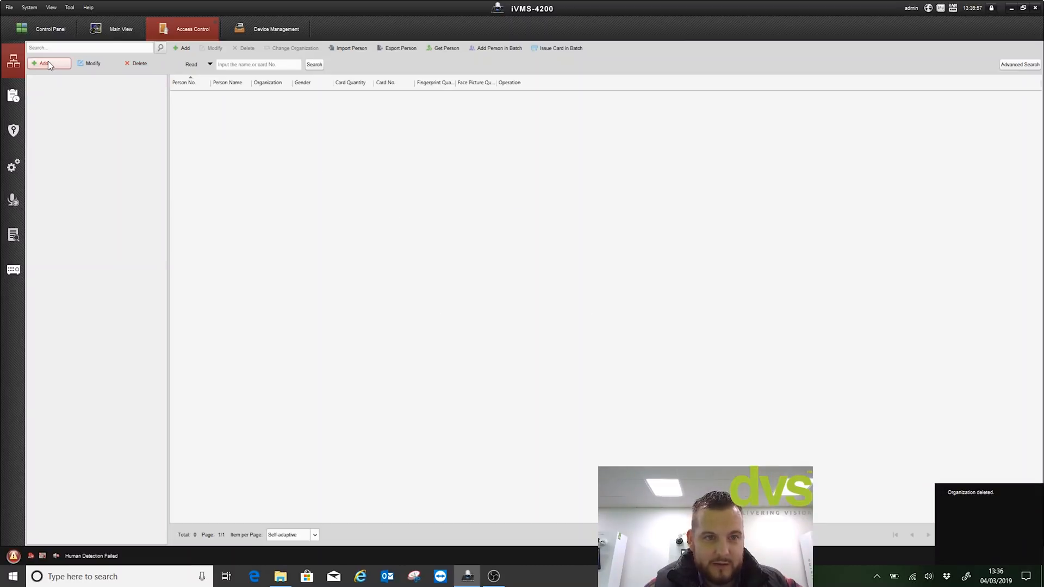
click(43, 63)
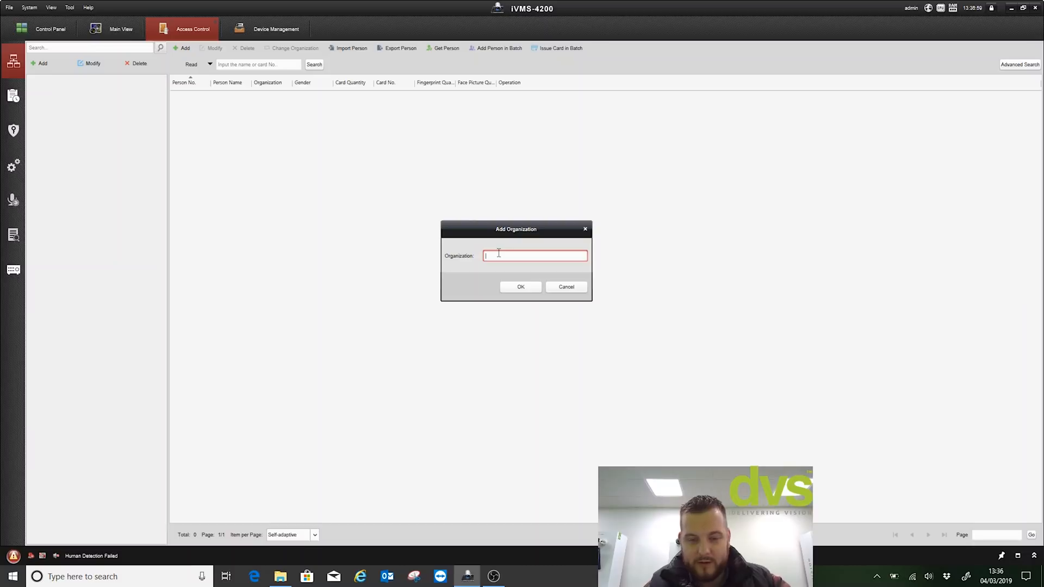
text(DVS HQ)
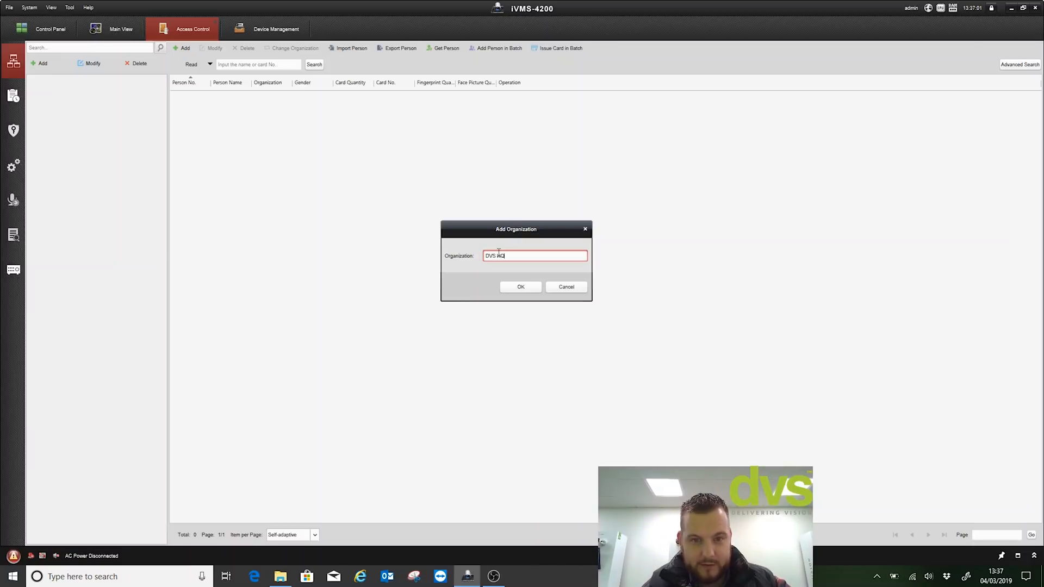
click(521, 286)
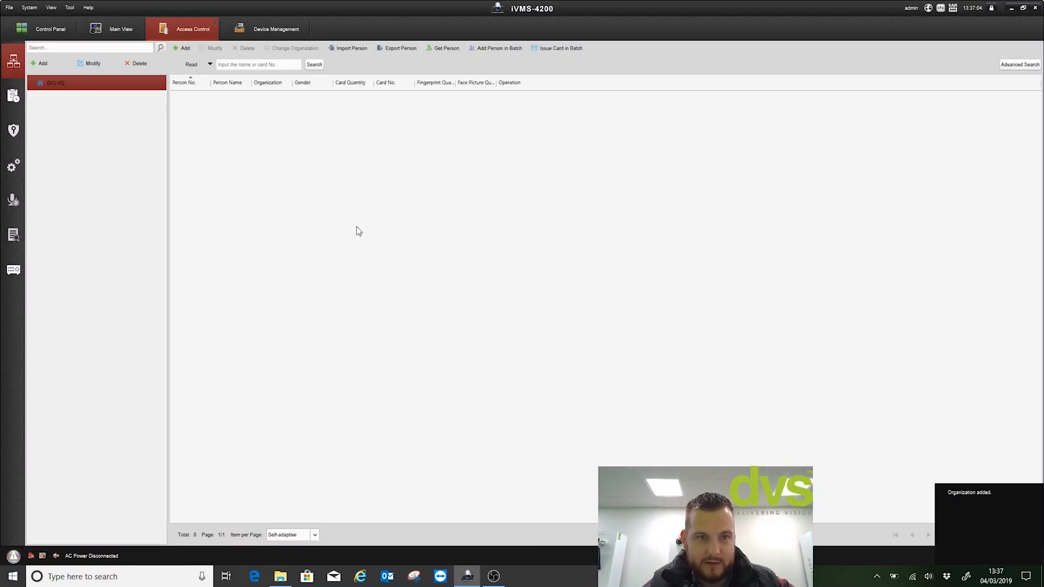
mouse_move(13, 269)
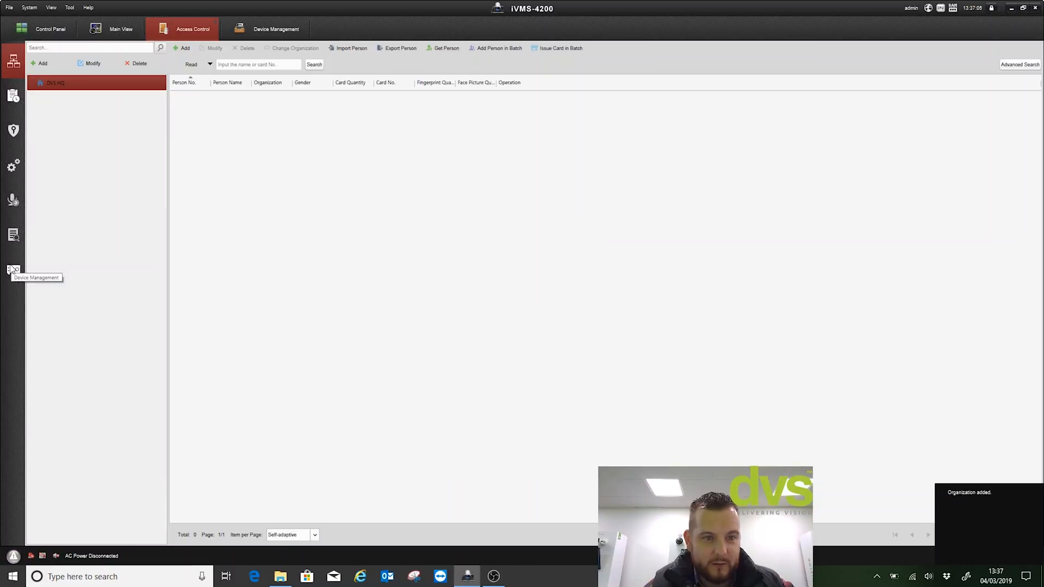
click(13, 269)
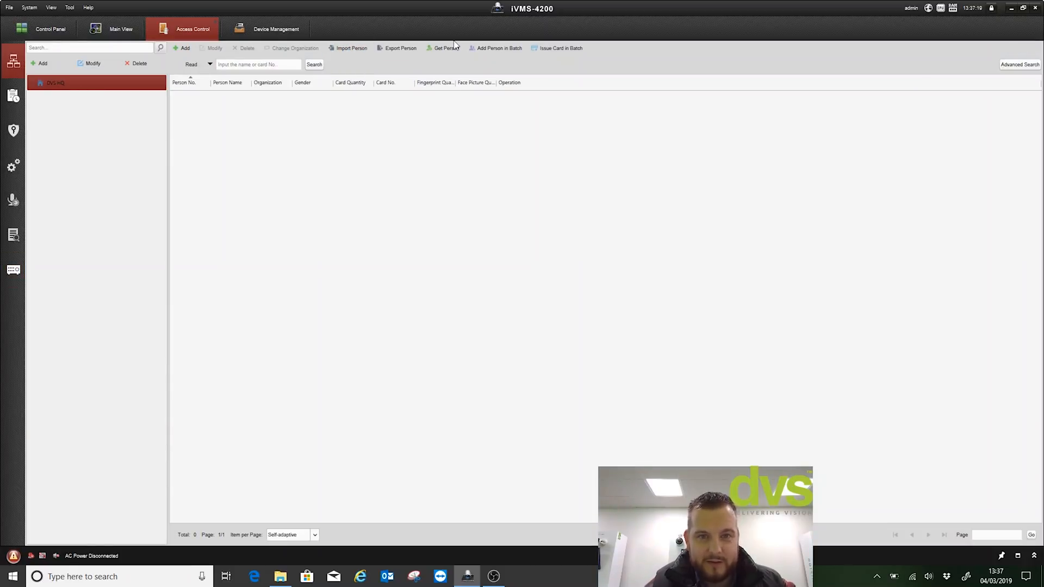
mouse_move(445, 48)
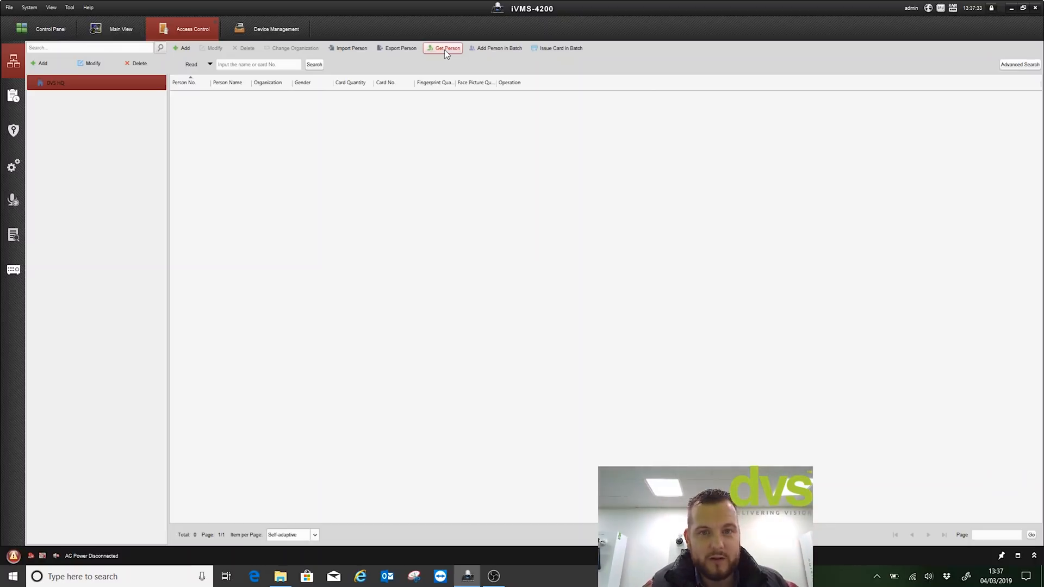
Step: Use Get Person to import dave and test from Face Rec Terminal into DVS HQ
click(443, 48)
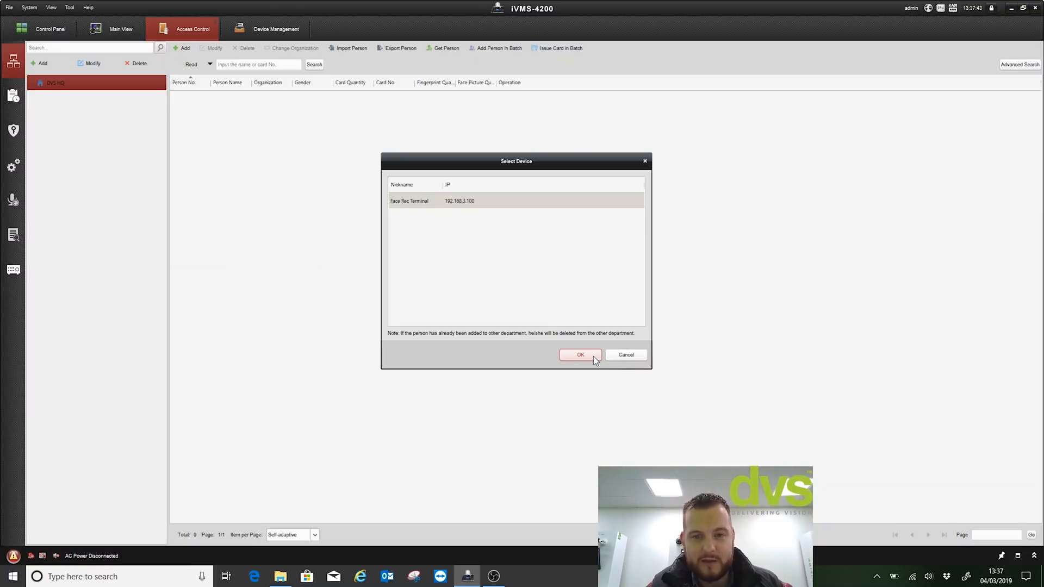
click(579, 355)
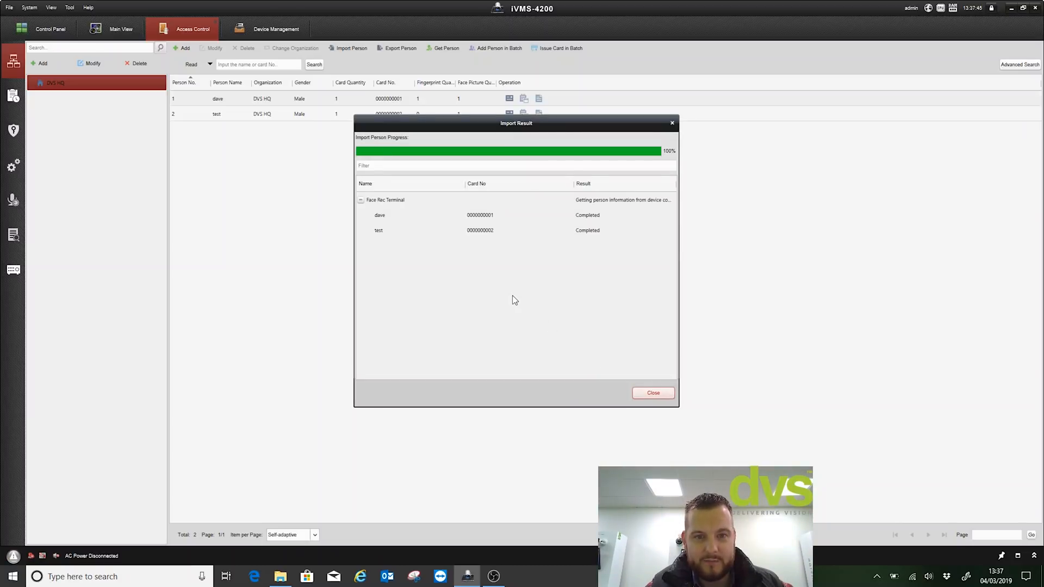
mouse_move(653, 392)
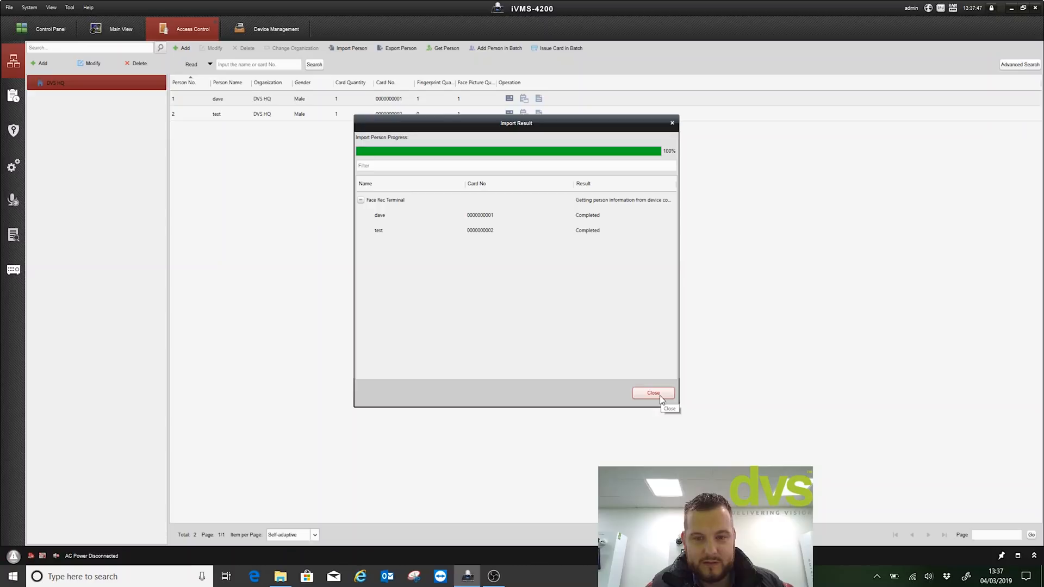
click(654, 392)
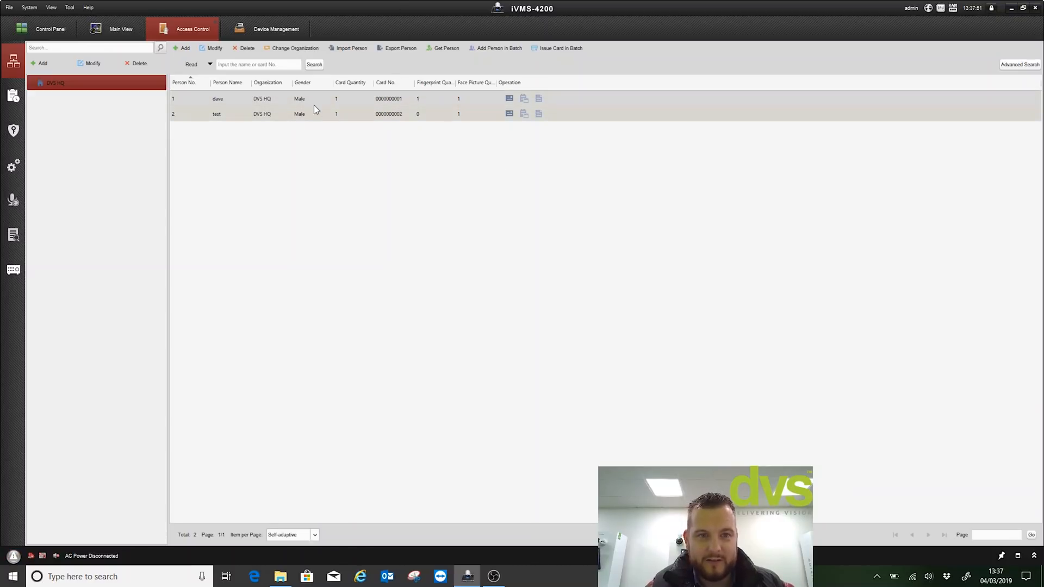
Step: Review dave's record and card entry, then cancel without saving
double_click(217, 98)
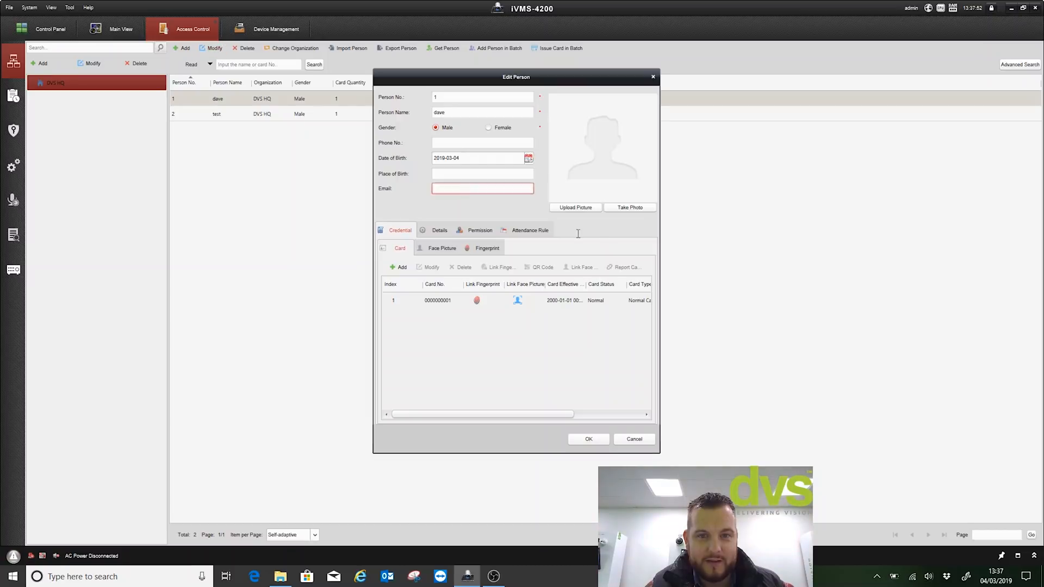
click(438, 229)
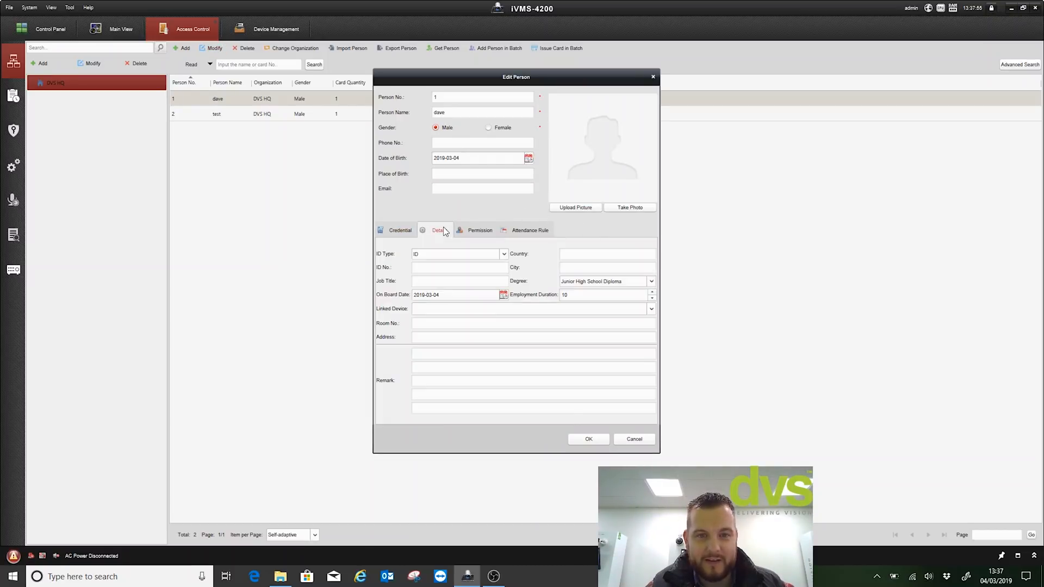
click(400, 230)
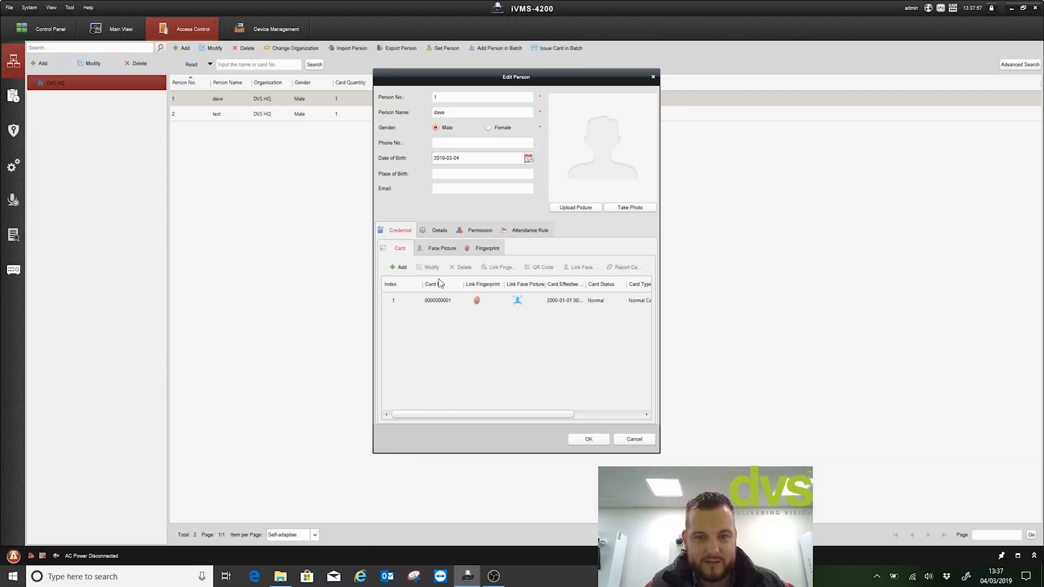
click(517, 301)
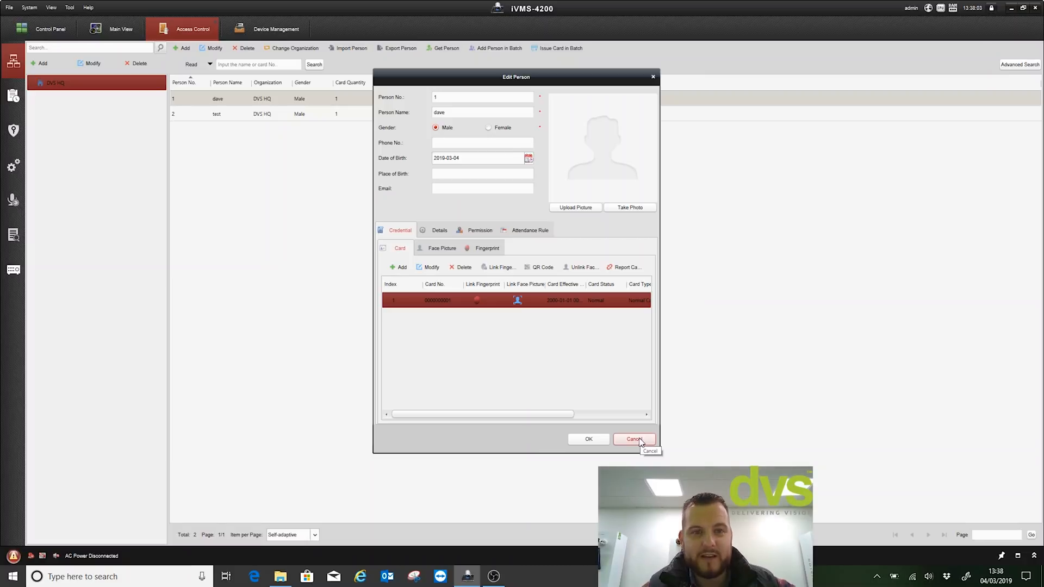
click(632, 438)
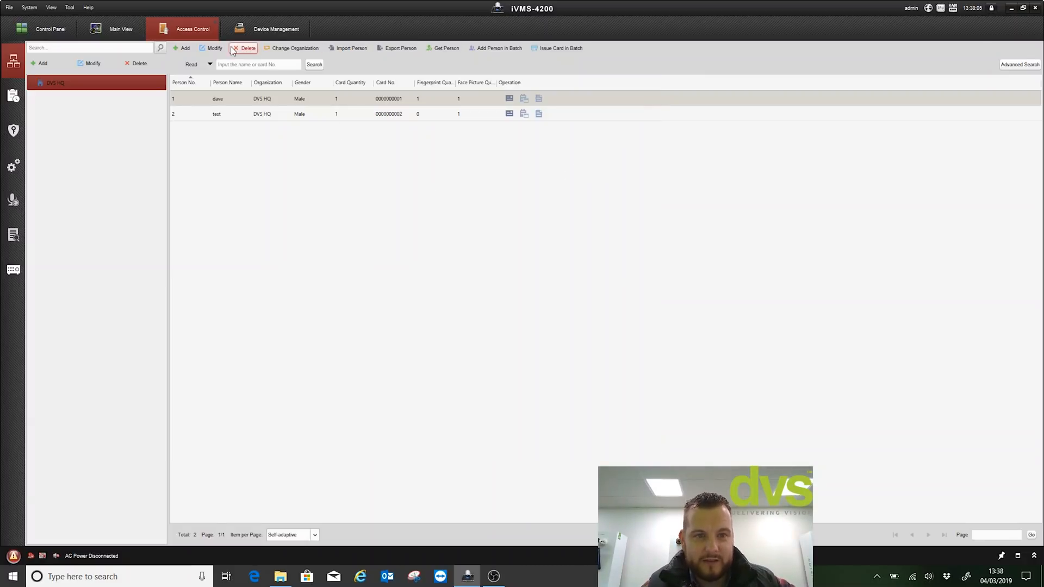
mouse_move(327, 155)
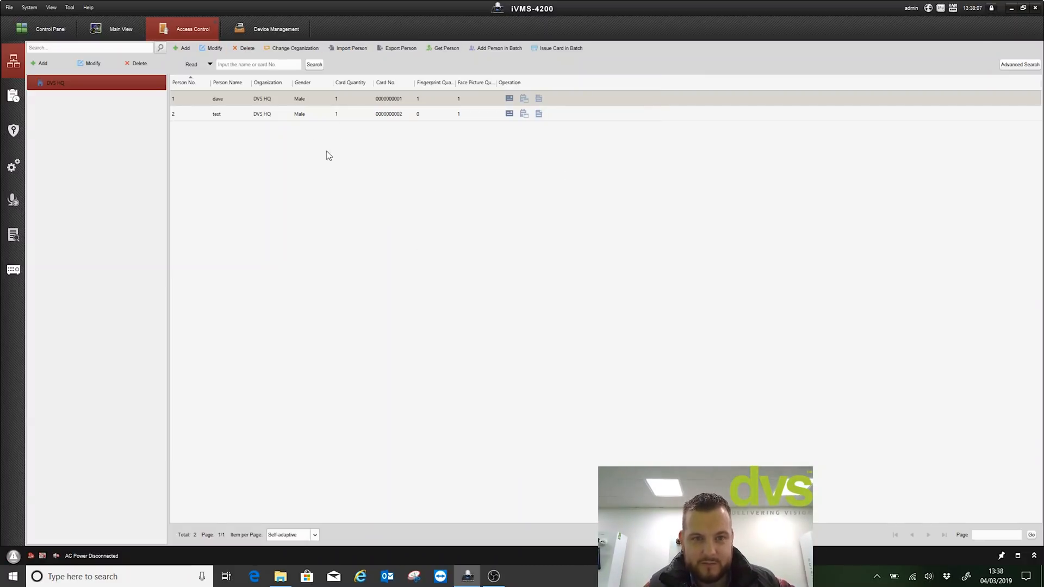
Step: Delete dave and test so the DVS HQ person list is empty
click(247, 48)
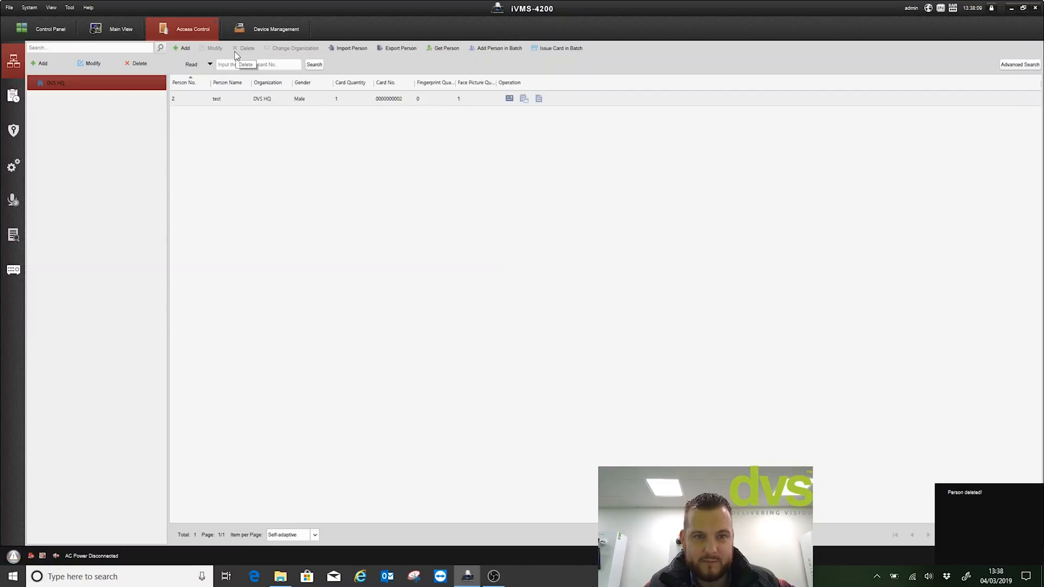
click(247, 48)
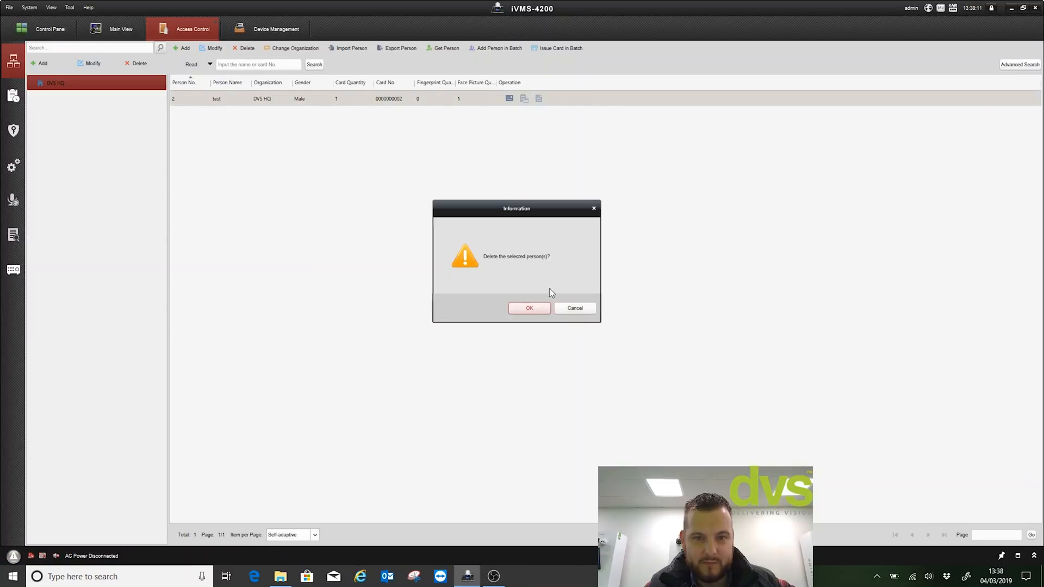
click(529, 308)
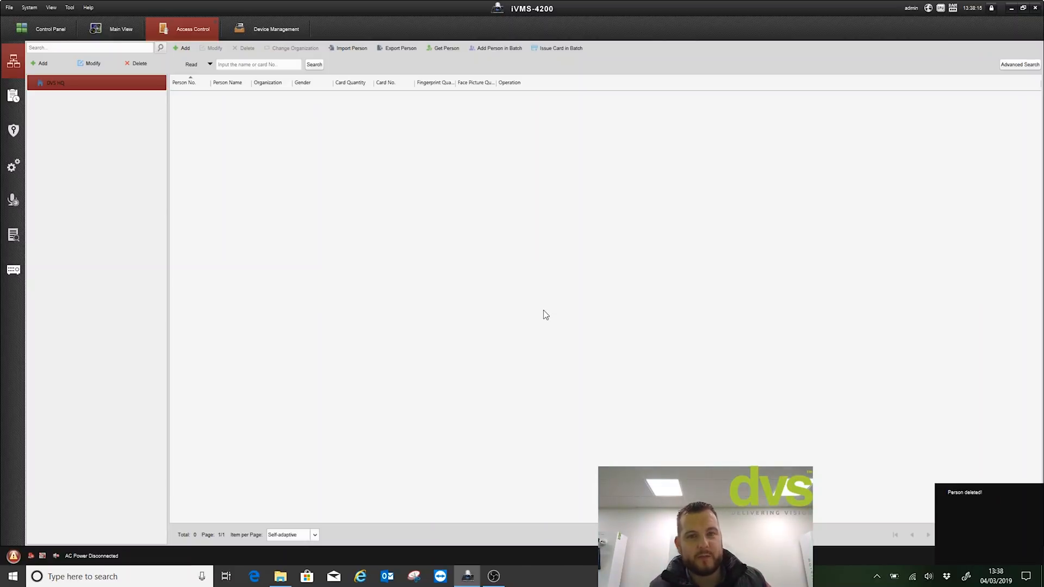
mouse_move(417, 125)
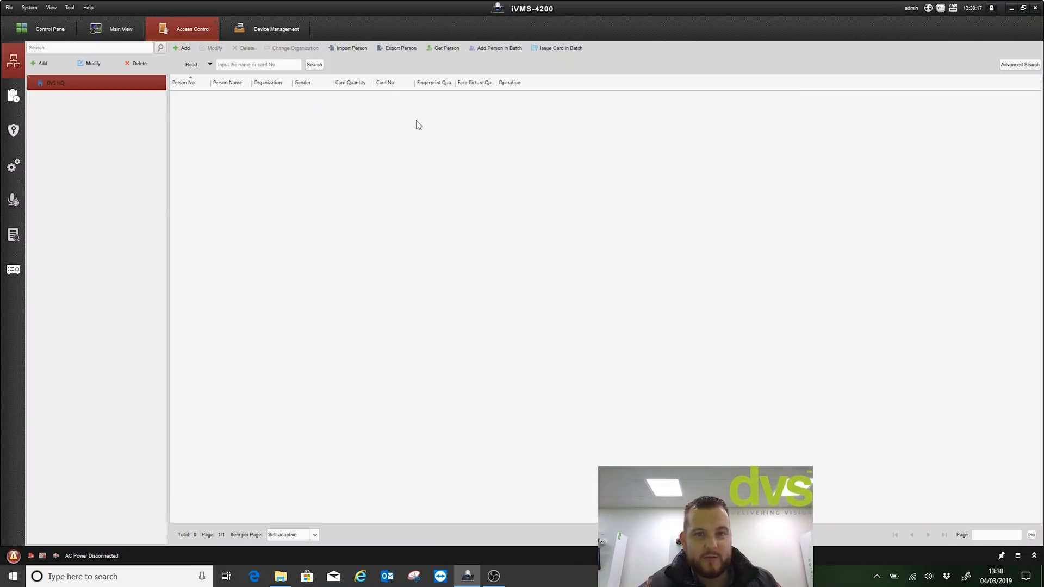
mouse_move(431, 147)
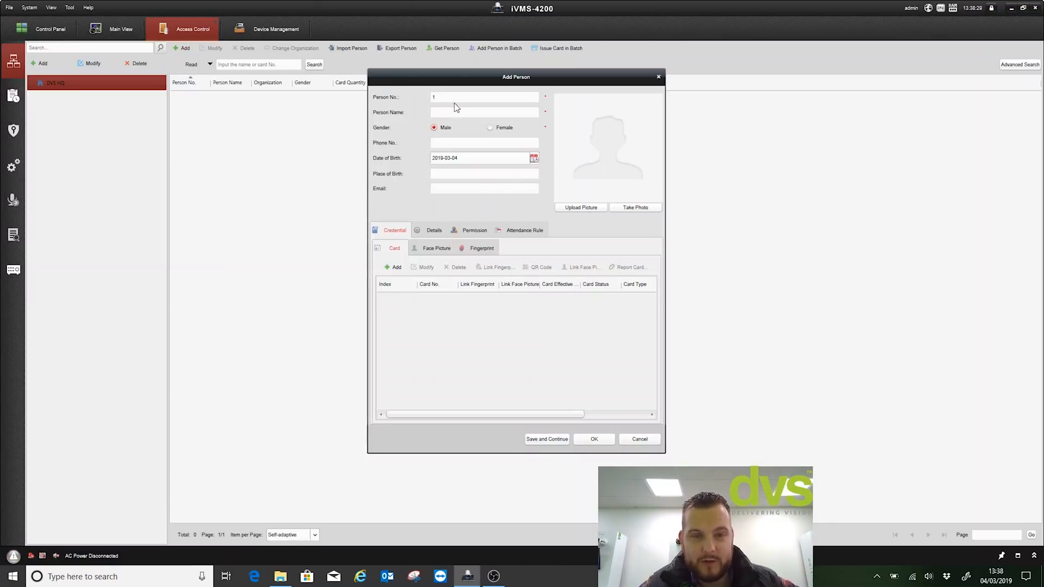
Step: Add a new person named 'DiaTech' with phone number 07527
click(484, 112)
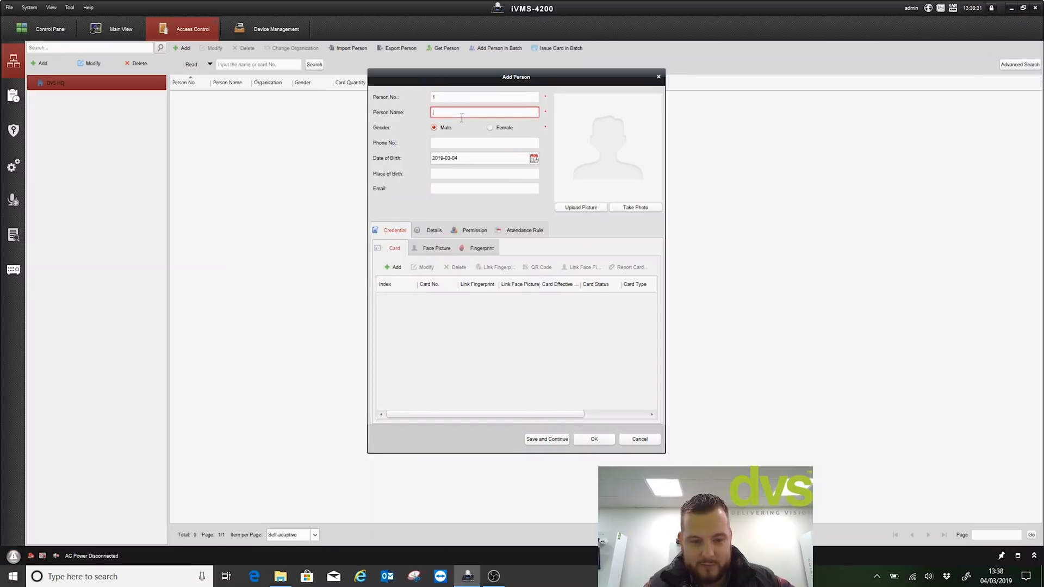
text(DiaTech)
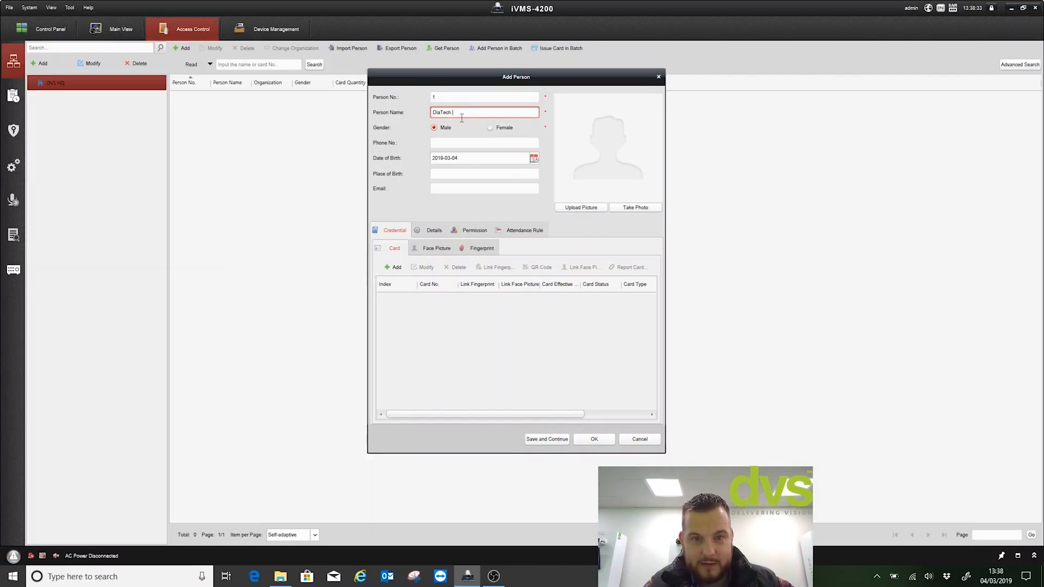
click(484, 143)
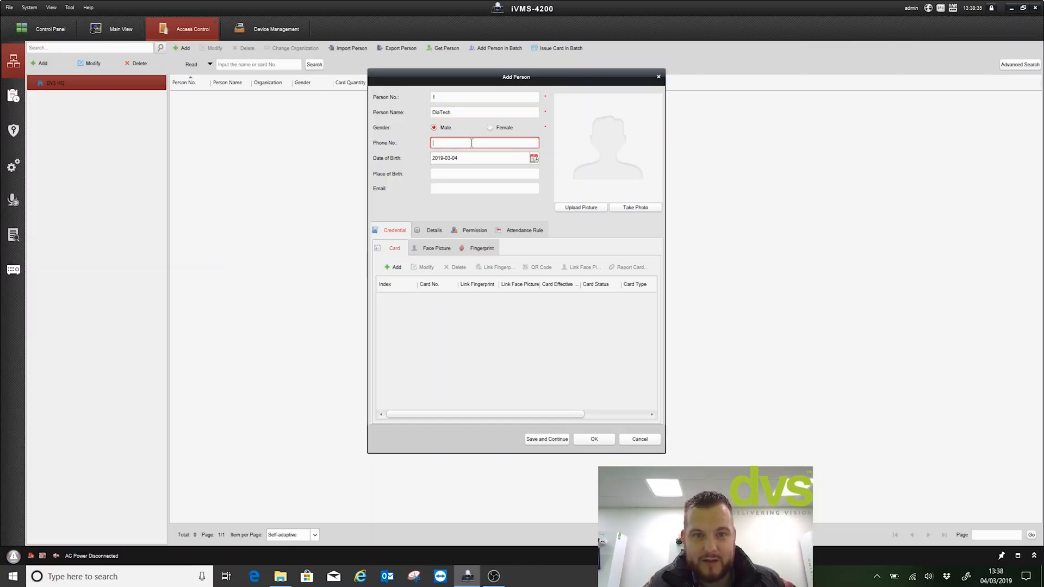
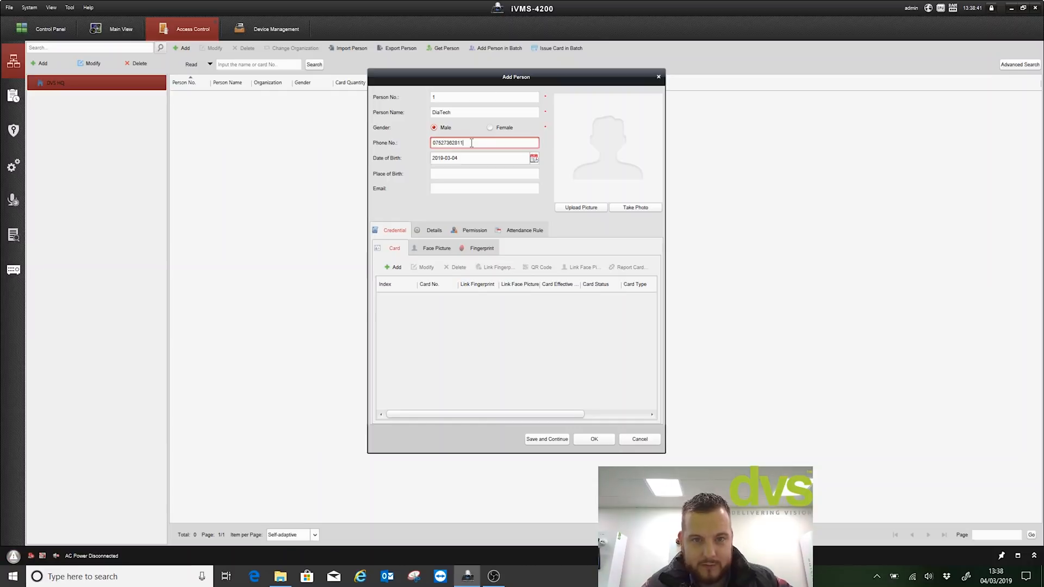
click(484, 174)
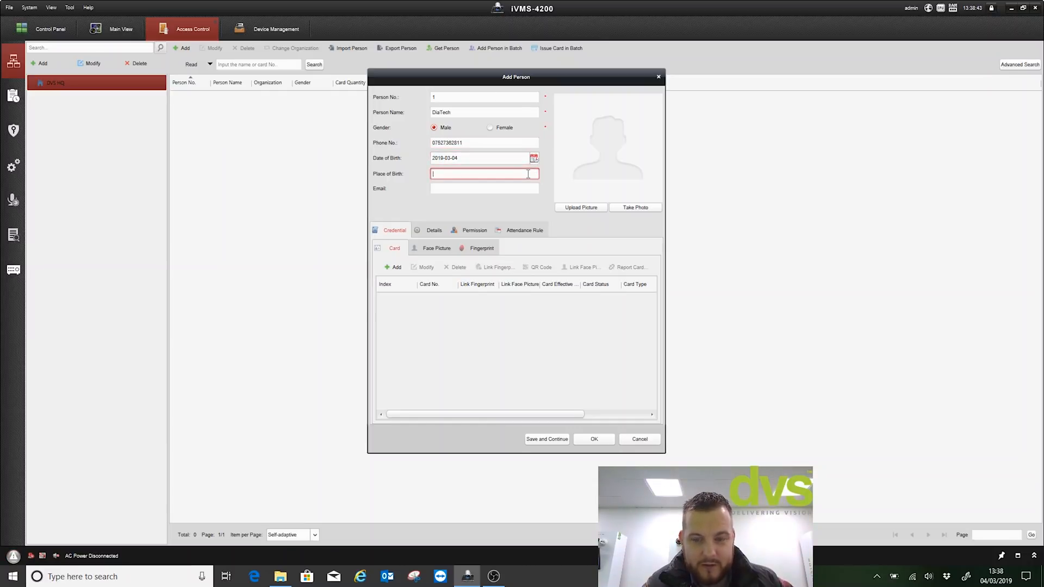
text(Cardiff)
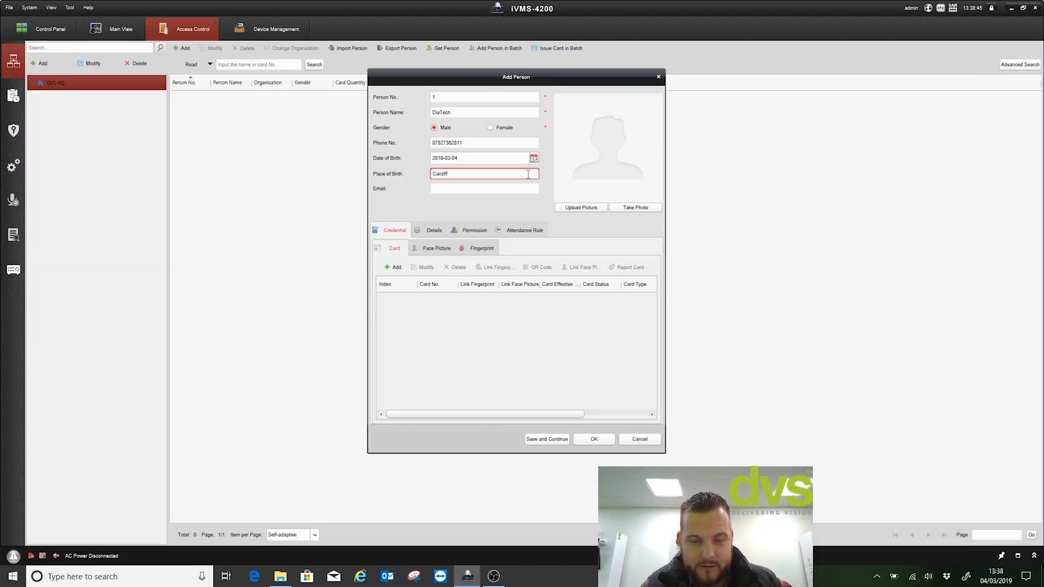
click(484, 188)
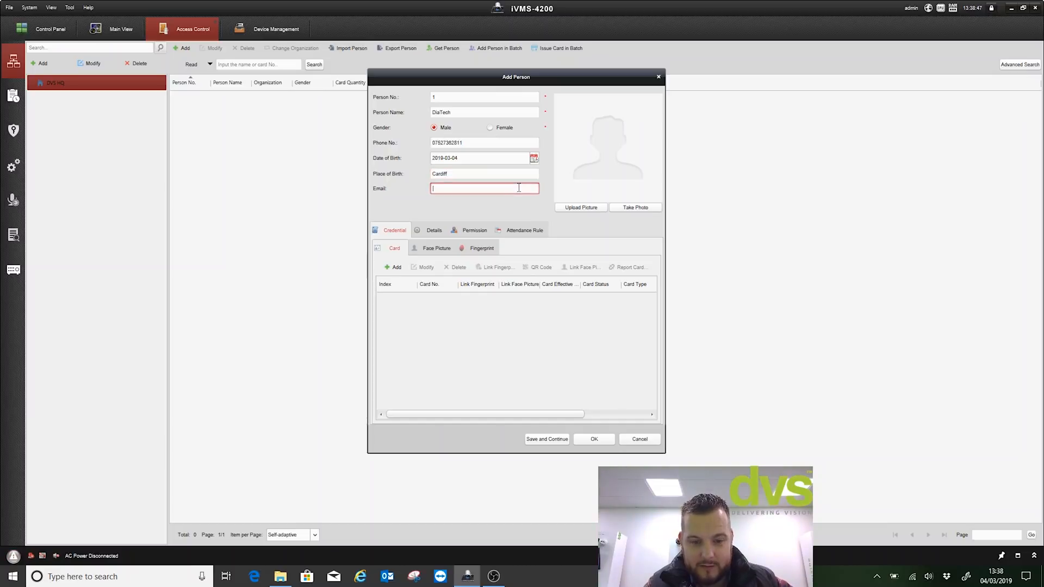
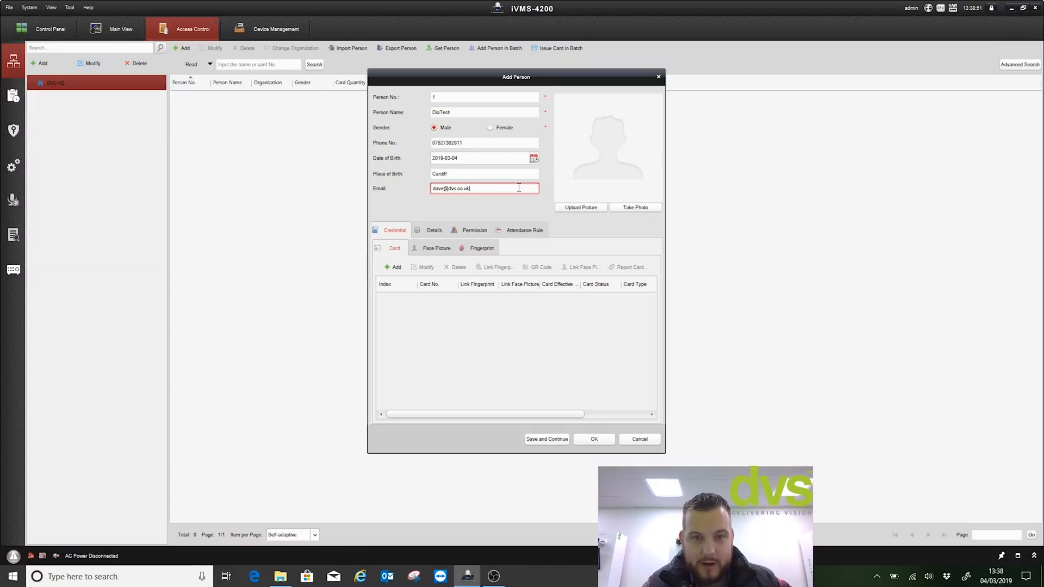
mouse_move(582, 87)
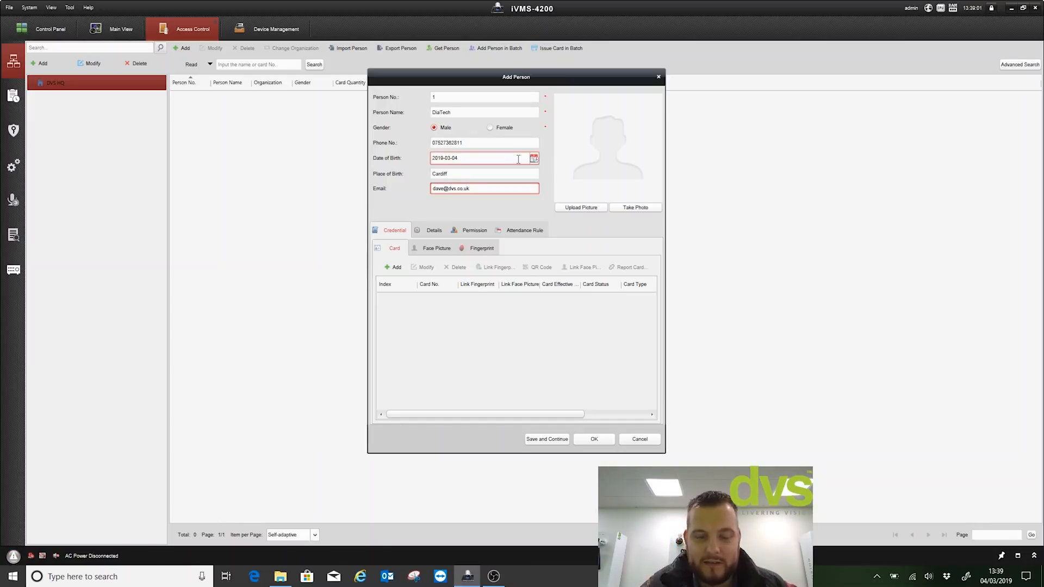
mouse_move(524, 229)
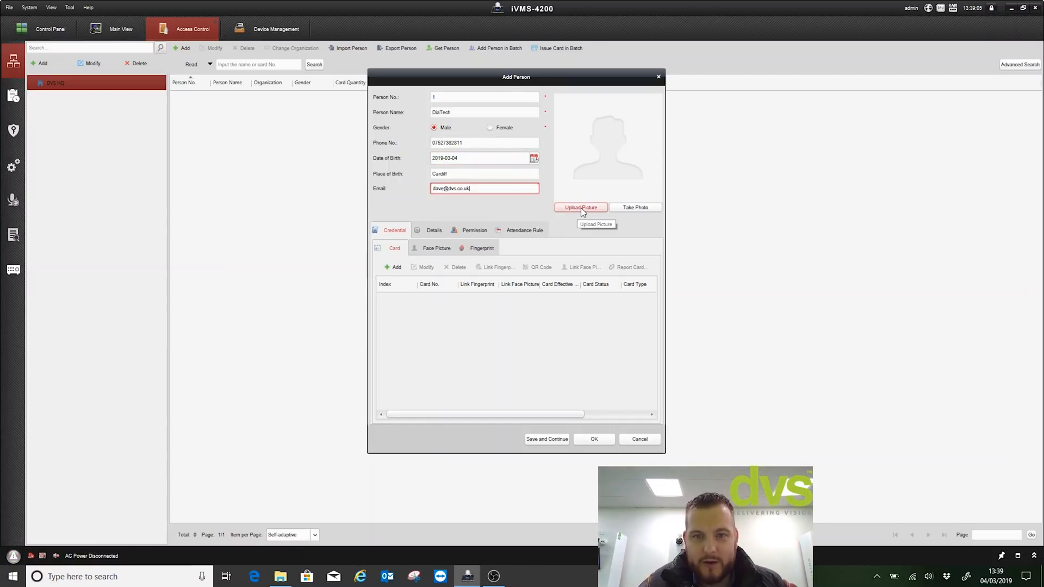
mouse_move(634, 206)
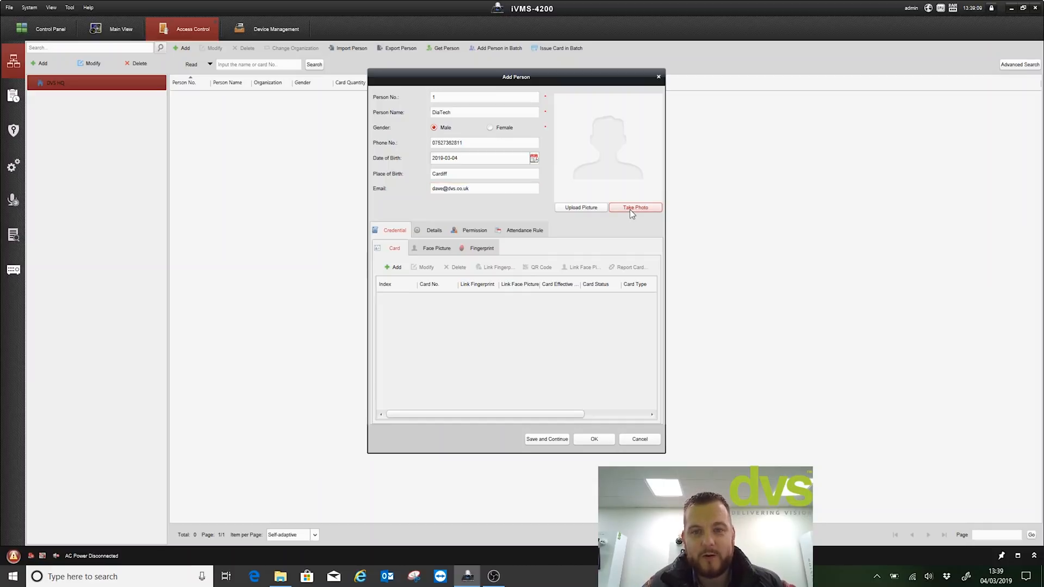
click(633, 206)
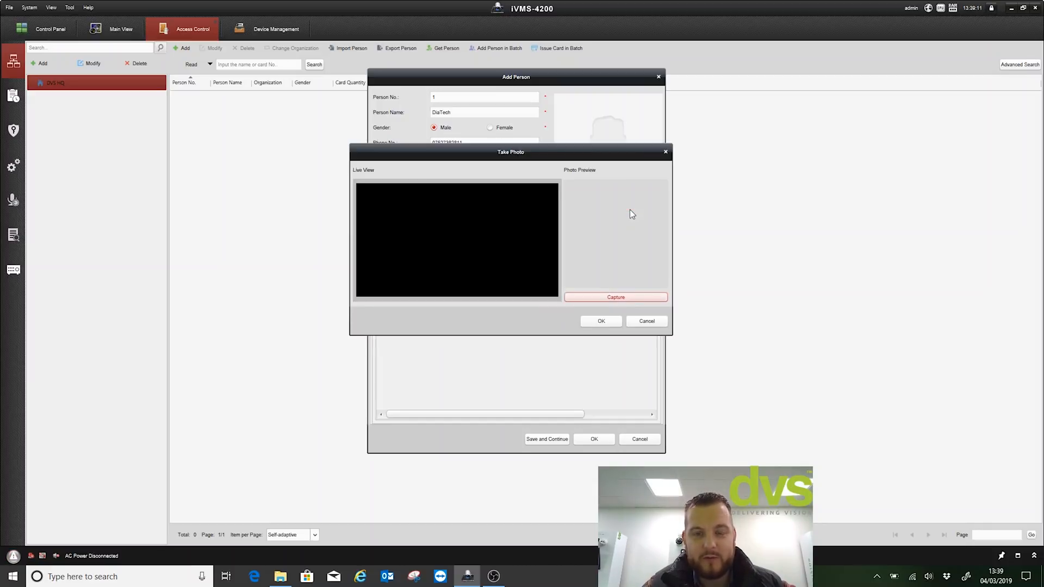
mouse_move(632, 286)
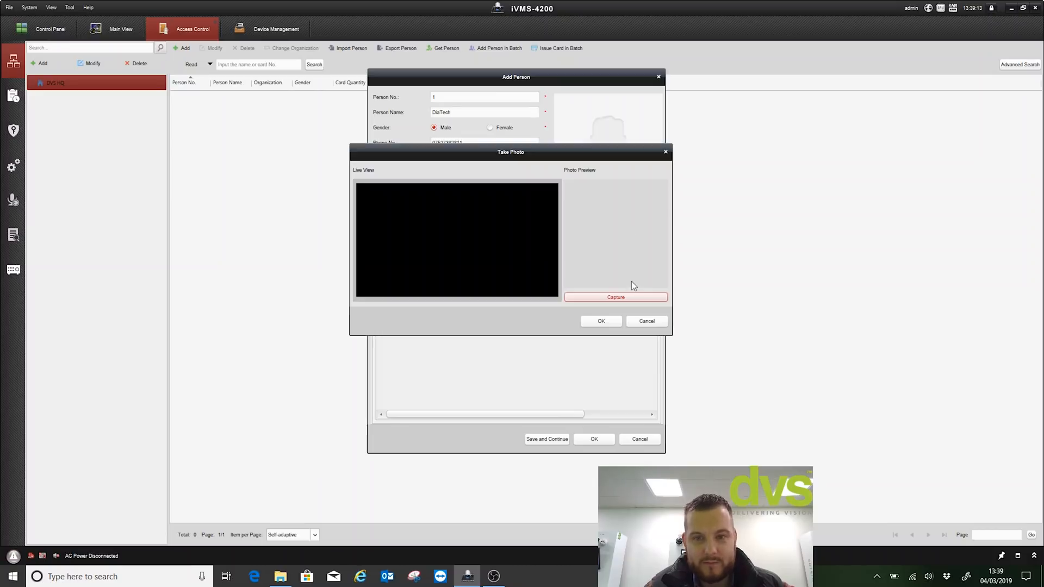
mouse_move(512, 228)
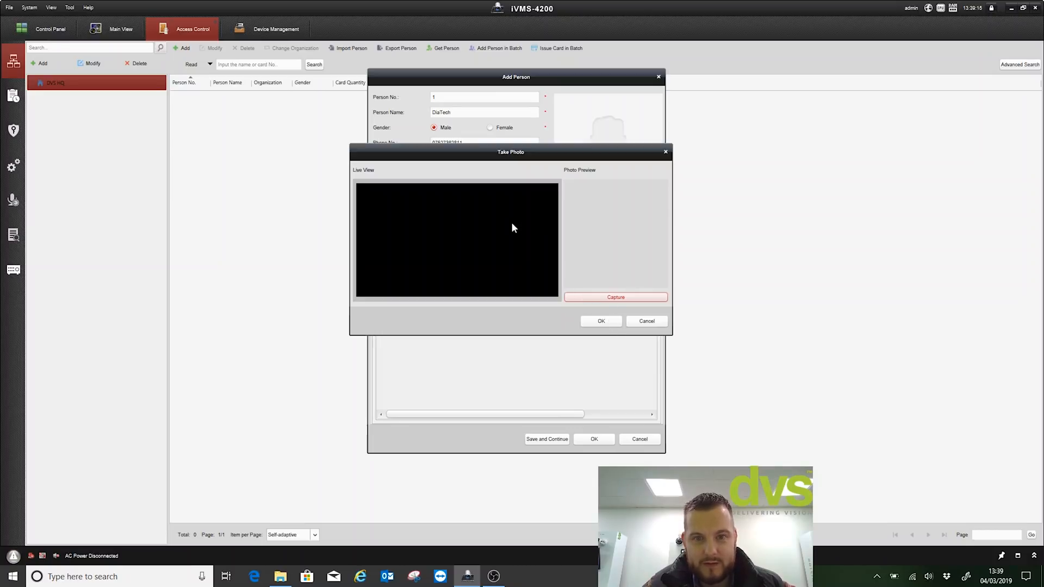
mouse_move(615, 297)
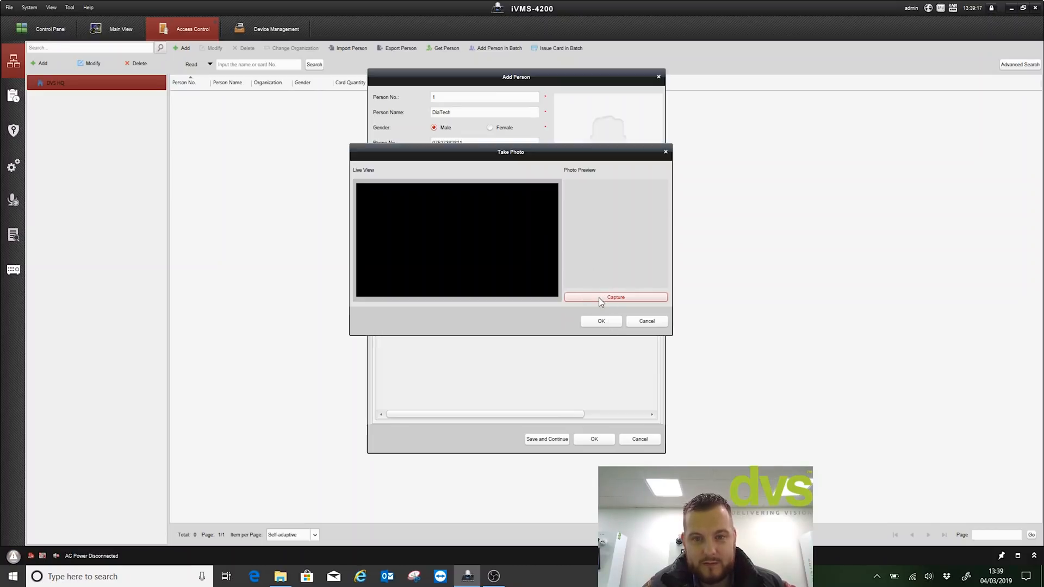
click(646, 321)
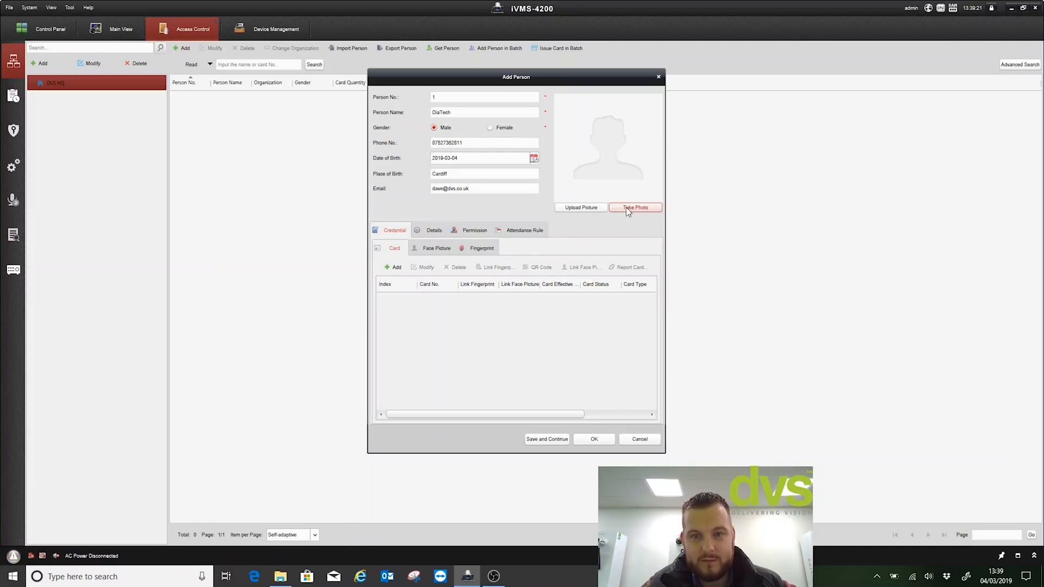
click(634, 206)
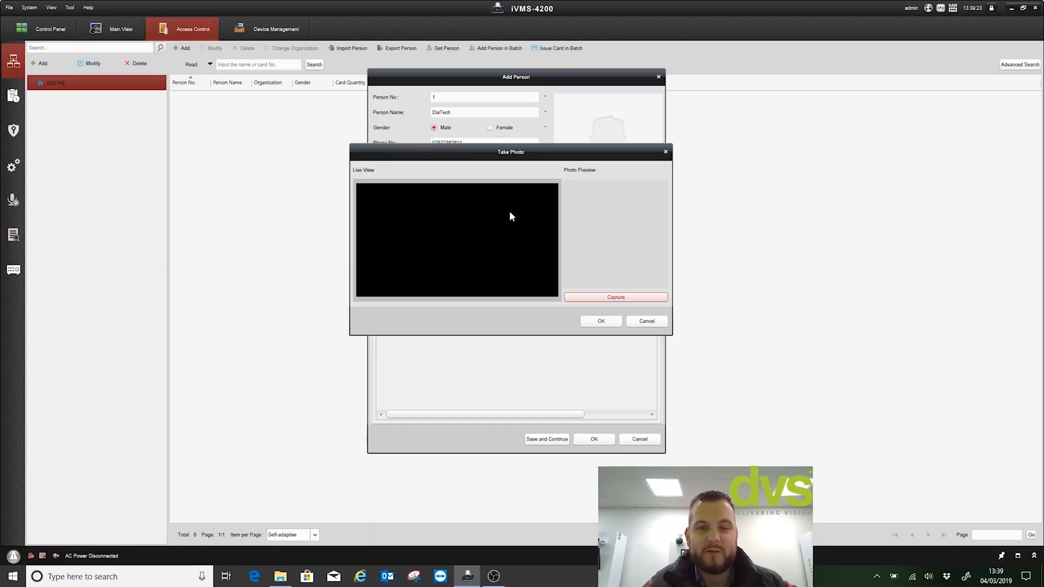
click(646, 321)
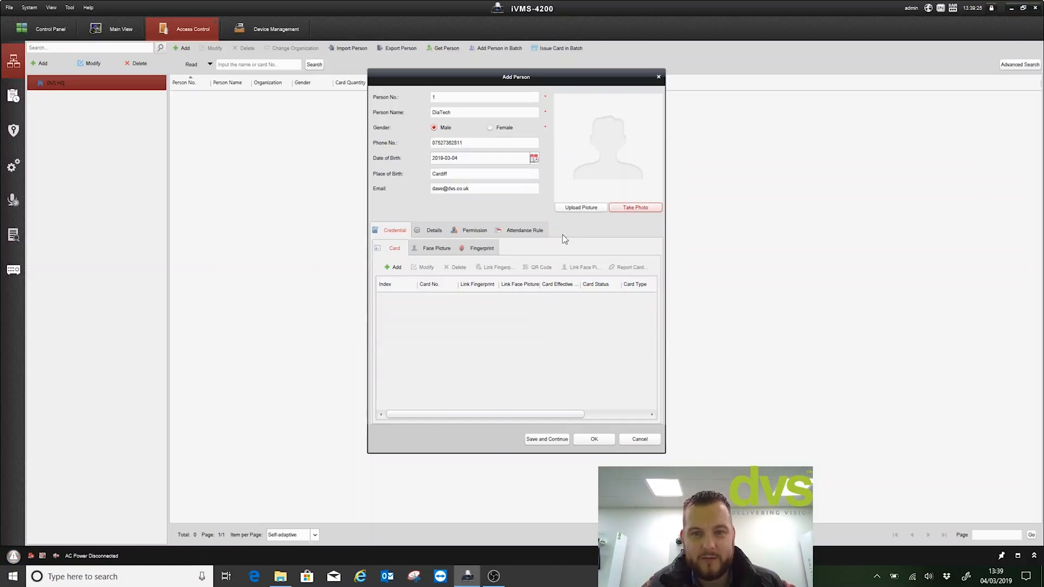
click(579, 206)
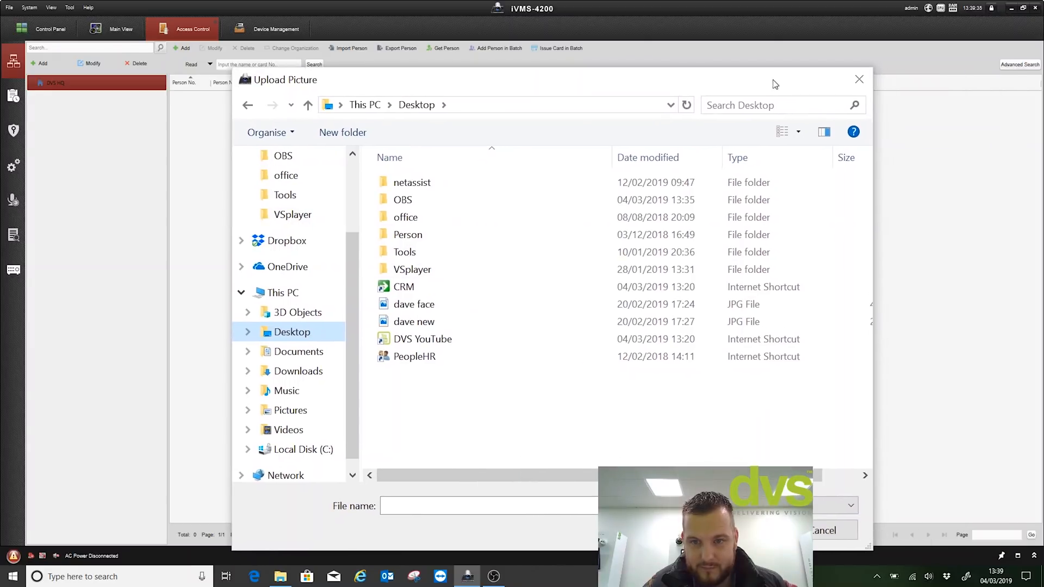
Step: Upload the first face JPG from the desktop as DiaTech's picture
scroll(right, 3)
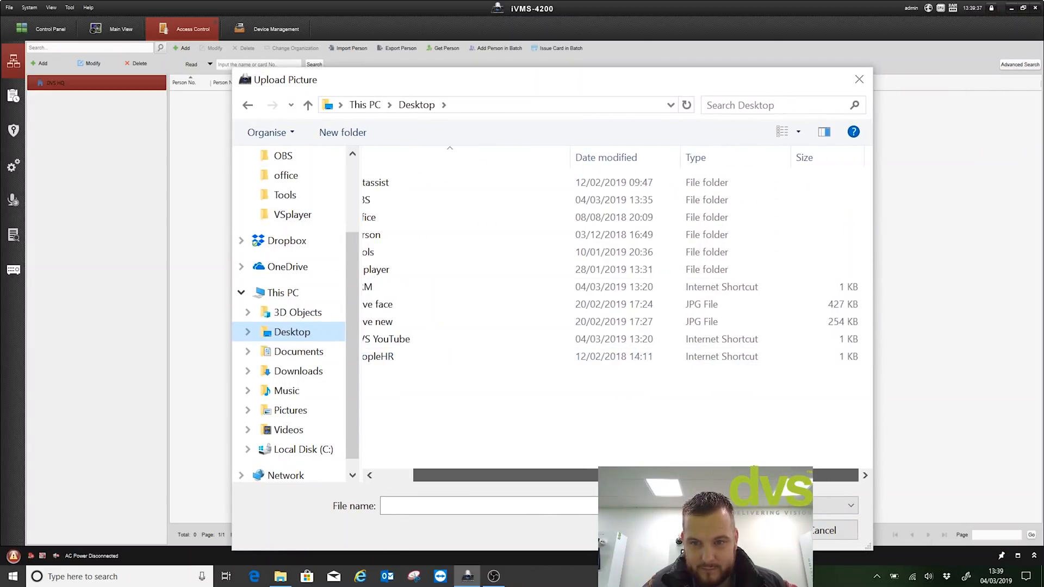
click(413, 304)
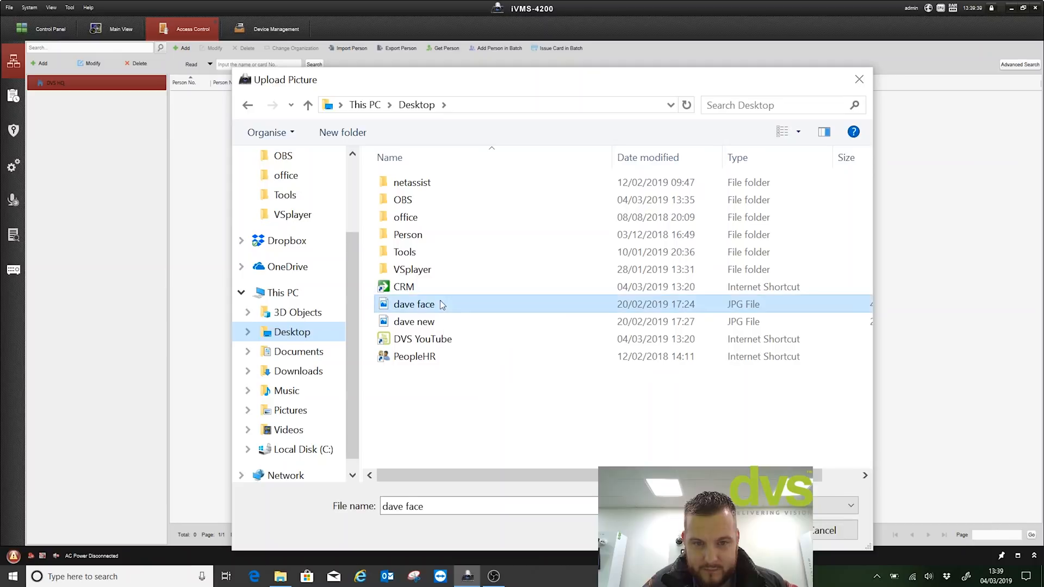
click(413, 322)
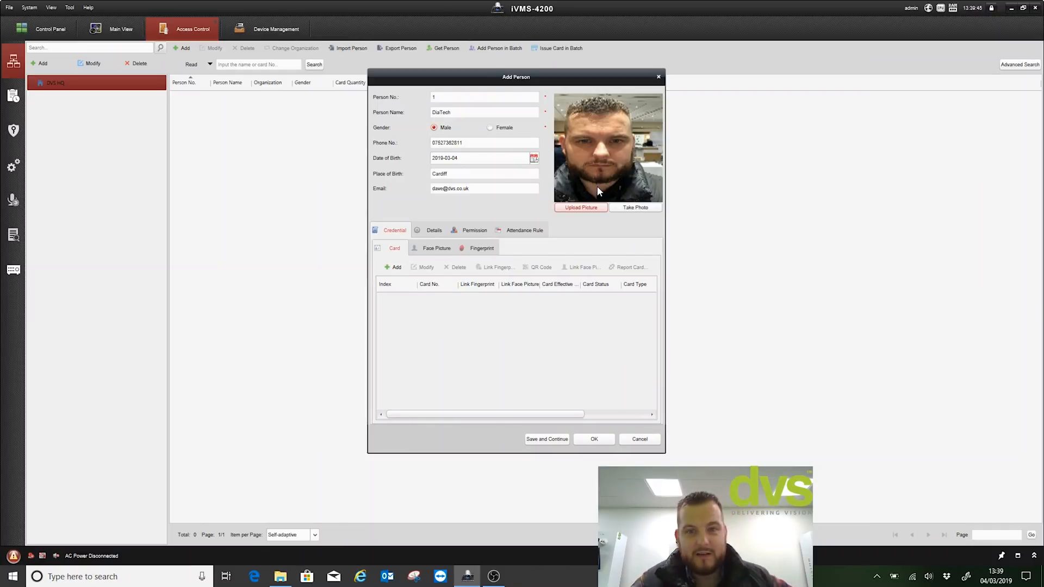
mouse_move(437, 248)
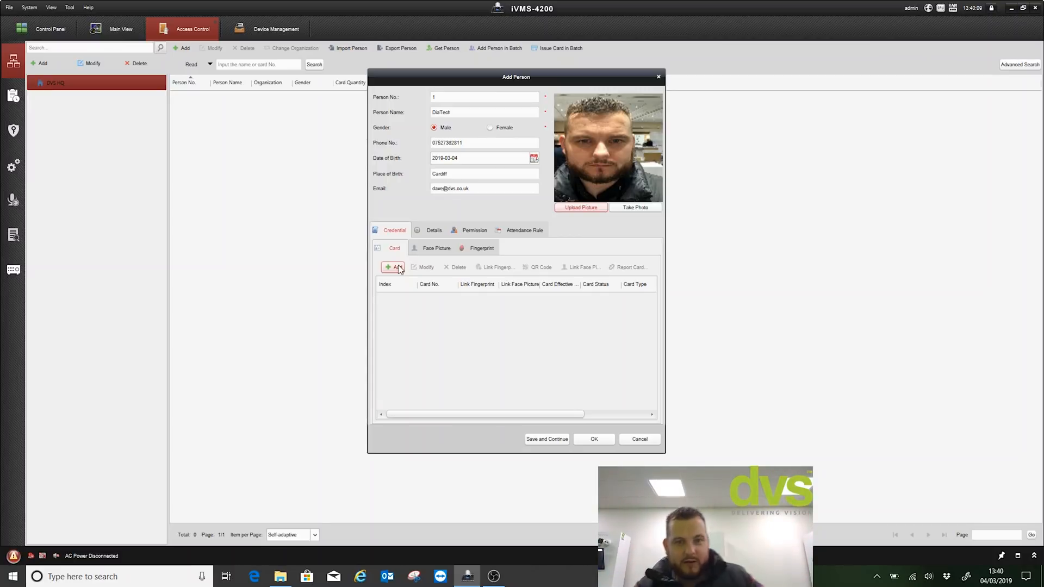
Step: Add a card for DiaTech with remark '1st Card' and a card password
click(393, 267)
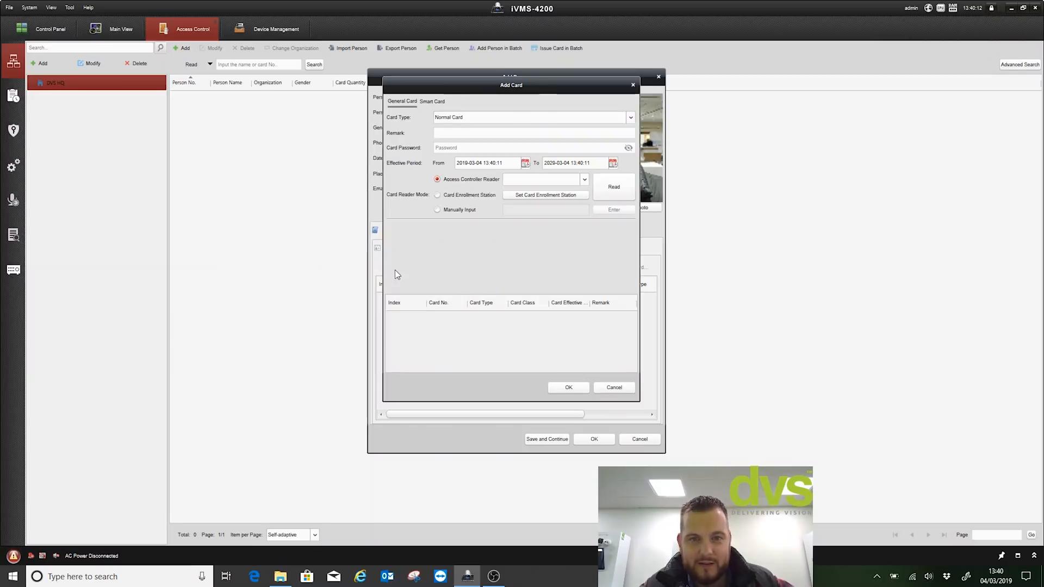
click(532, 133)
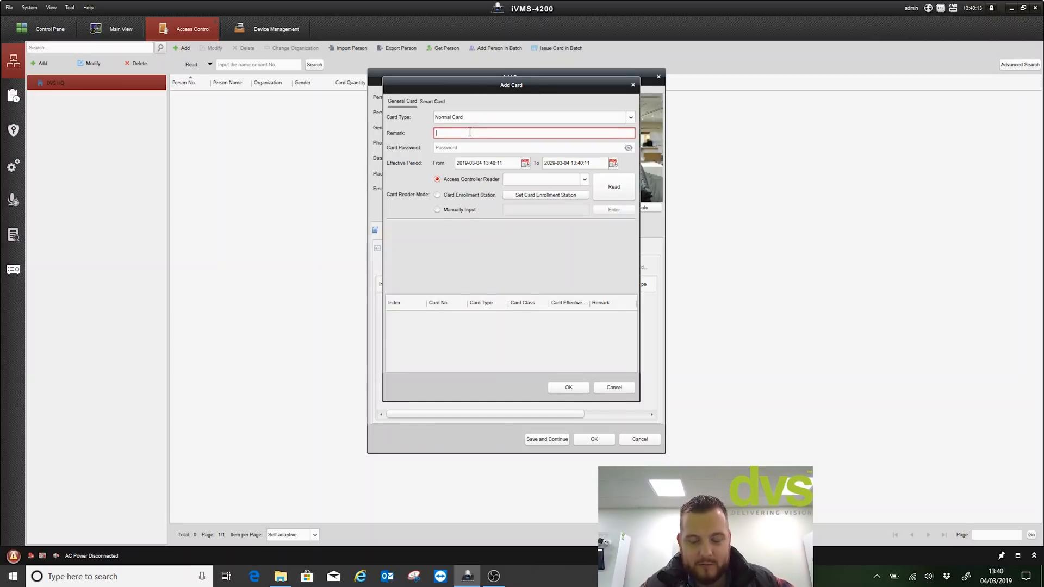
text(1st C)
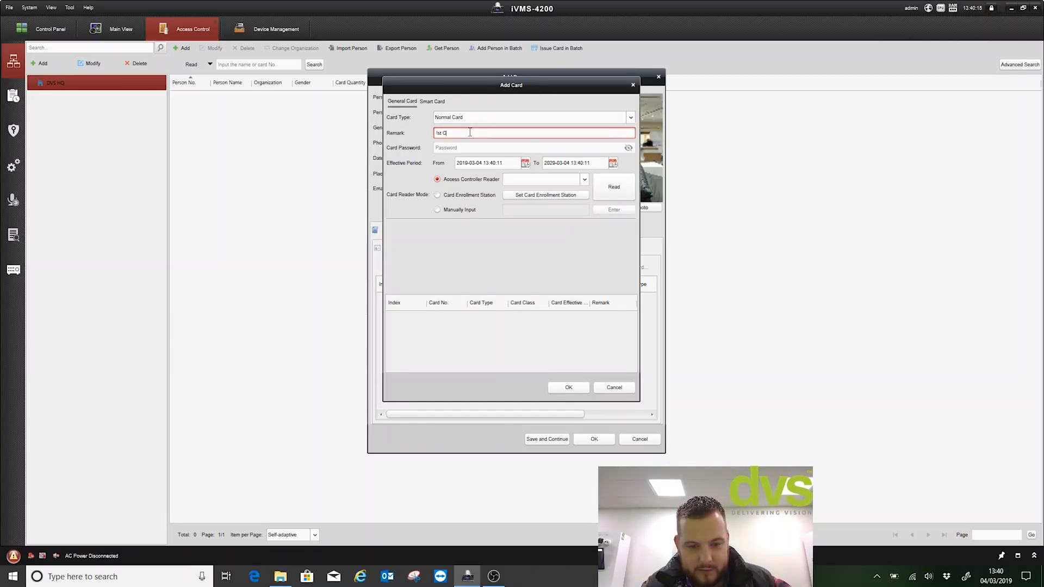
text(ard)
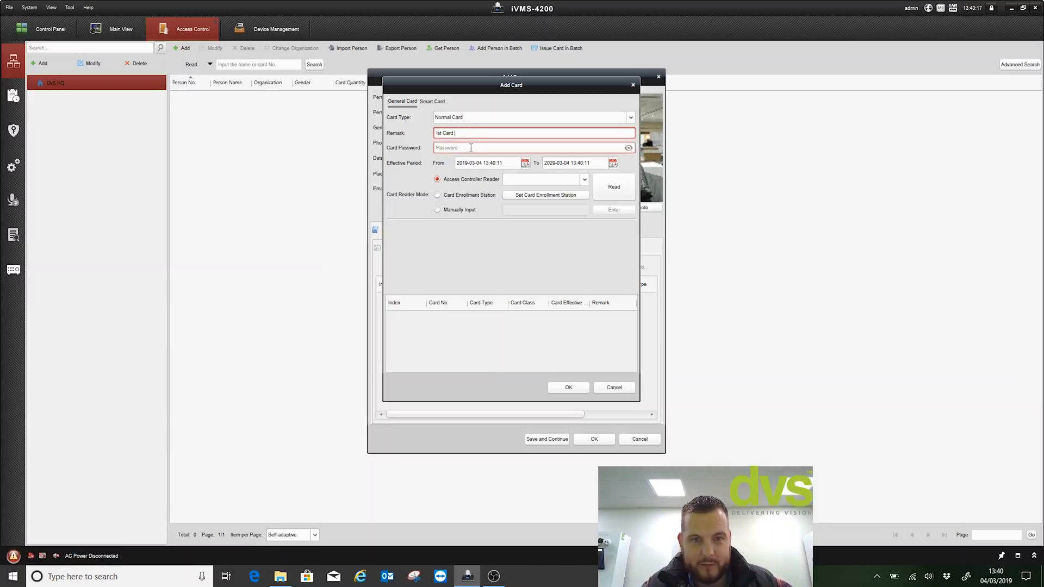
click(526, 147)
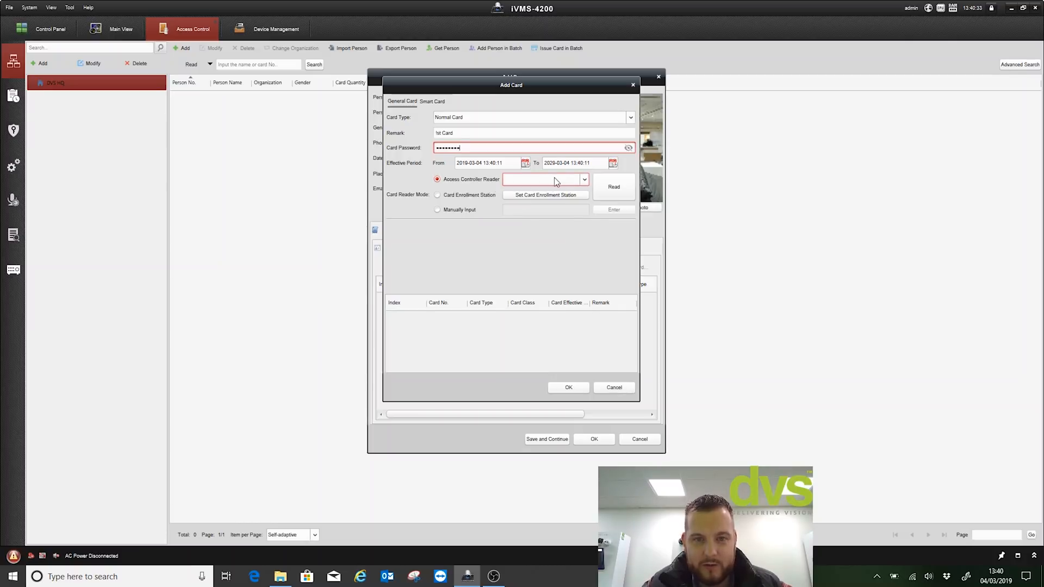
Step: Set the card reader mode to Card Enrollment Station
click(582, 179)
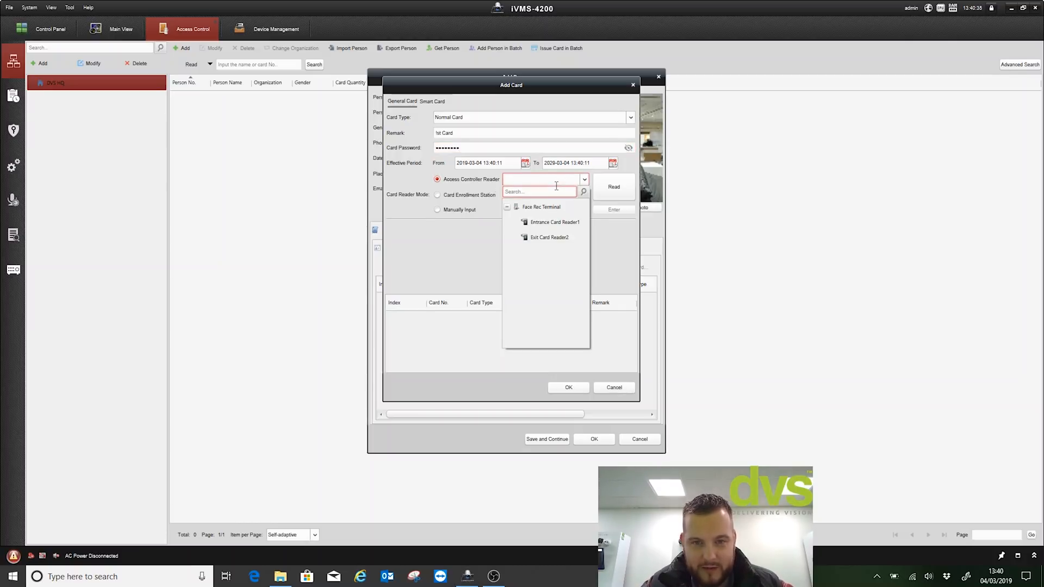
click(437, 194)
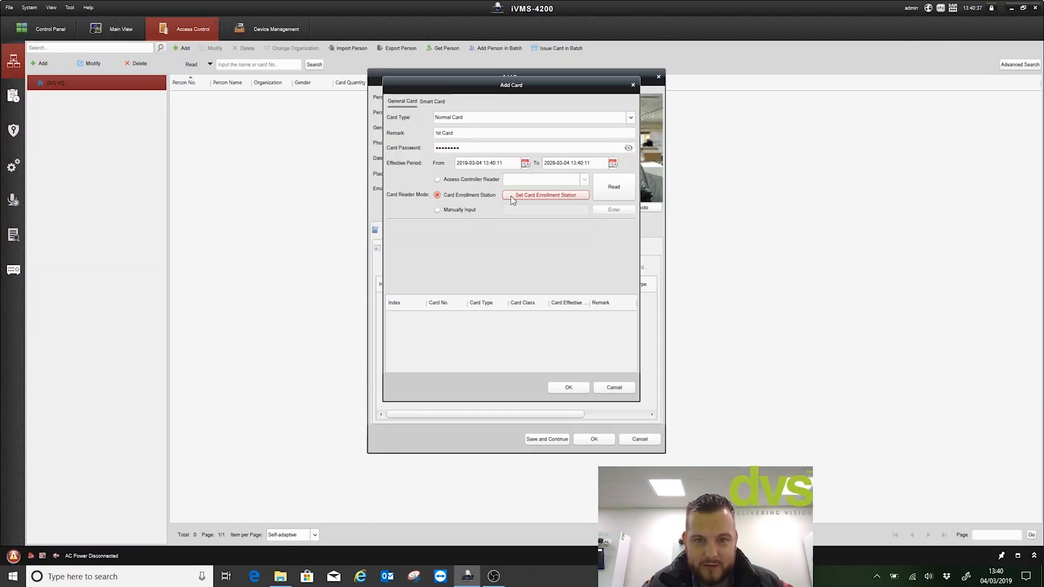
click(545, 195)
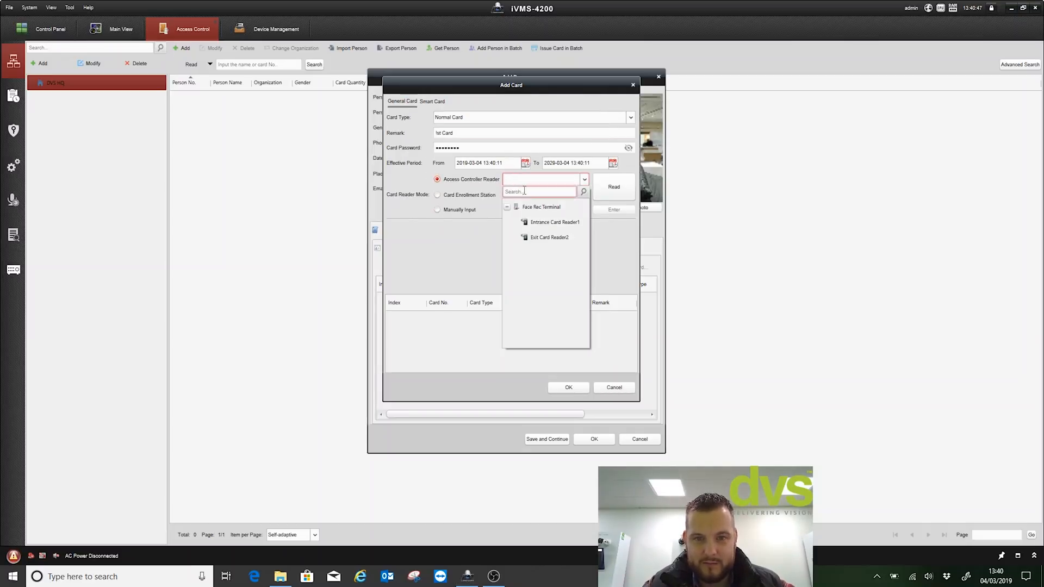
click(437, 194)
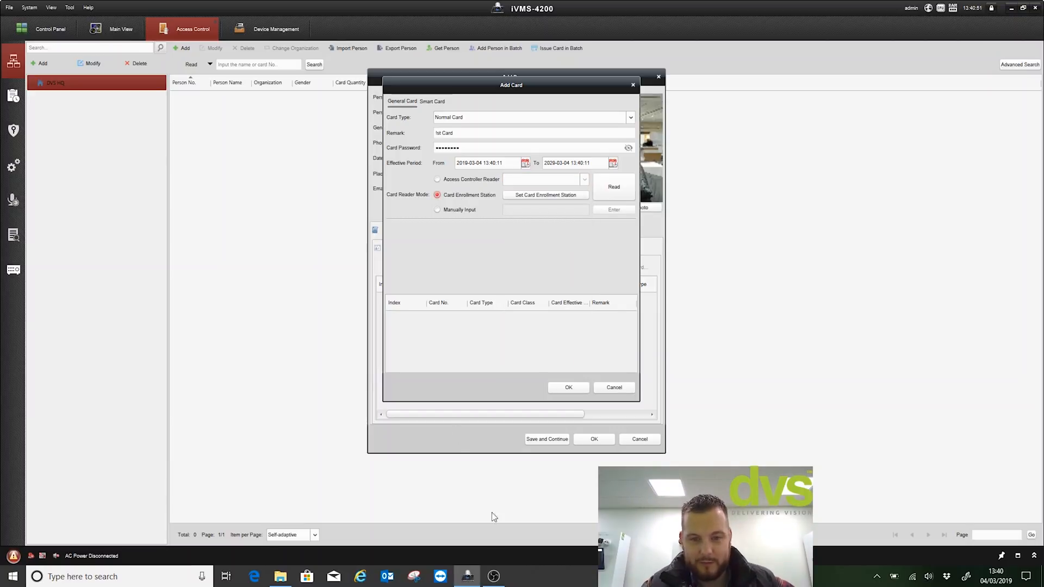
click(494, 576)
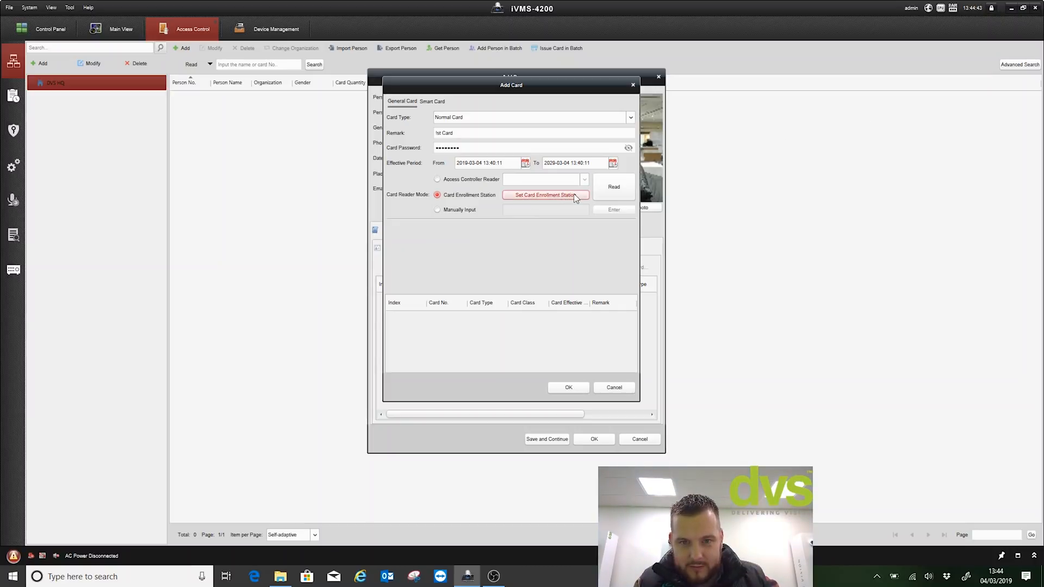
Step: Set the card enrollment station type to DS-K1F100-D8E and save
click(545, 195)
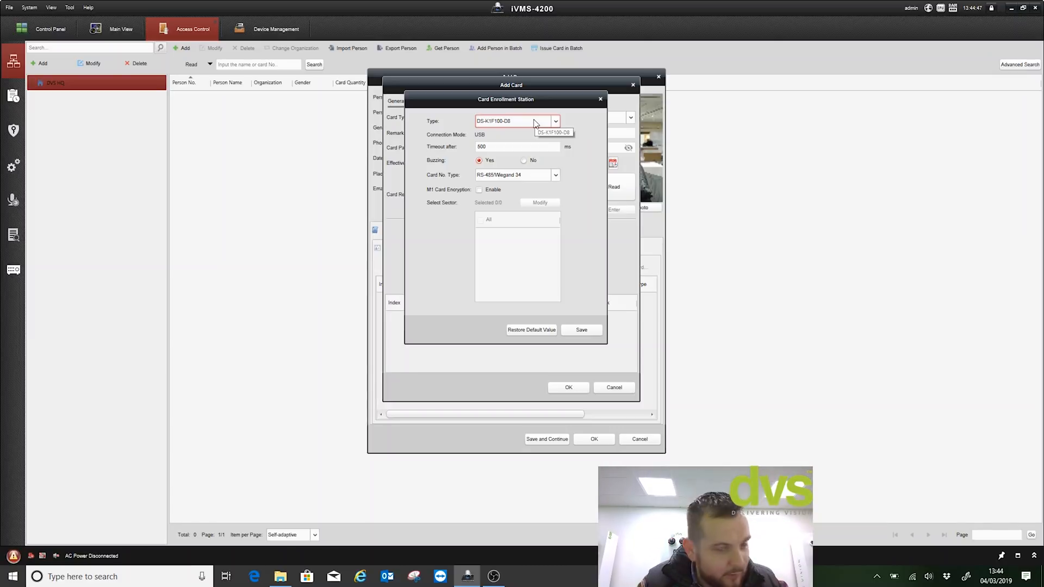
click(556, 120)
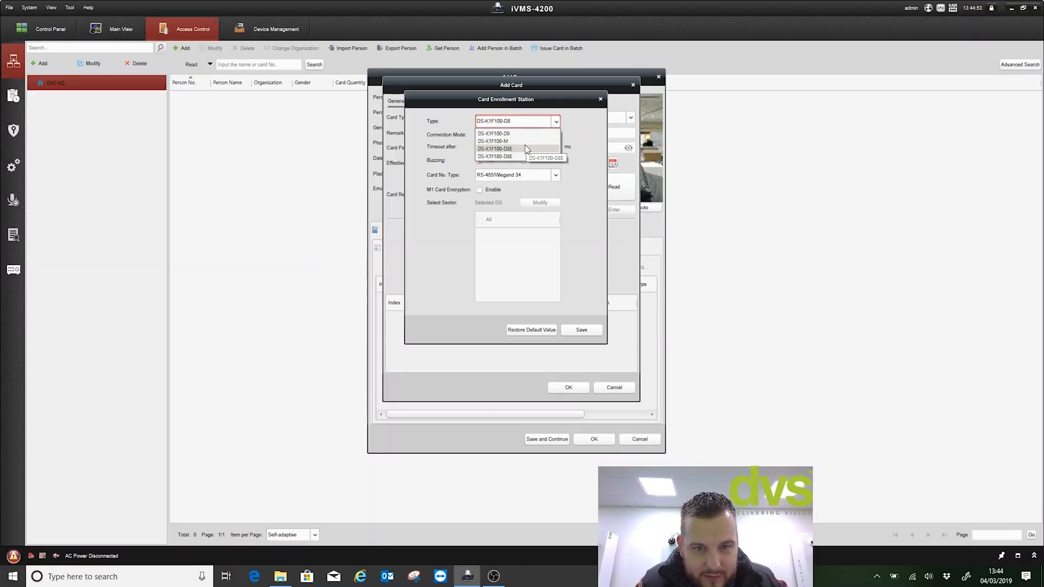
click(495, 149)
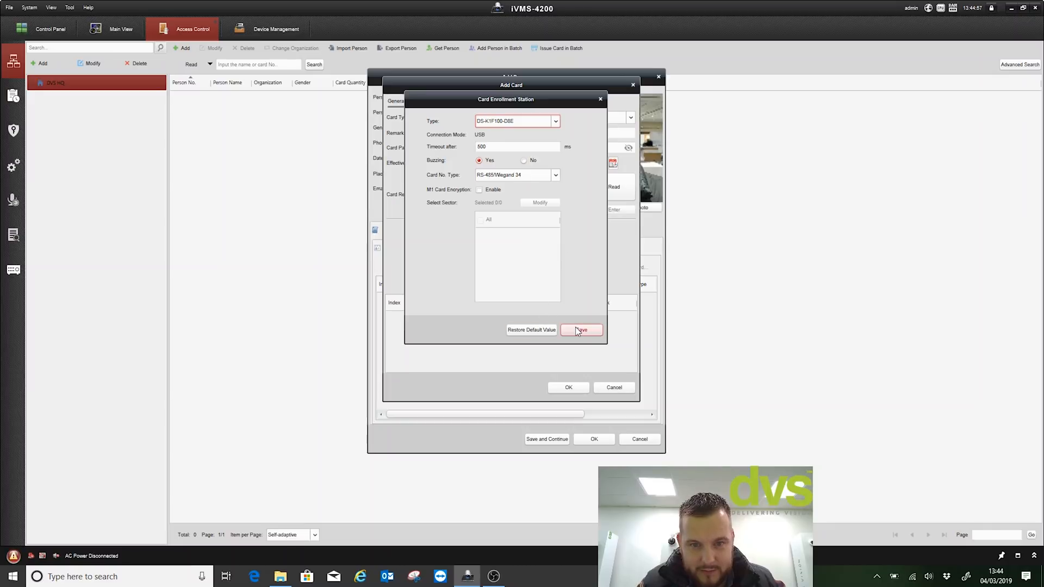
click(580, 330)
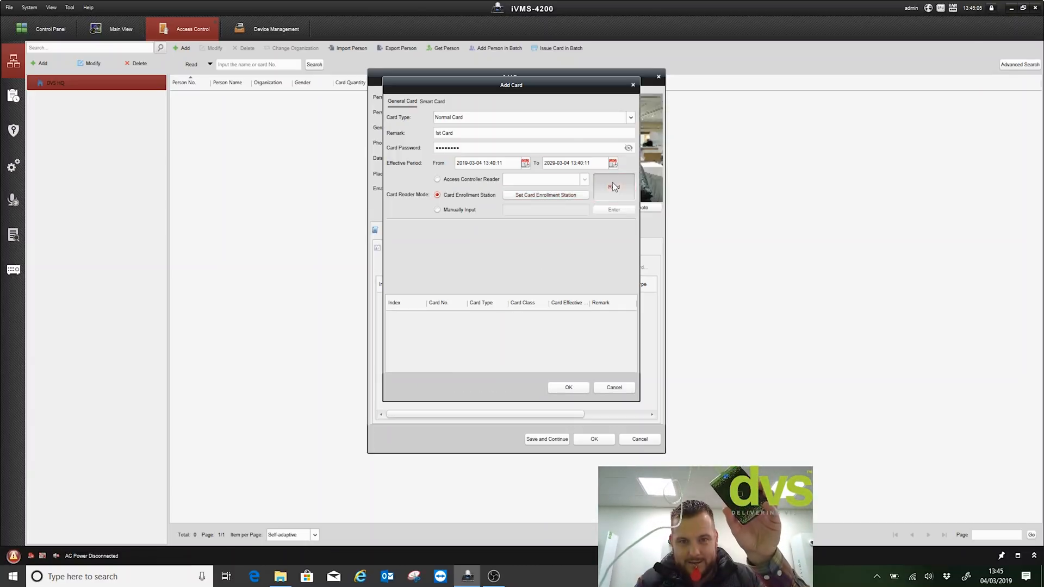
click(612, 186)
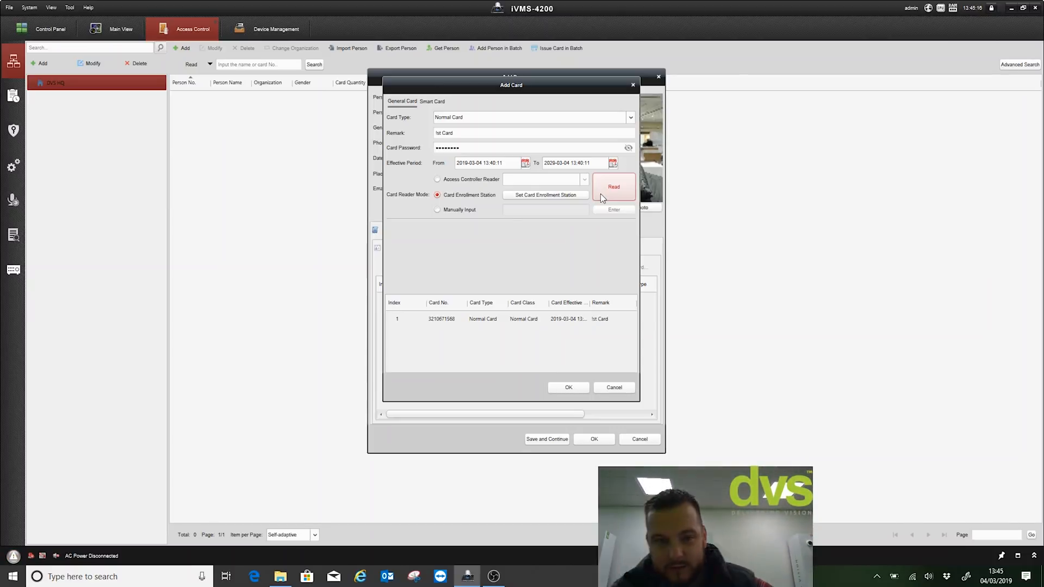
click(567, 387)
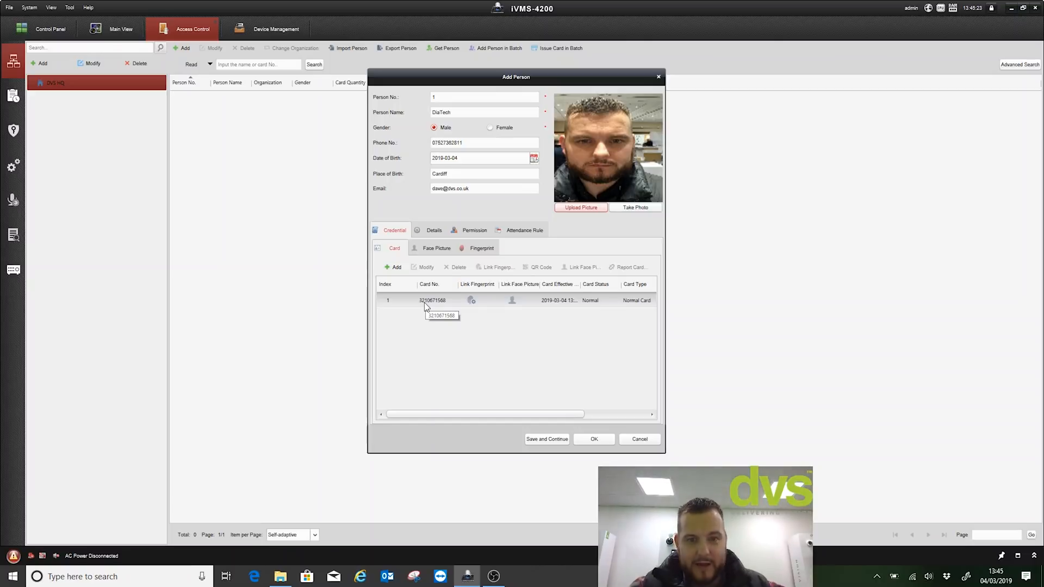
mouse_move(452, 315)
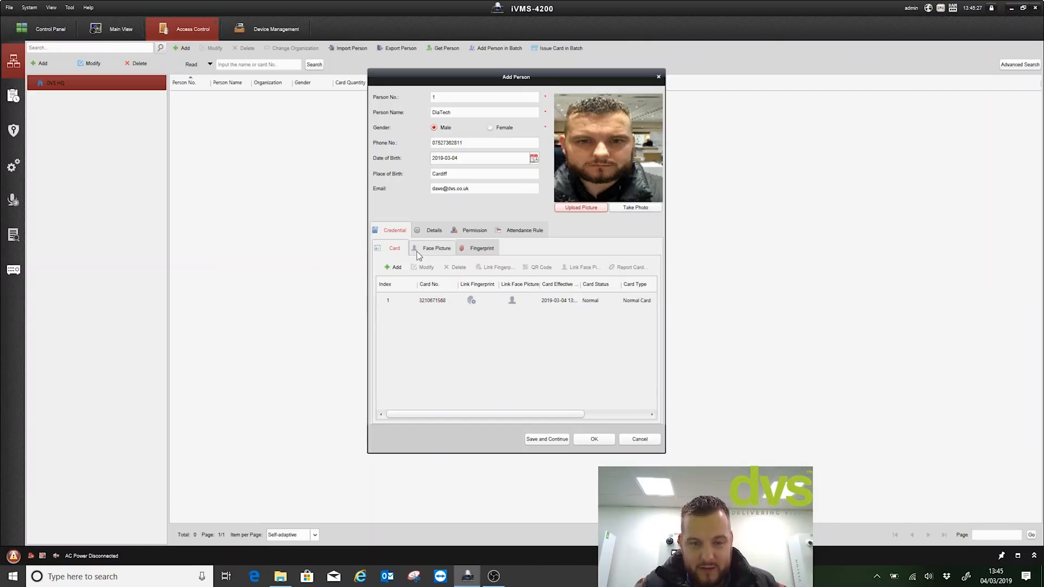
Step: Choose remote collection for DiaTech's face picture; the device list is still empty, so dismiss it
click(438, 248)
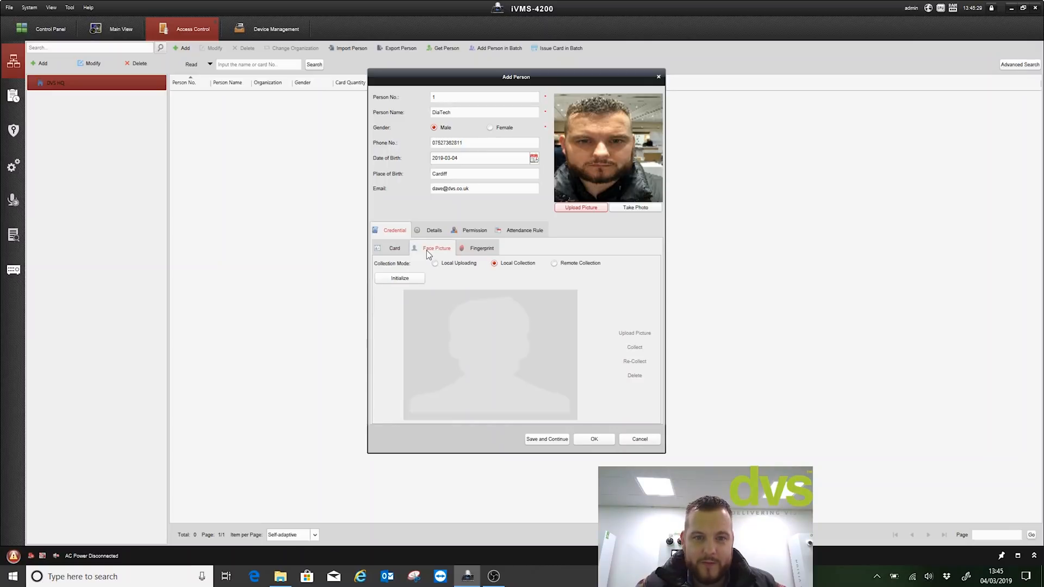
mouse_move(523, 277)
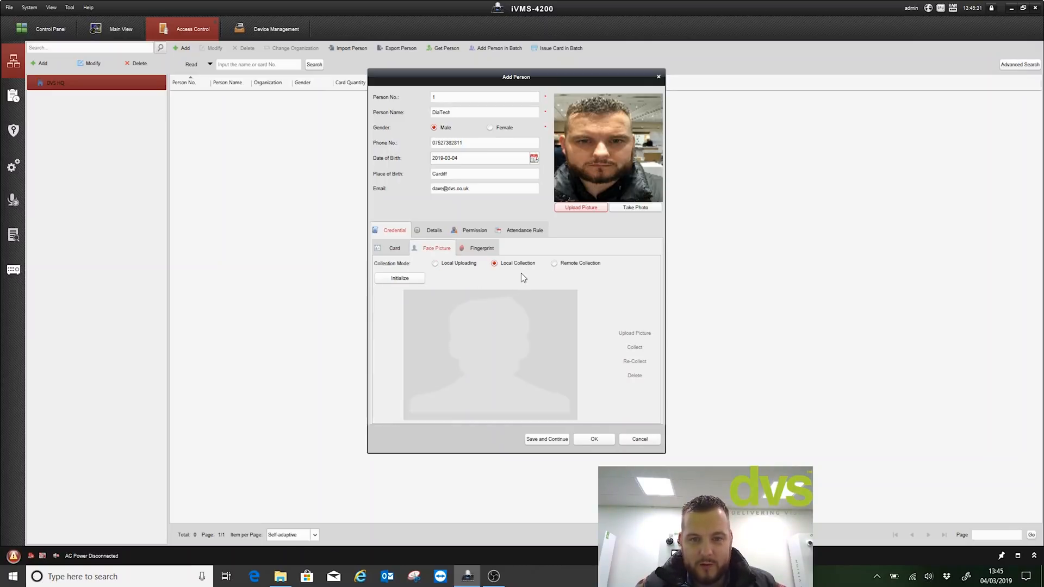
mouse_move(525, 274)
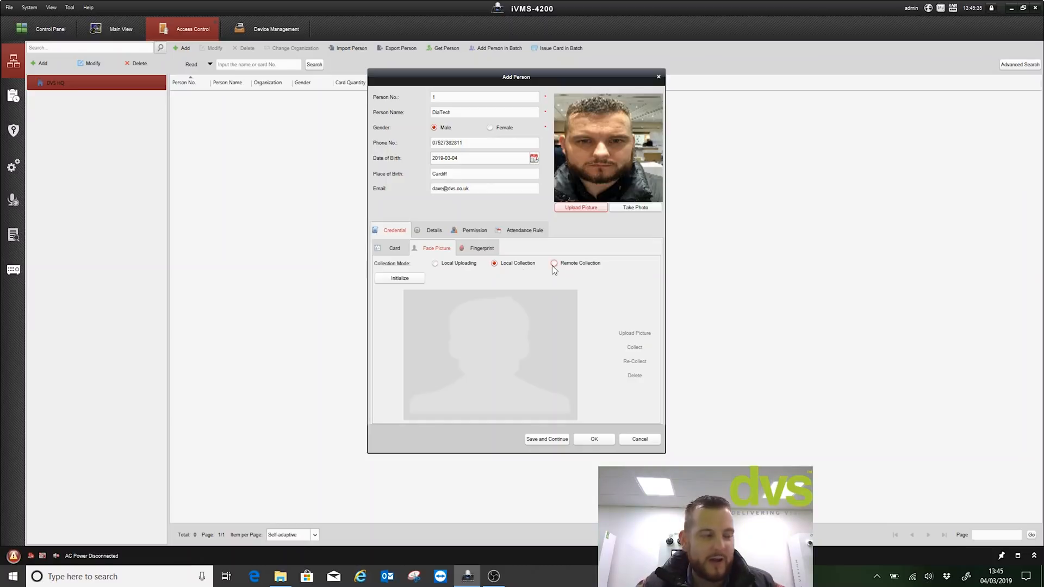
mouse_move(554, 262)
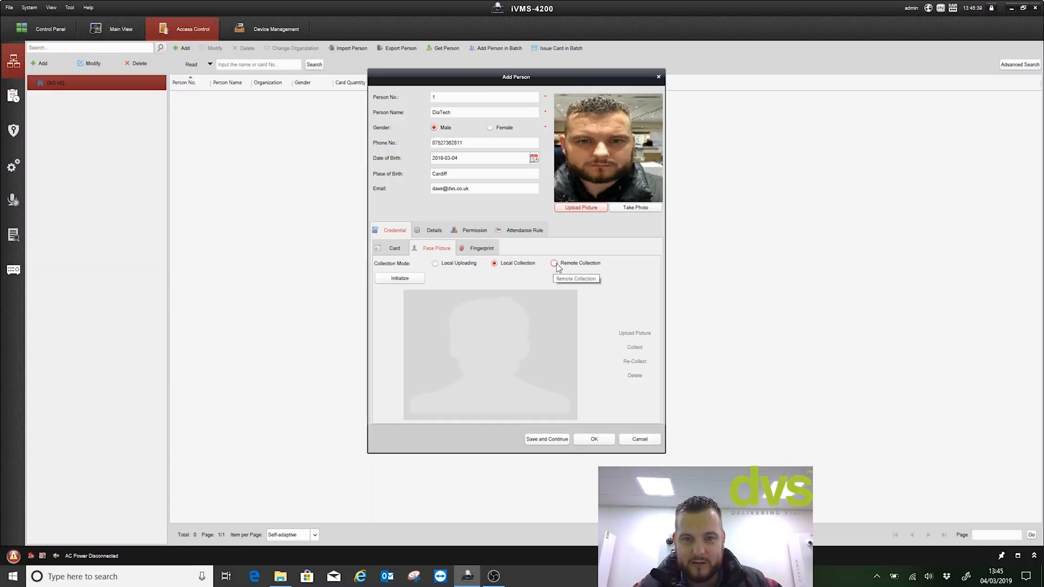
click(553, 263)
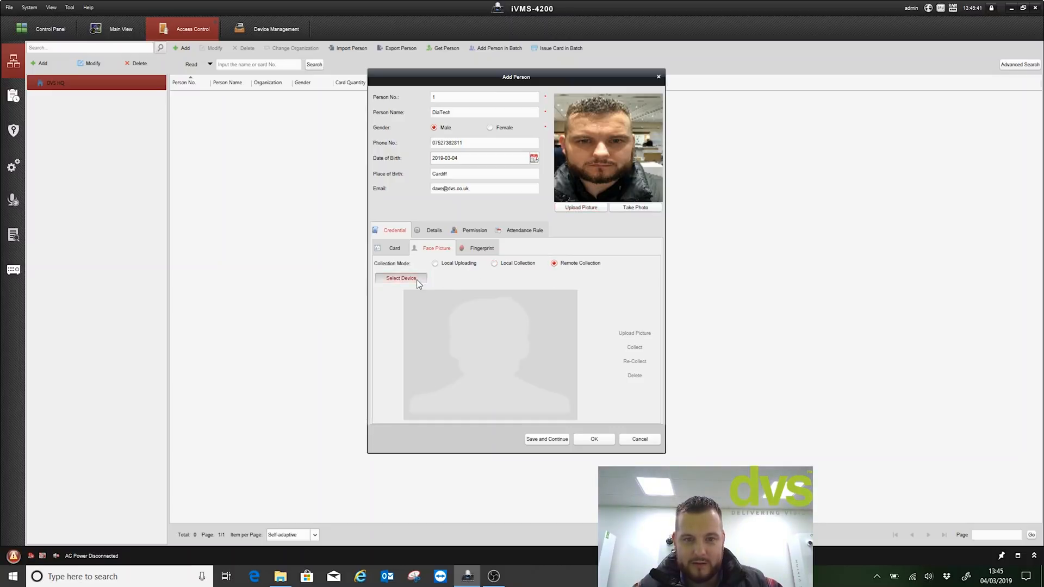
click(401, 277)
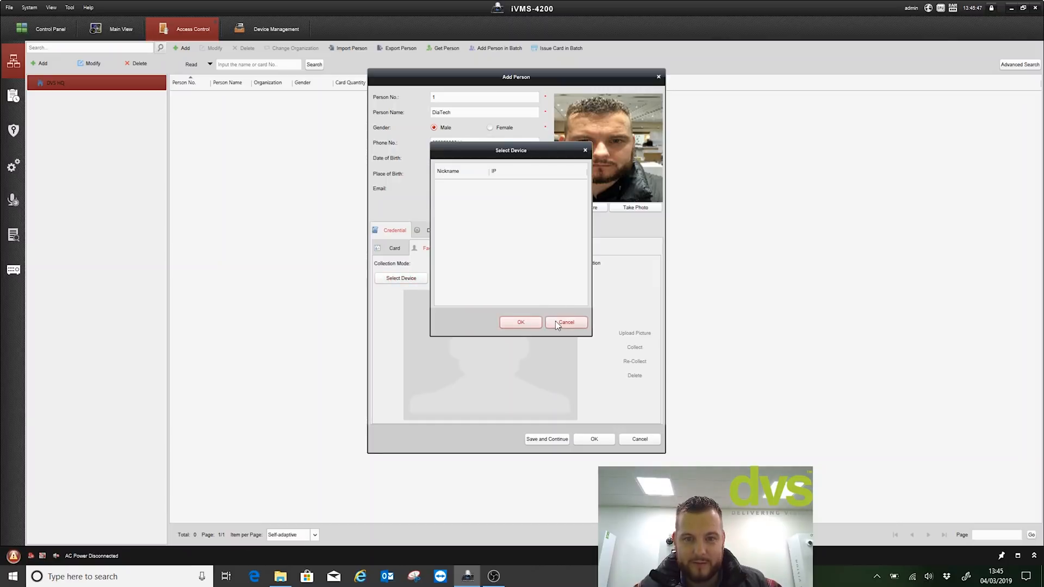
click(566, 321)
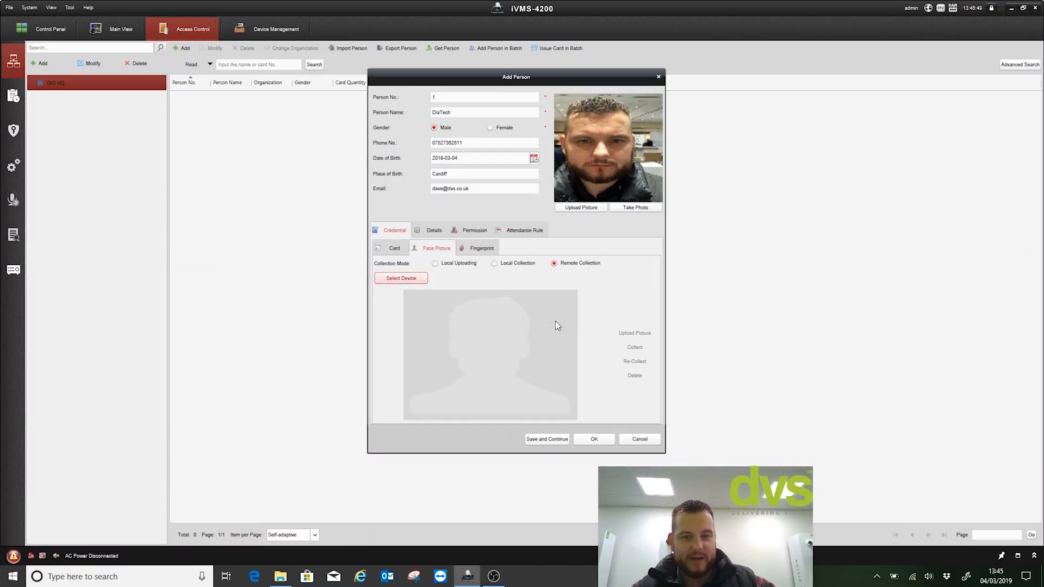
mouse_move(472, 280)
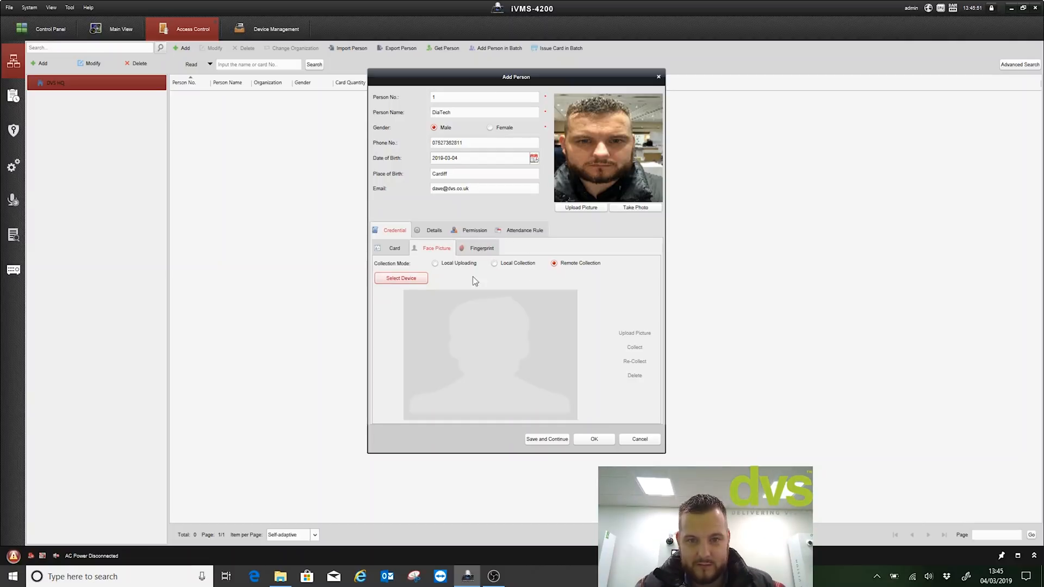
click(402, 278)
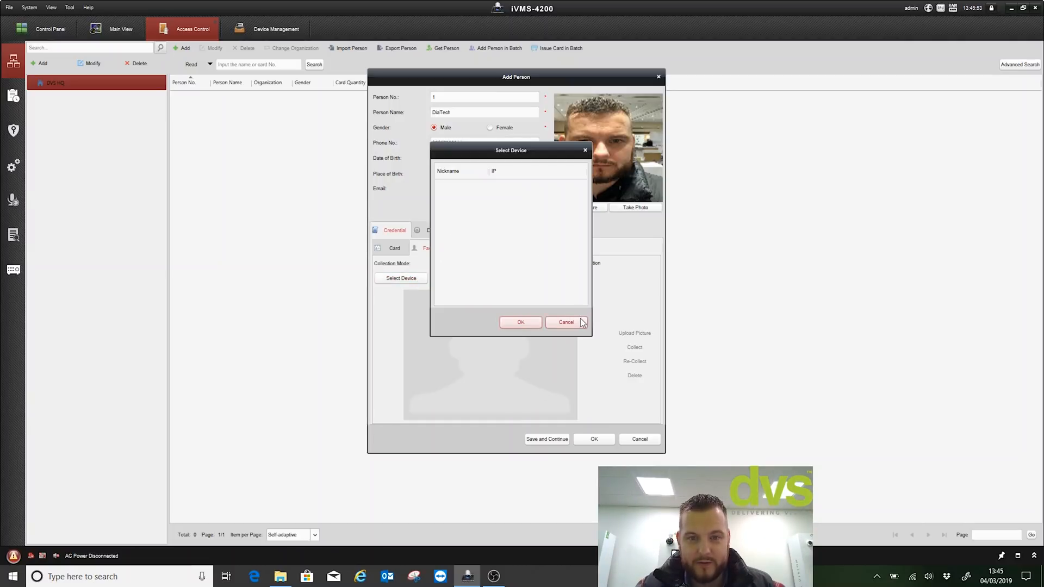
mouse_move(566, 322)
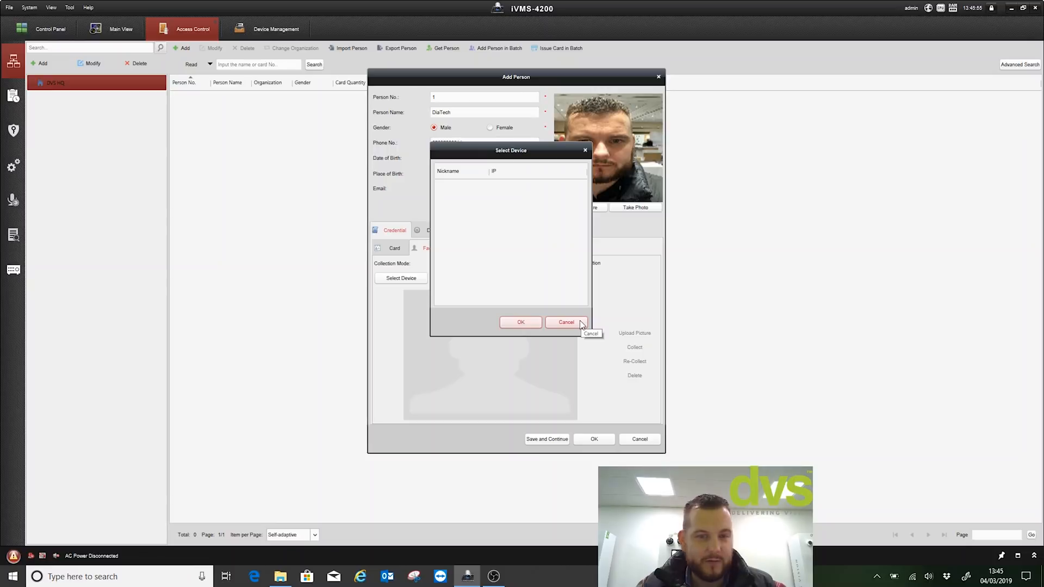
click(467, 576)
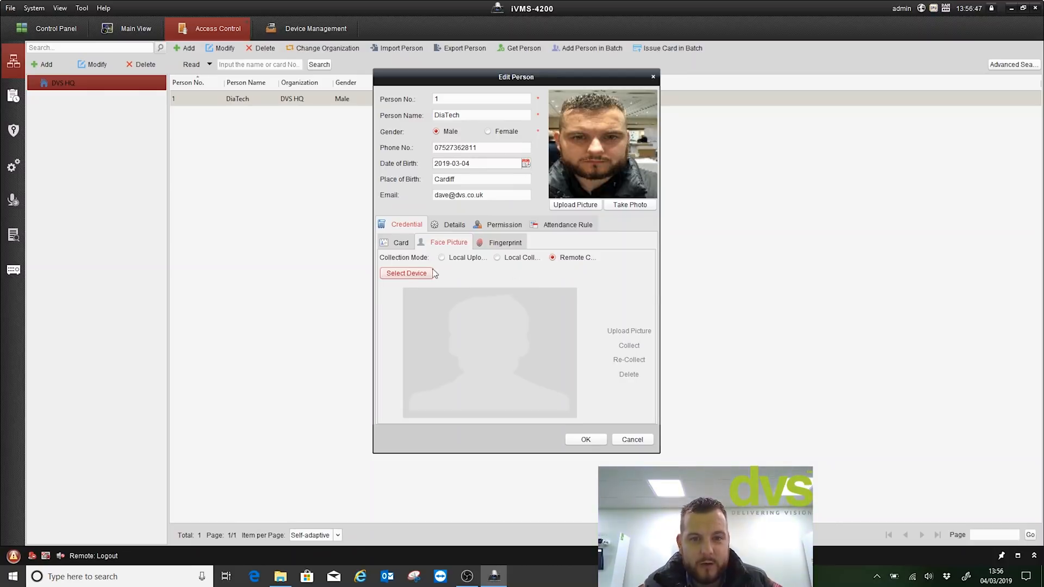
mouse_move(398, 278)
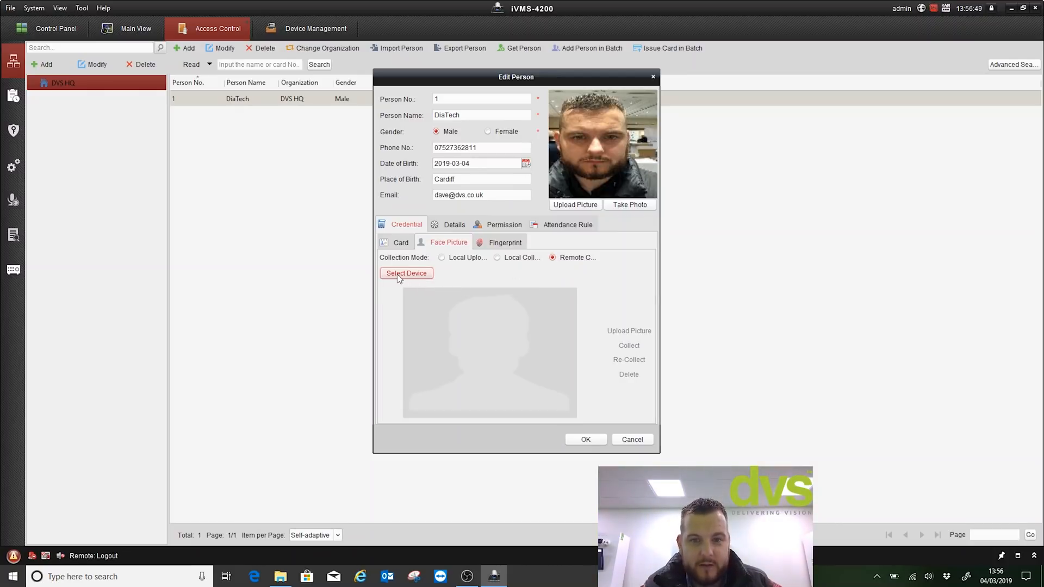
Step: Collect DiaTech's face picture remotely from the Face Rec Terminal device
click(406, 273)
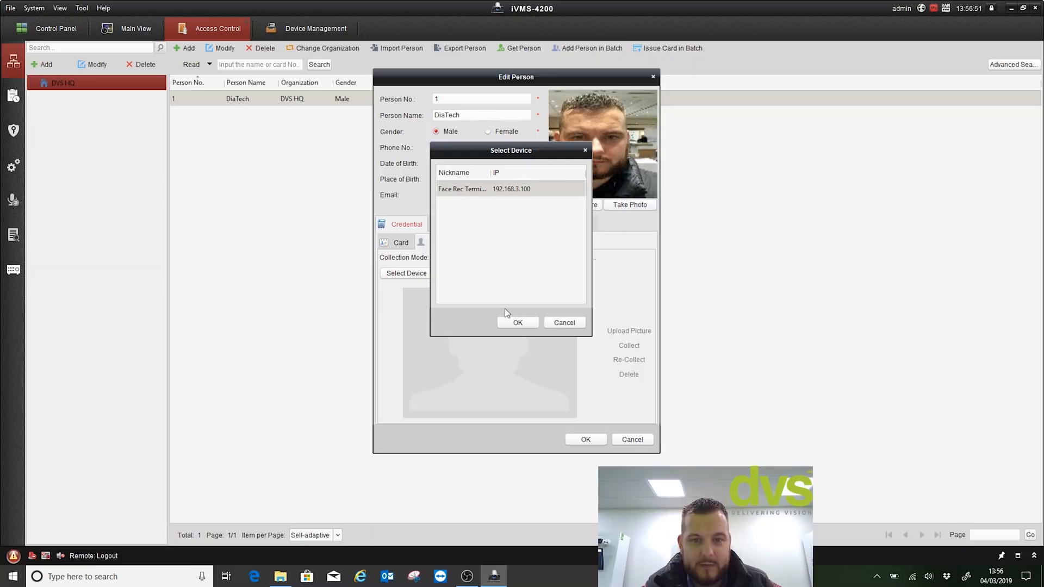
click(517, 322)
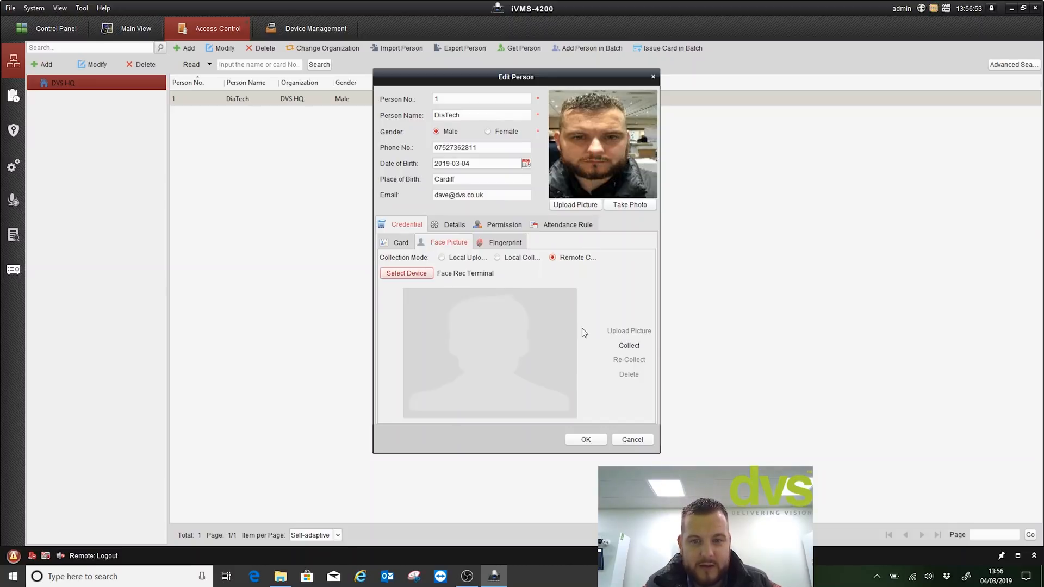
click(627, 344)
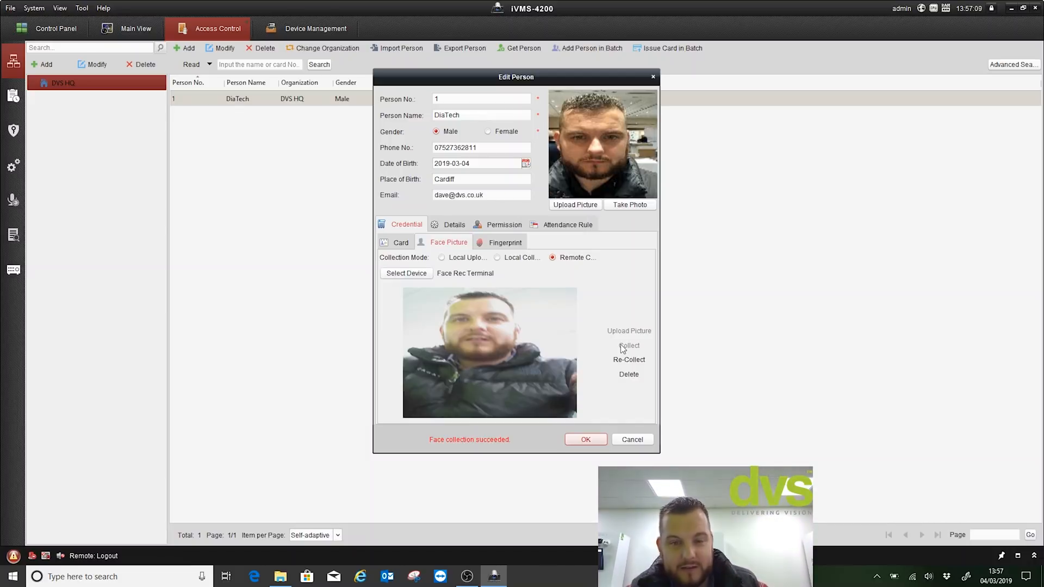
mouse_move(508, 347)
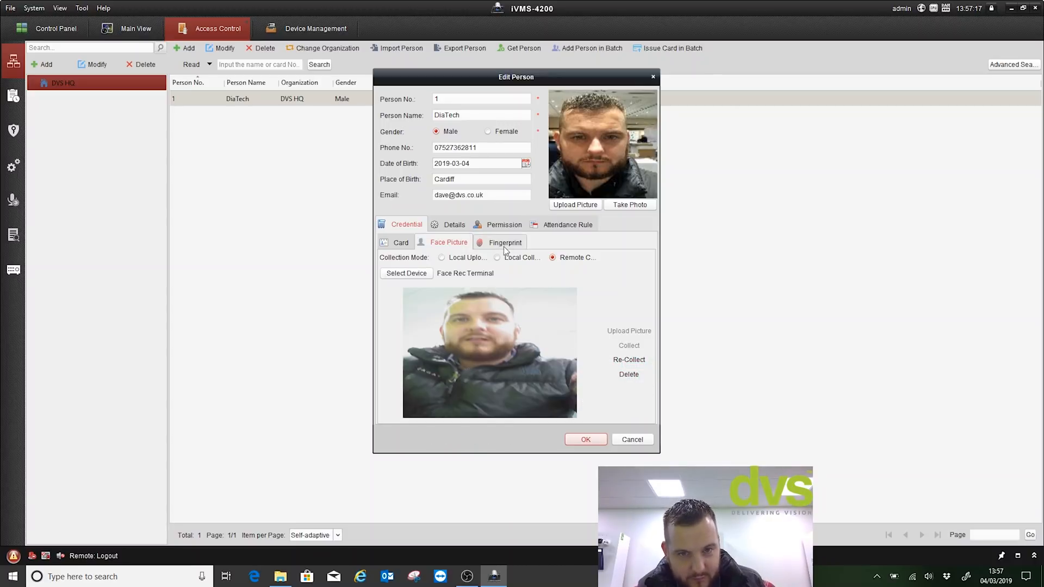
mouse_move(505, 242)
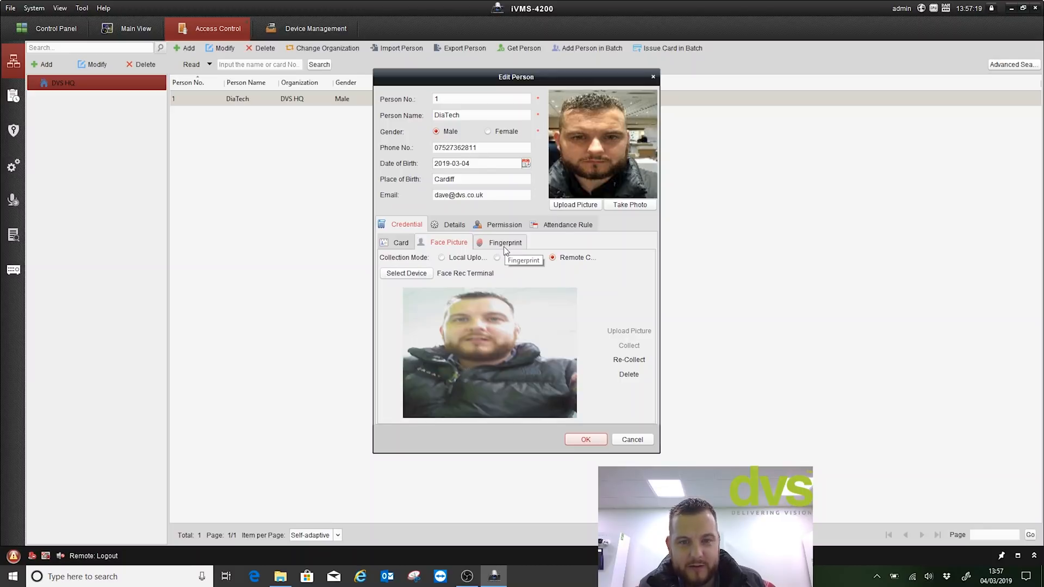
Step: Collect DiaTech's fingerprint remotely on Face Rec Terminal, choosing a finger to enroll
click(505, 241)
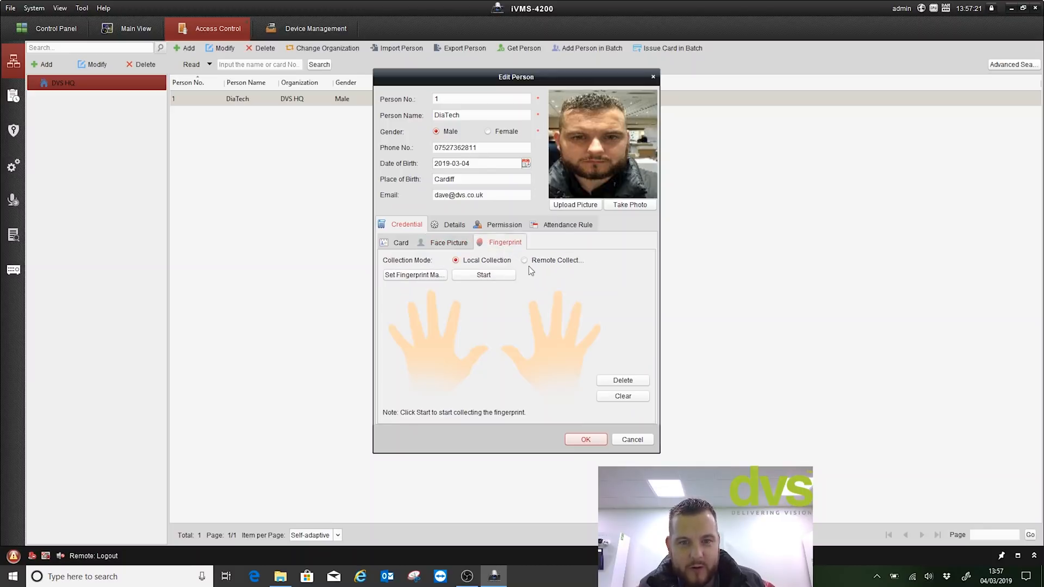
click(524, 260)
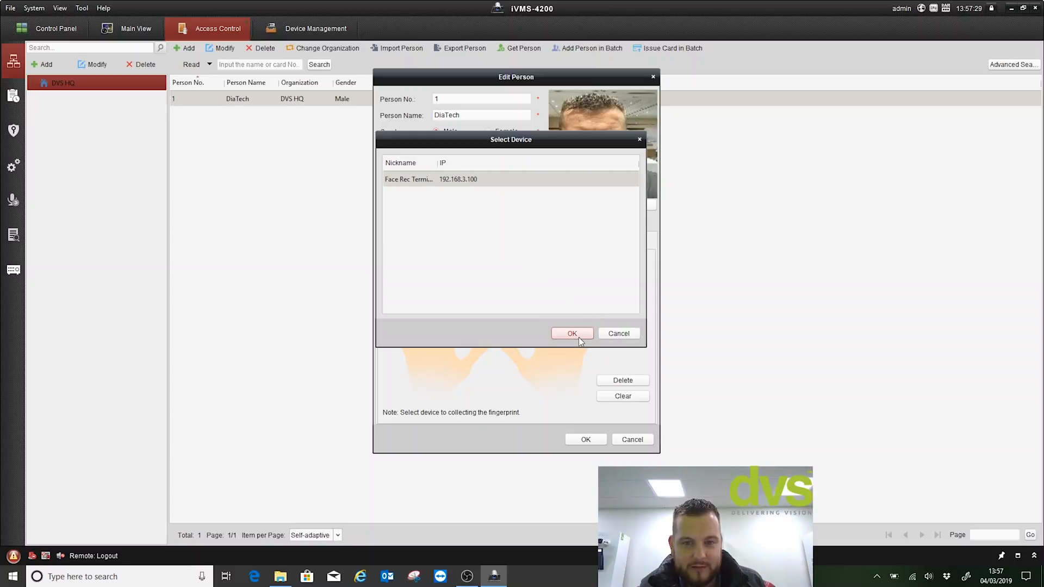
click(571, 334)
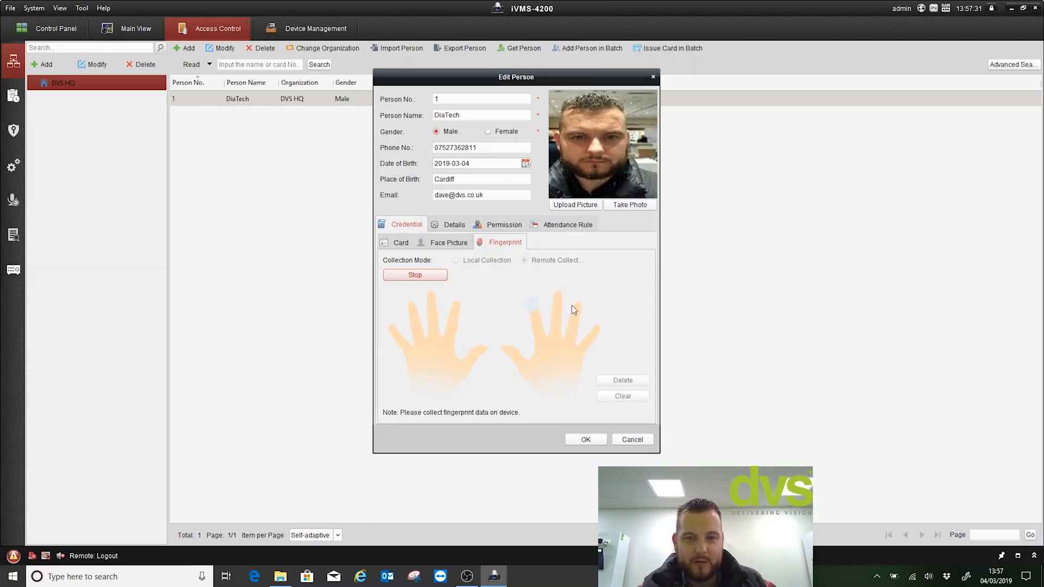
mouse_move(531, 310)
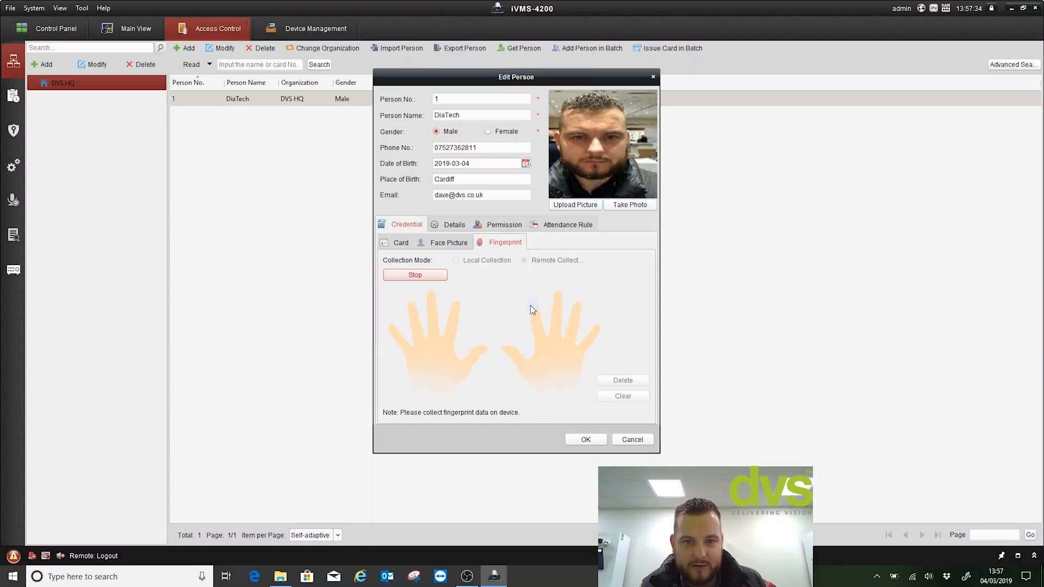
click(414, 274)
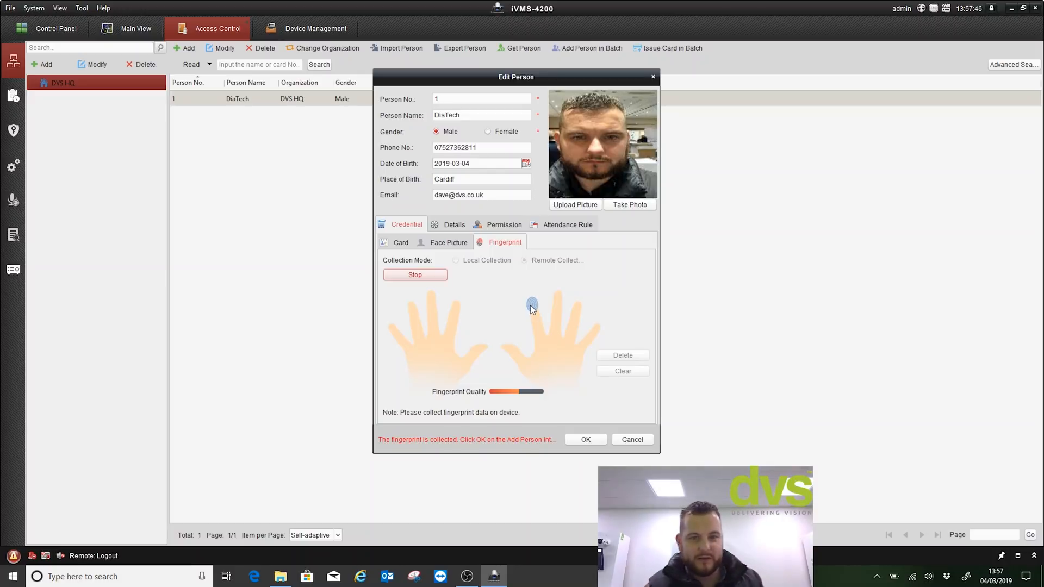
mouse_move(520, 403)
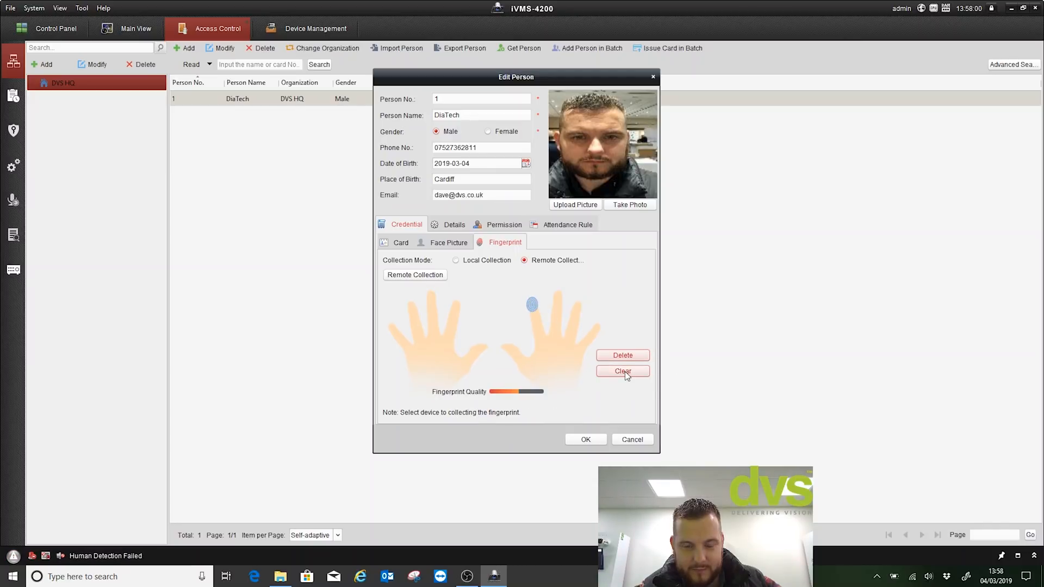
Step: Clear the fingerprint and recollect it on Face Rec Terminal using a different finger
click(622, 371)
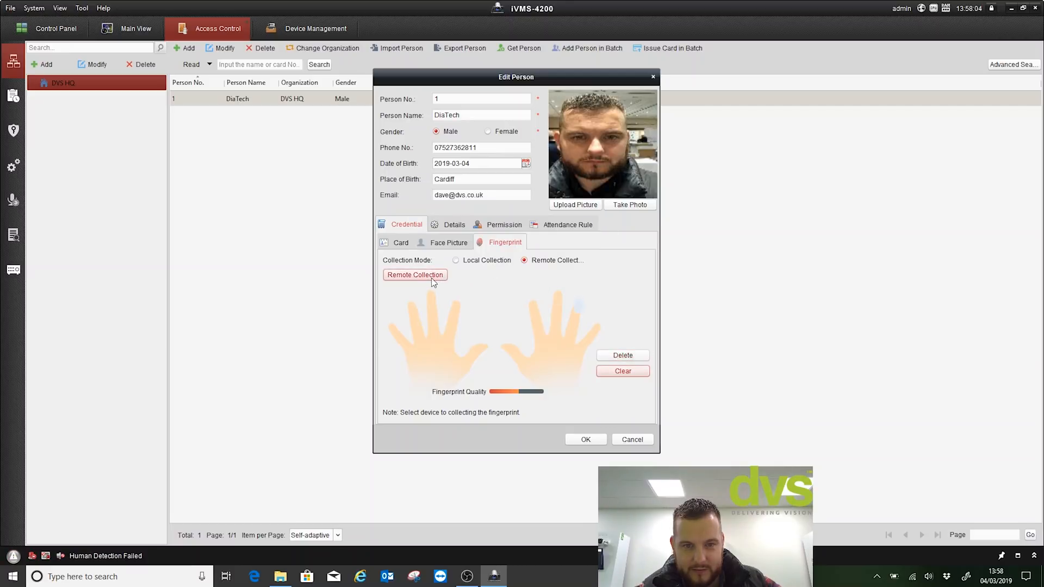
click(414, 275)
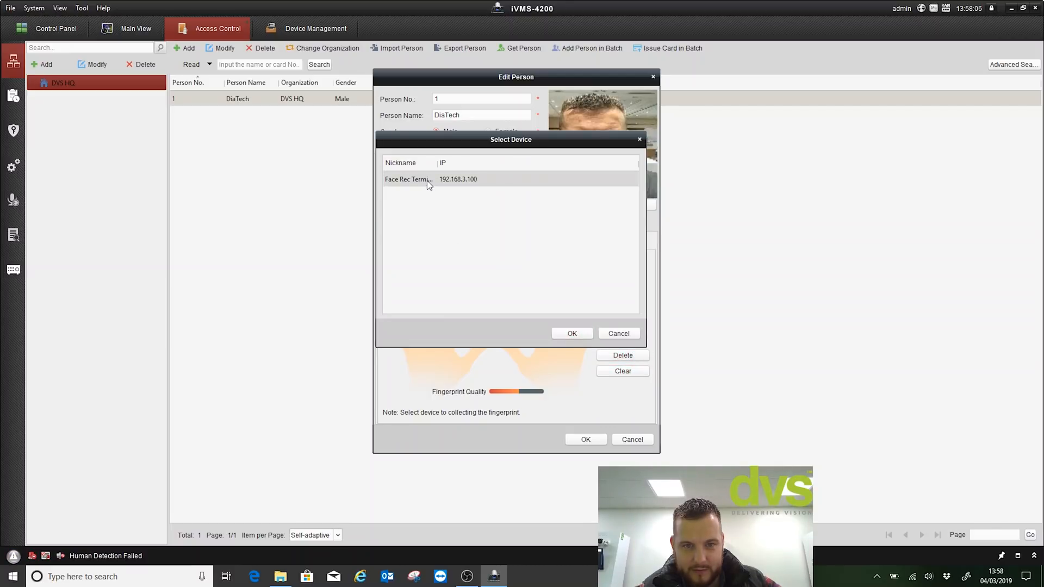
click(571, 333)
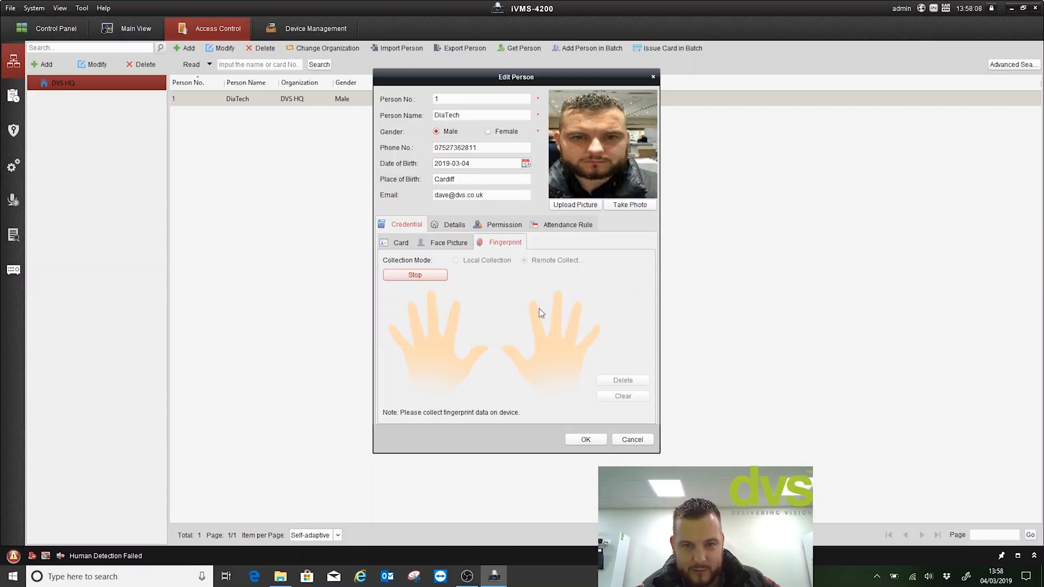
click(414, 274)
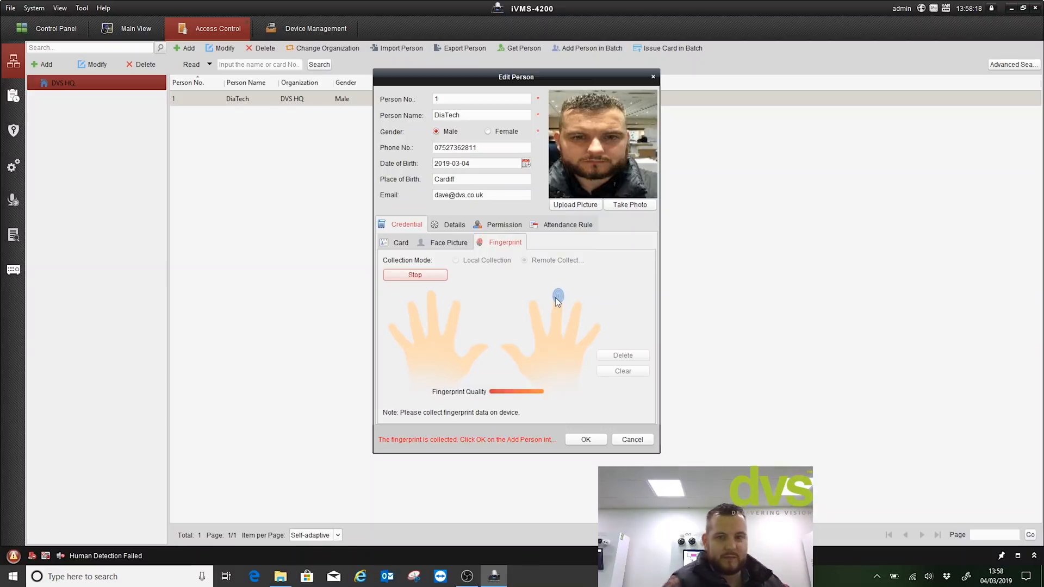
mouse_move(568, 403)
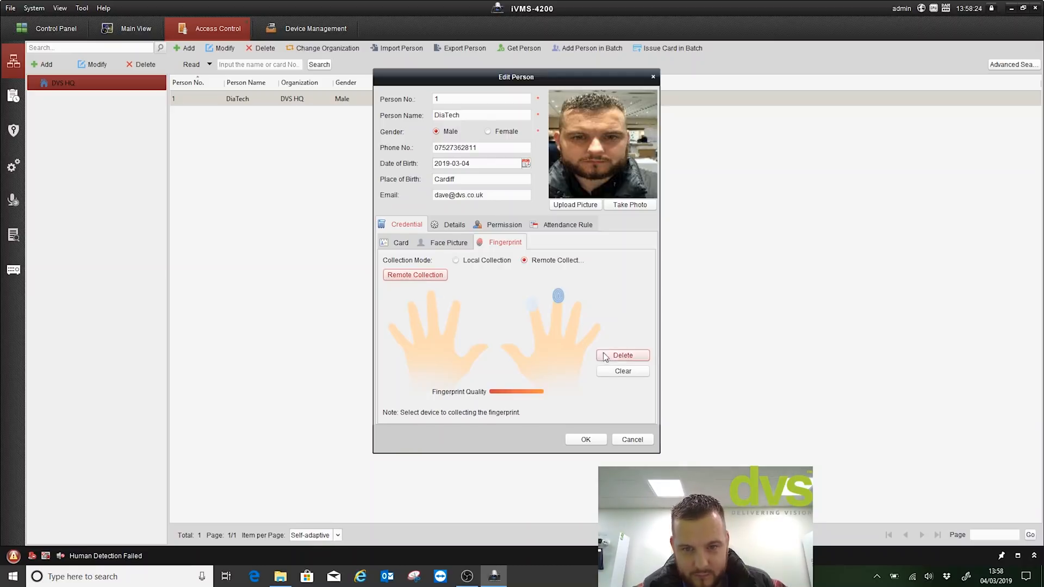
mouse_move(483, 251)
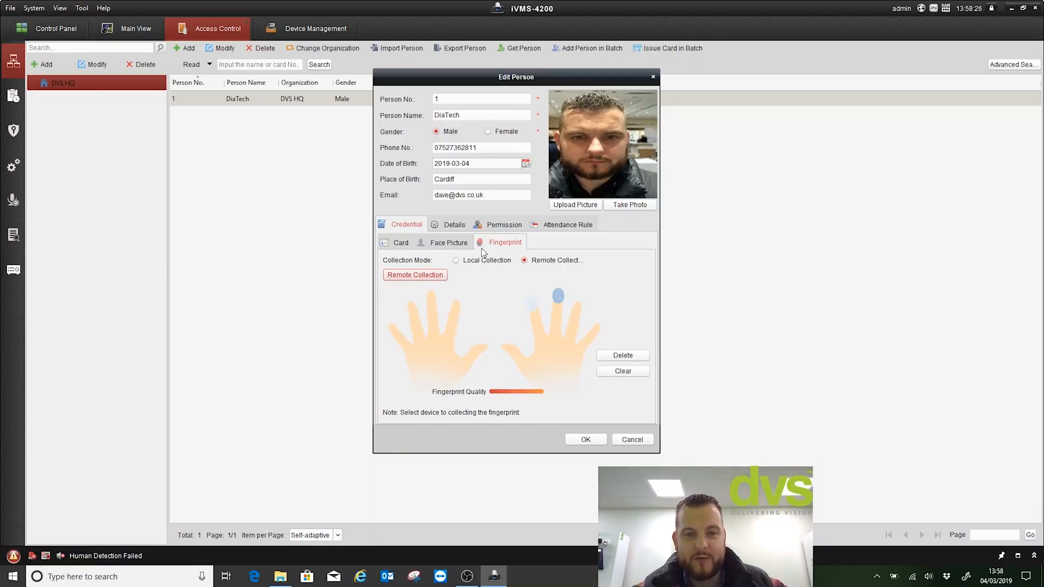
click(449, 242)
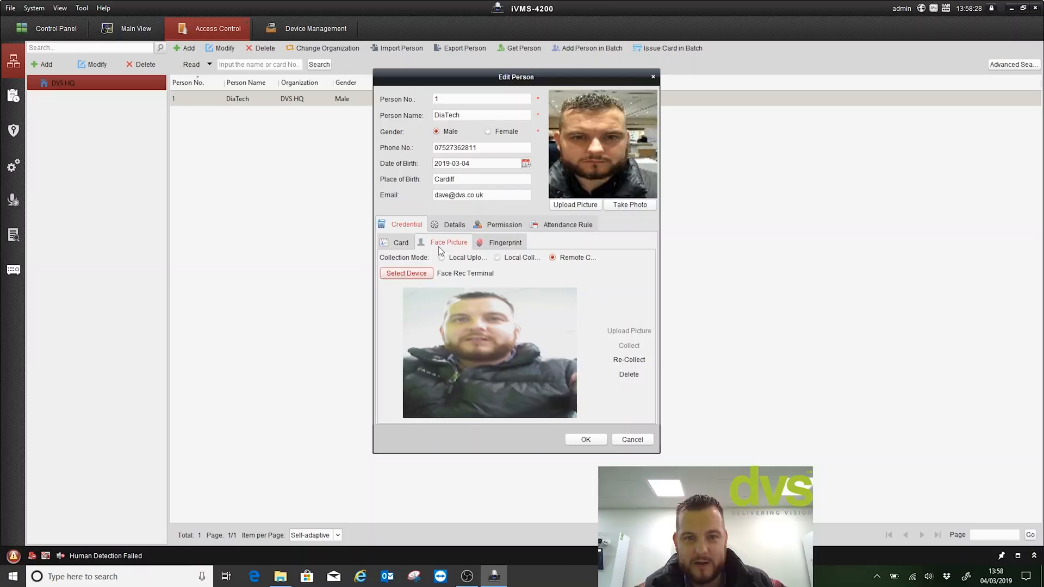
mouse_move(402, 241)
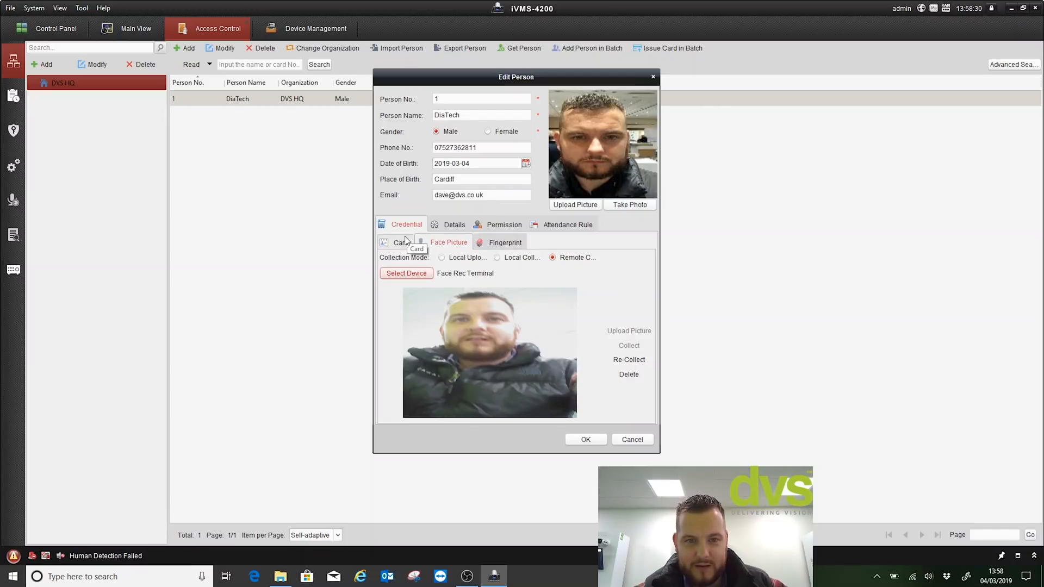
Step: Link the collected fingerprint and face picture to DiaTech's card and save the person record
click(400, 242)
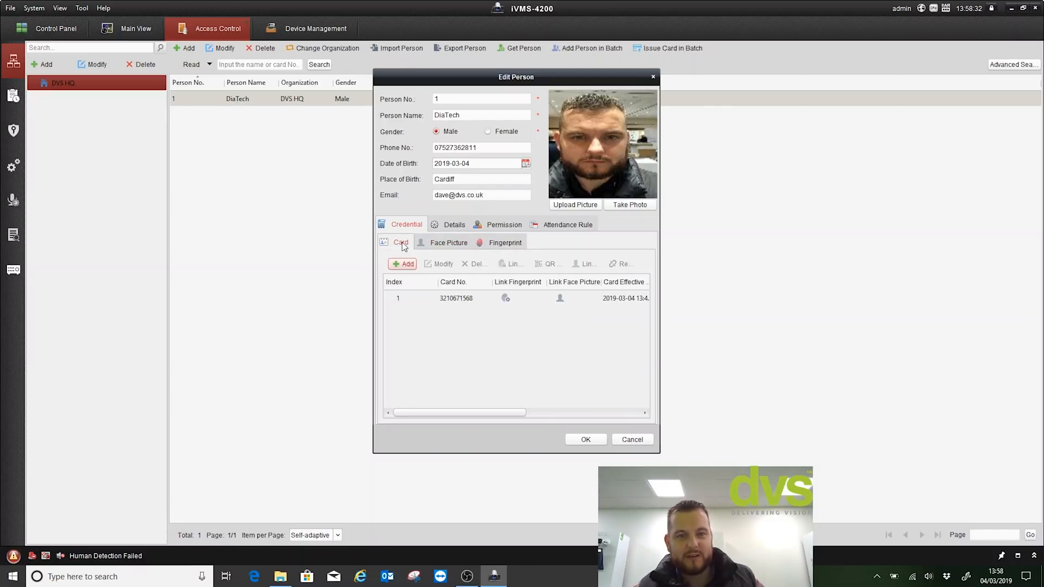
mouse_move(505, 299)
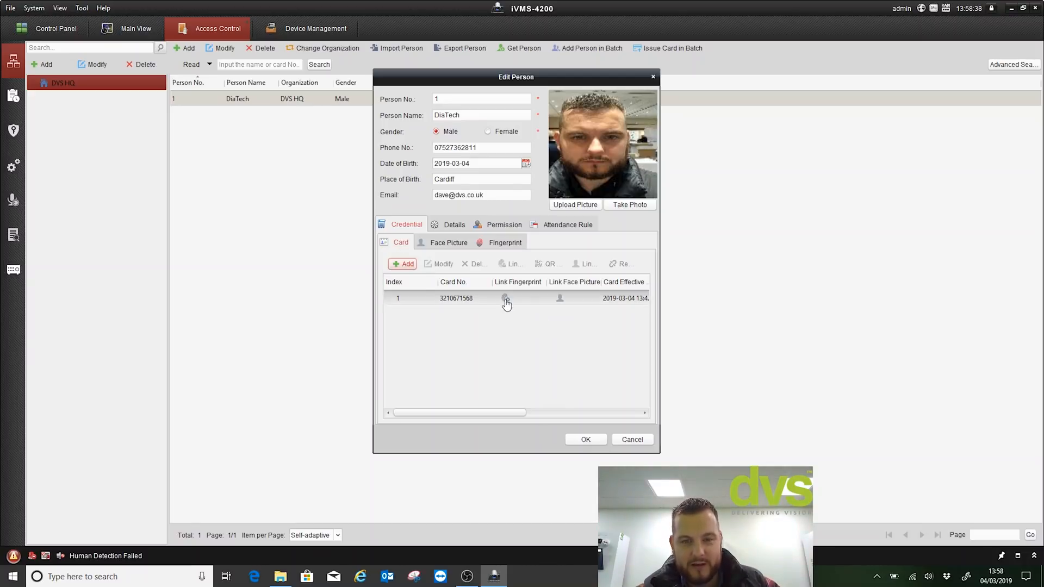
click(505, 298)
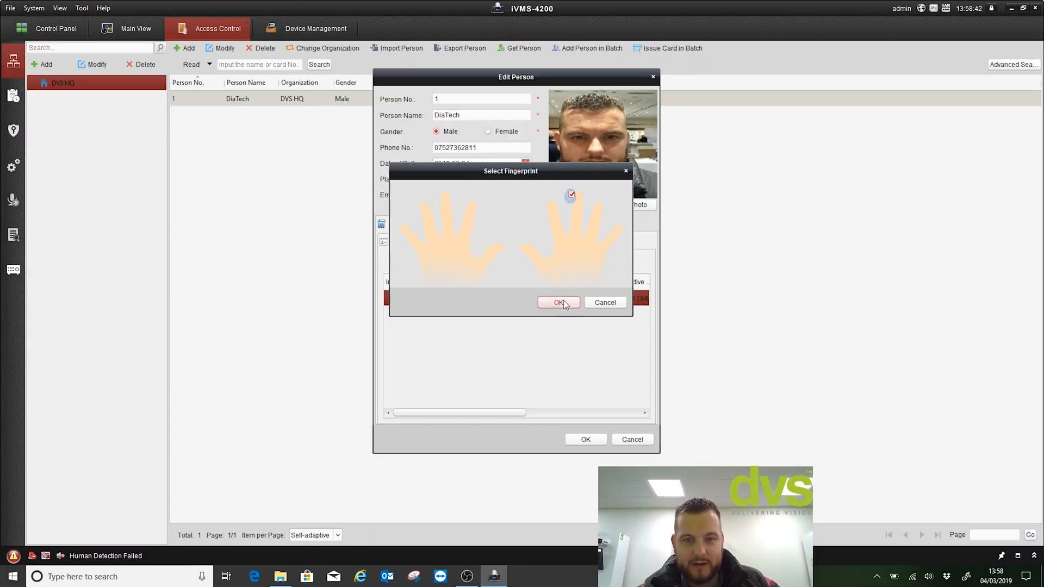
click(558, 302)
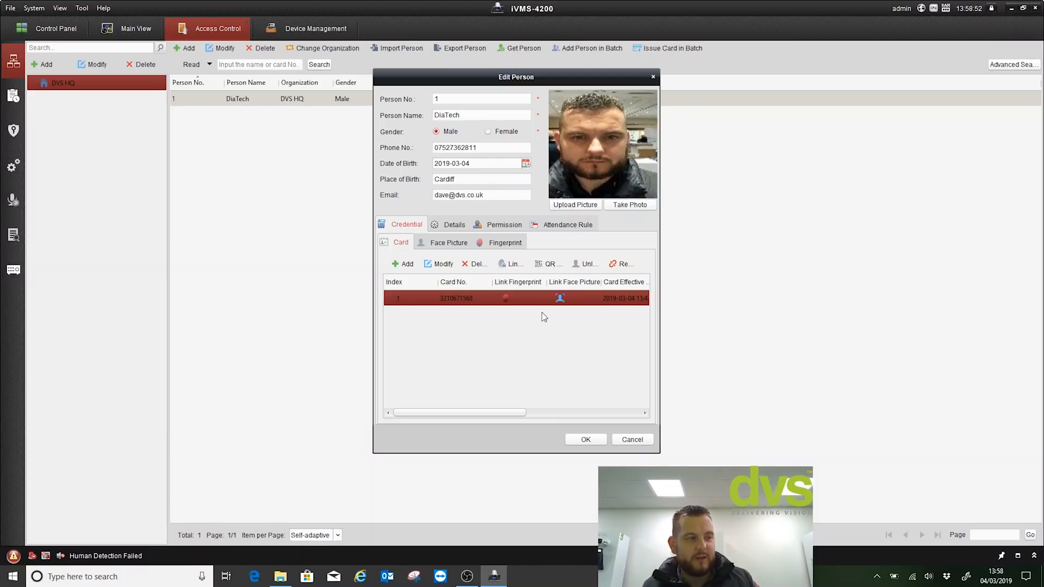
mouse_move(504, 224)
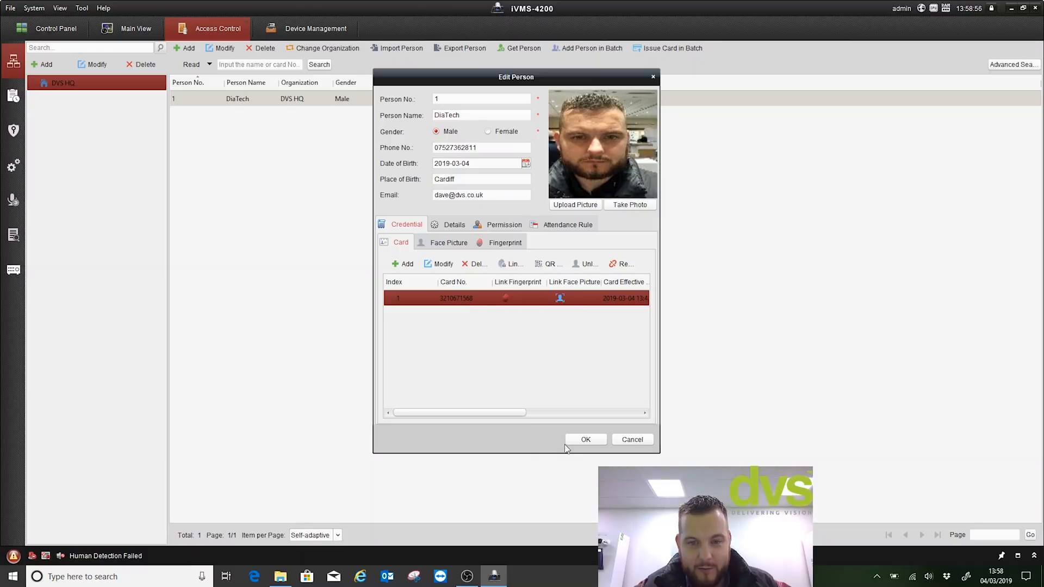
click(585, 439)
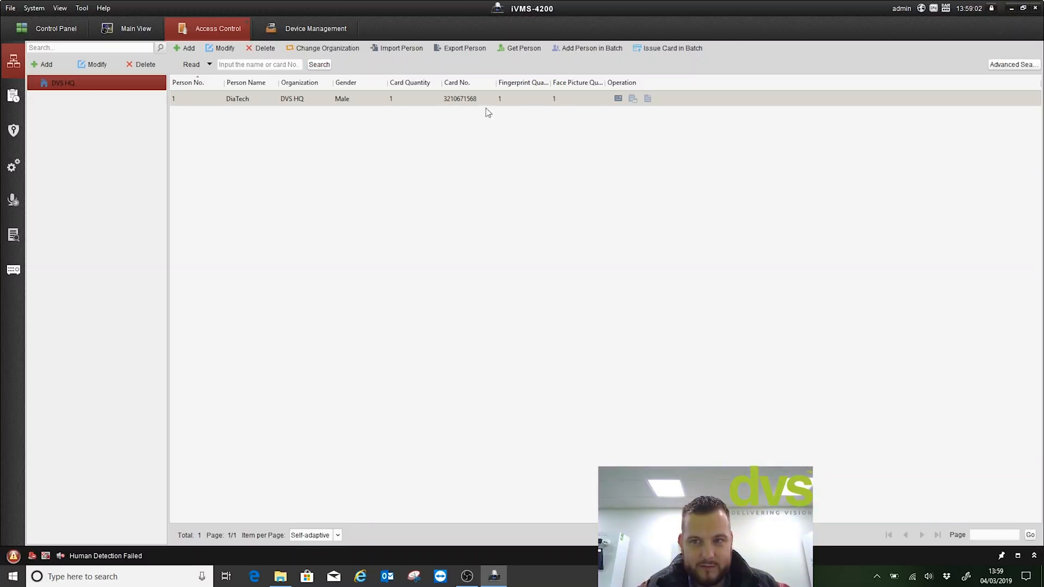
mouse_move(402, 71)
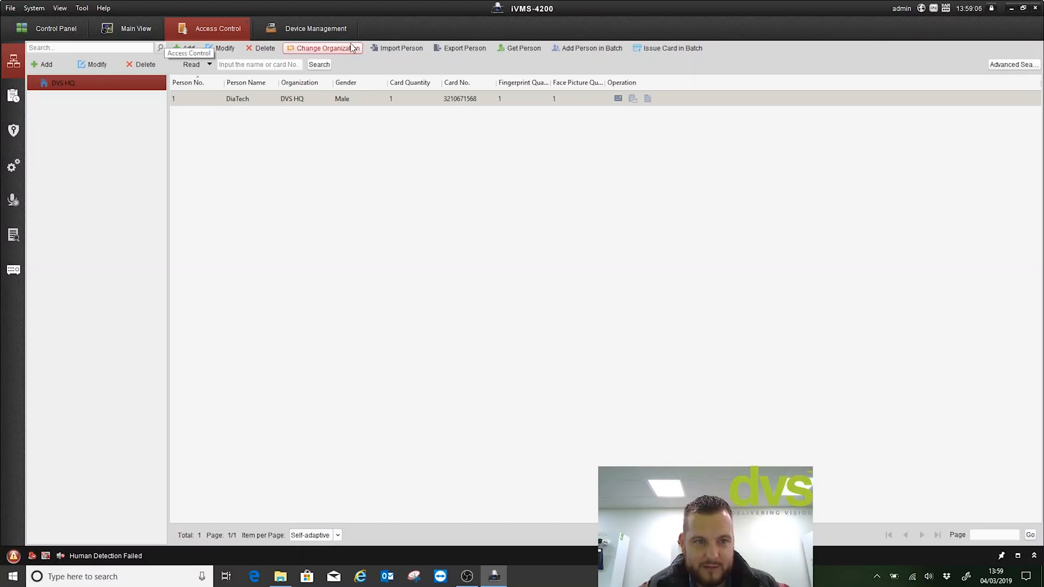
mouse_move(409, 110)
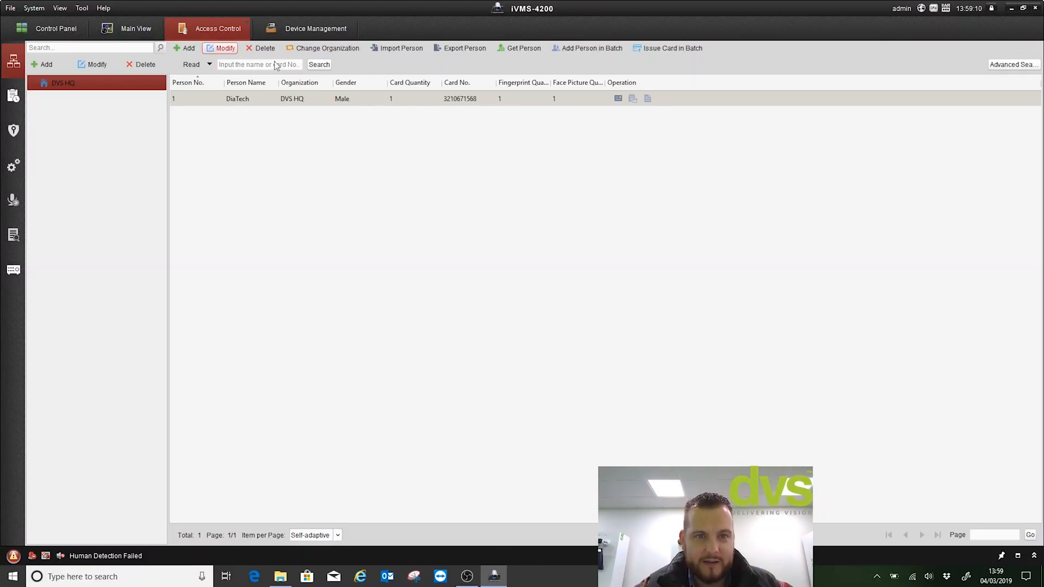
click(225, 48)
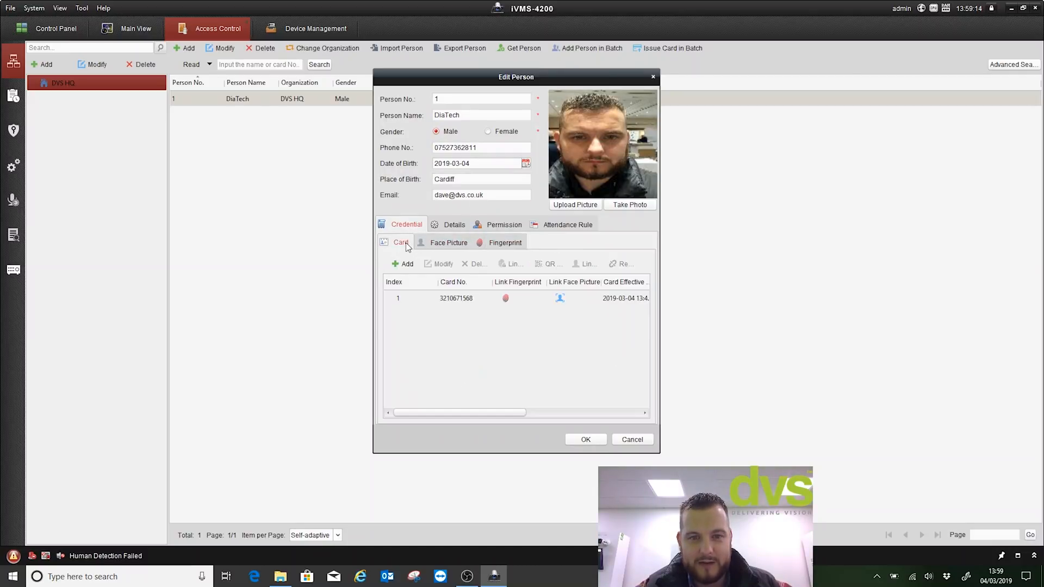
click(454, 224)
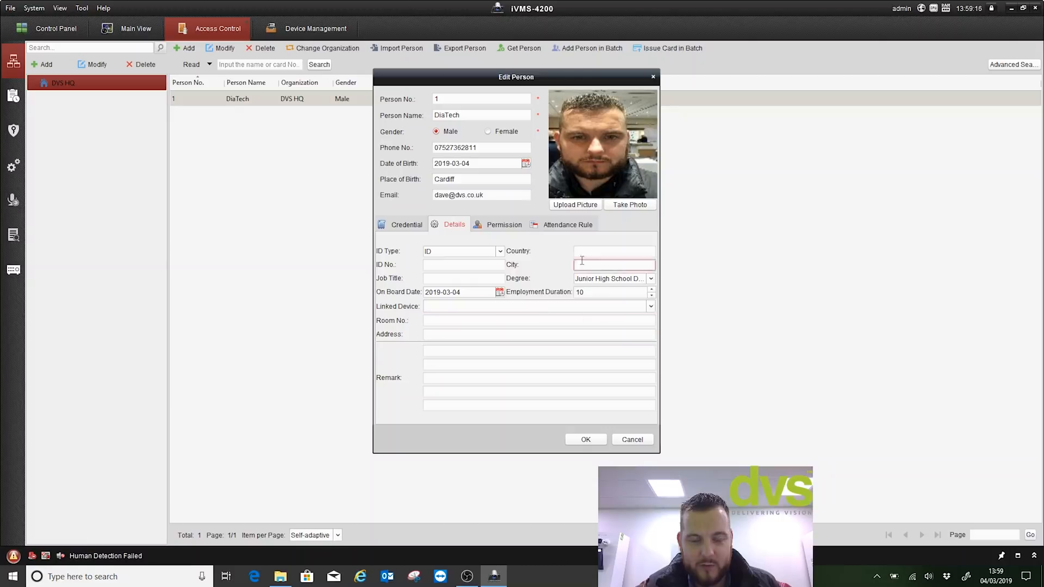
click(504, 224)
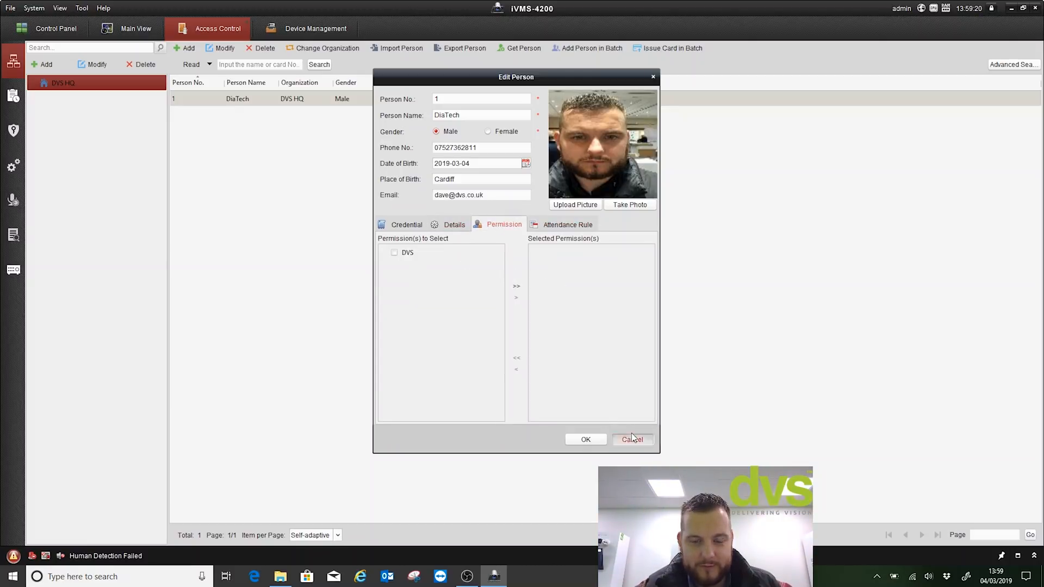
click(631, 439)
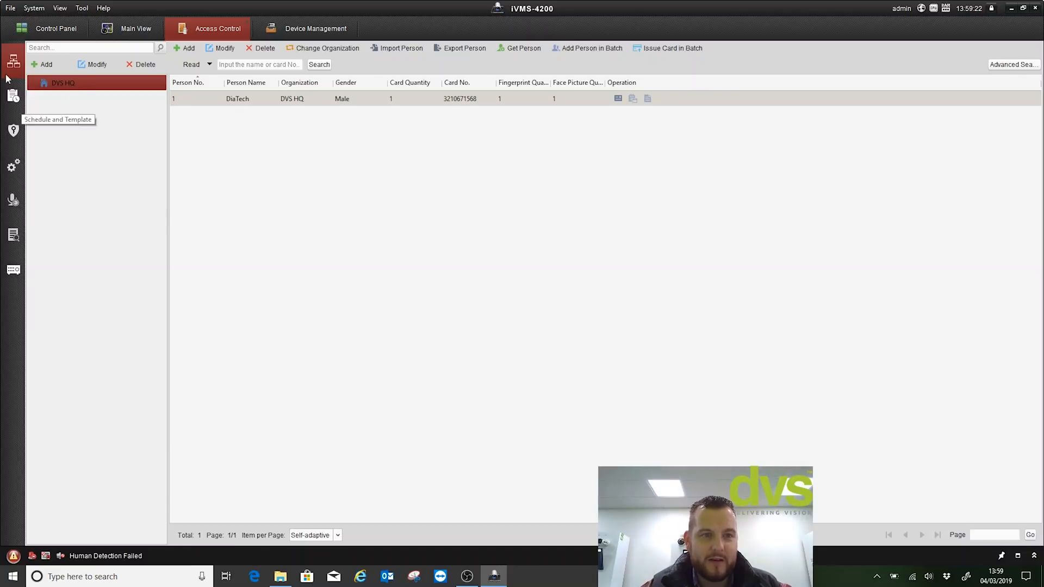
Step: Delete the DVS permission showing an Exception status, emptying the permission list
click(13, 97)
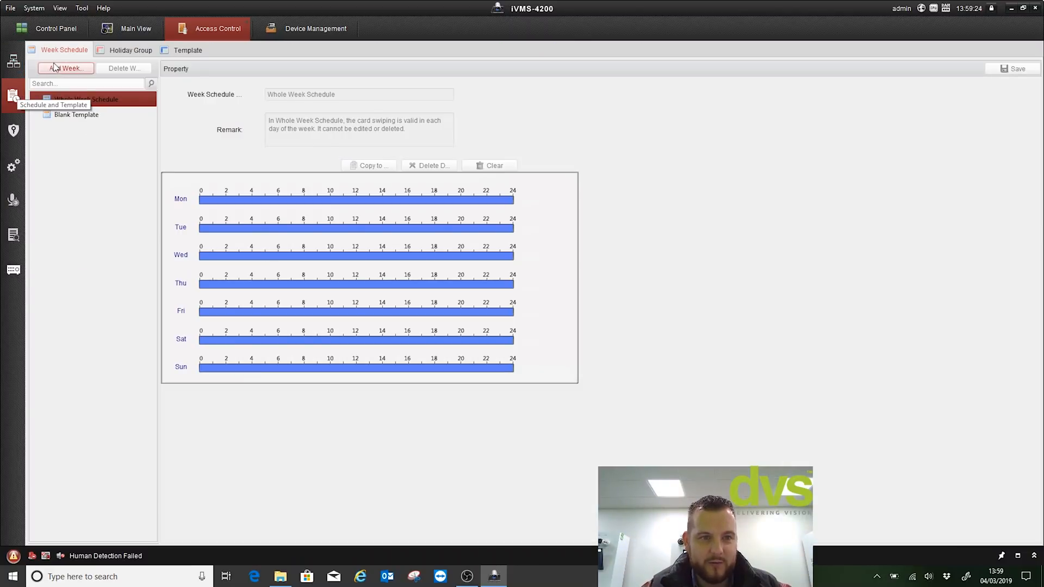
mouse_move(129, 139)
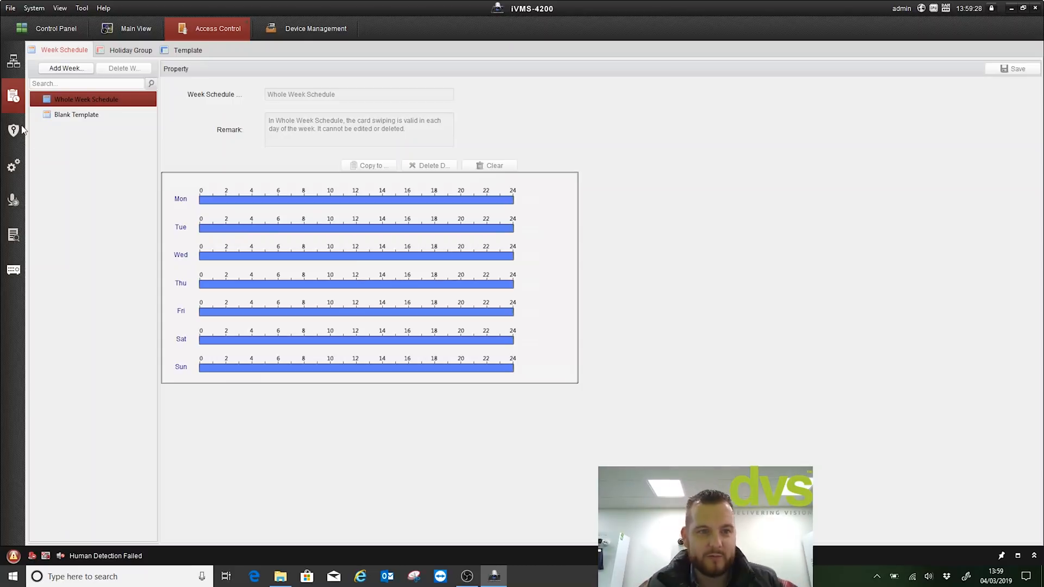
click(13, 131)
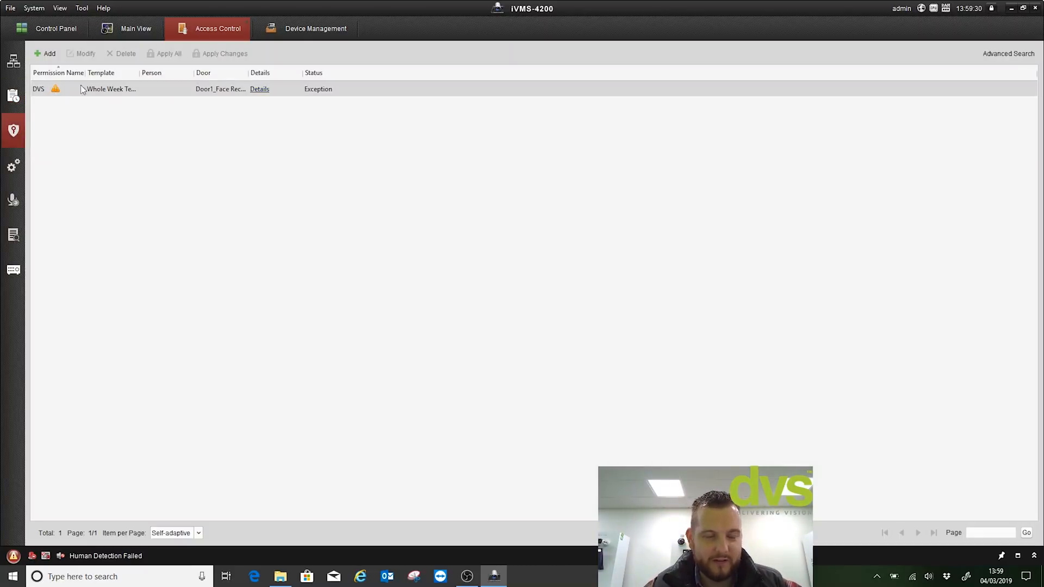
mouse_move(67, 91)
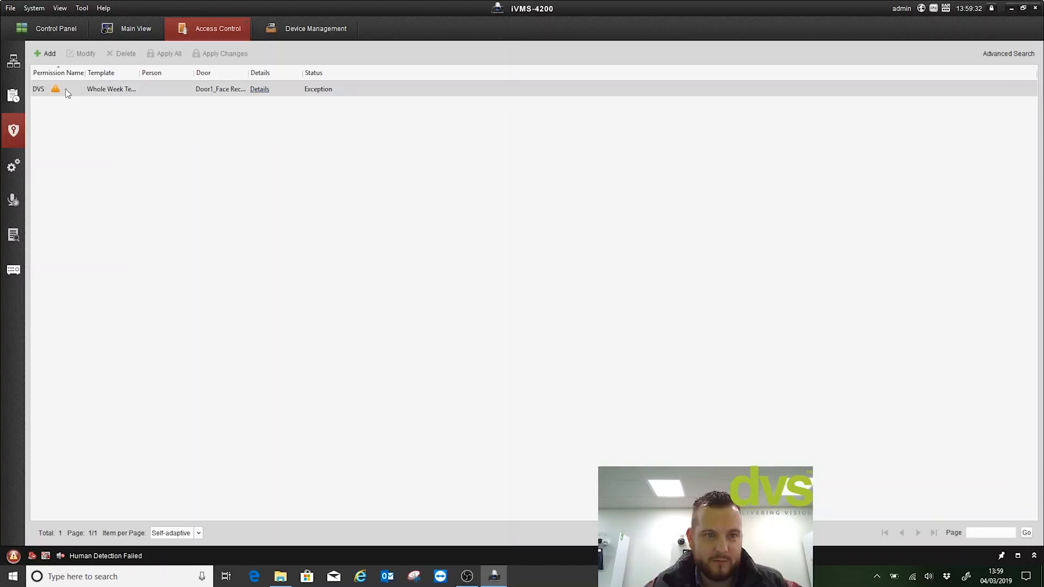
click(125, 53)
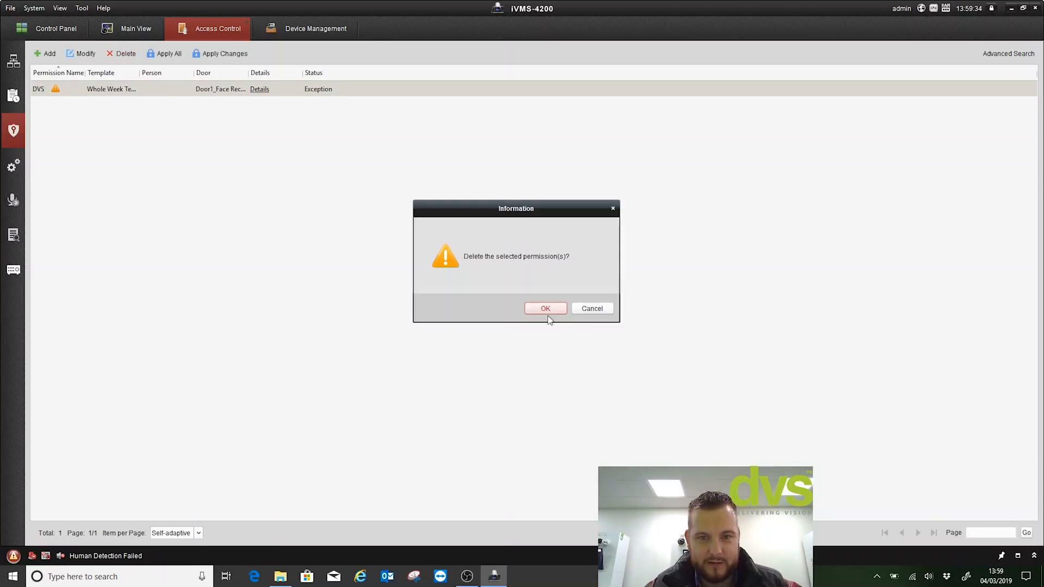
click(545, 307)
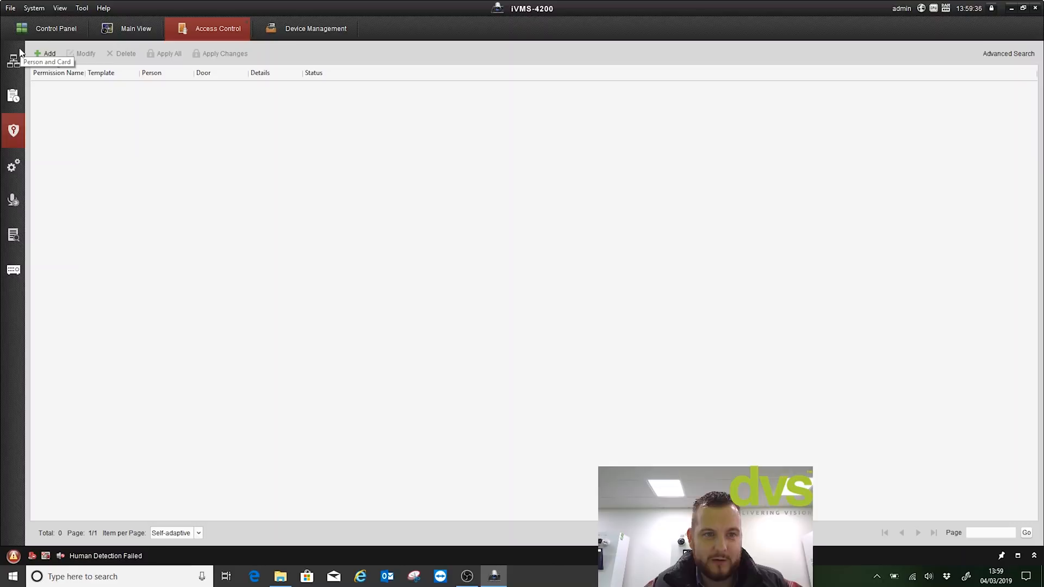
Step: Create a permission named DVS HQ with DiaTech as selected personnel; saving fails without a door
click(46, 53)
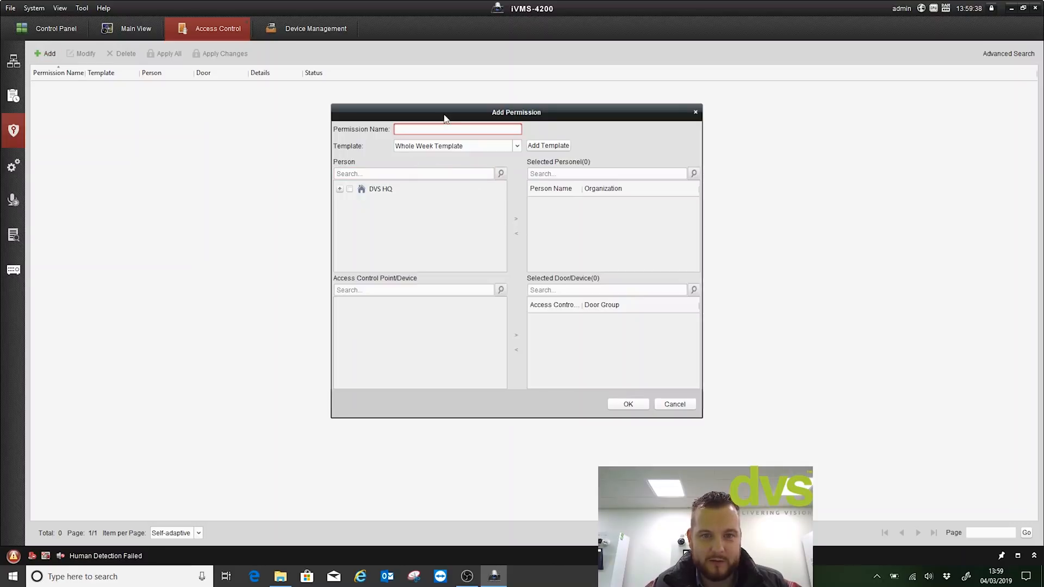
text(DVS)
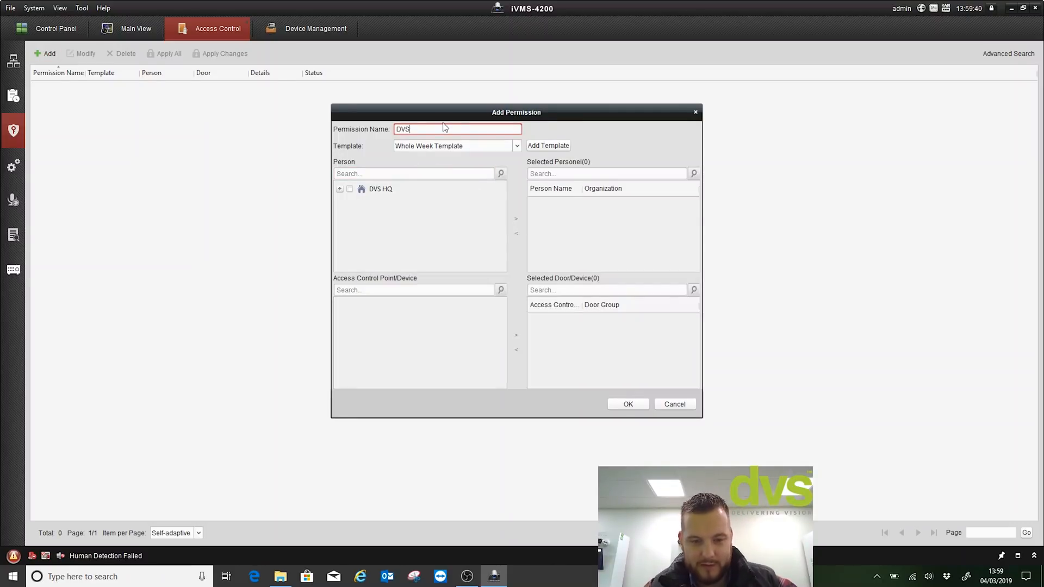
text(HQ)
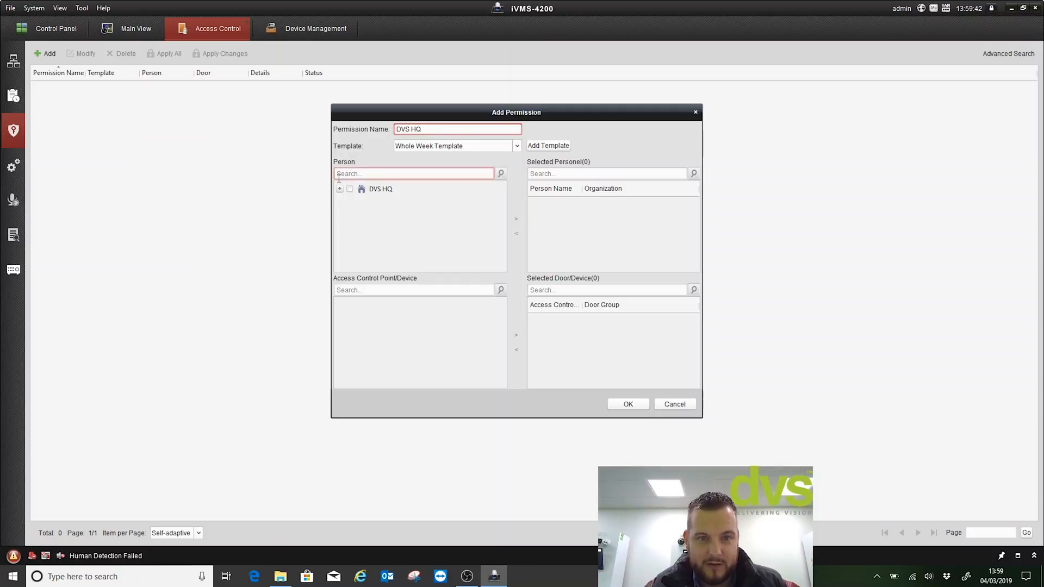
click(339, 188)
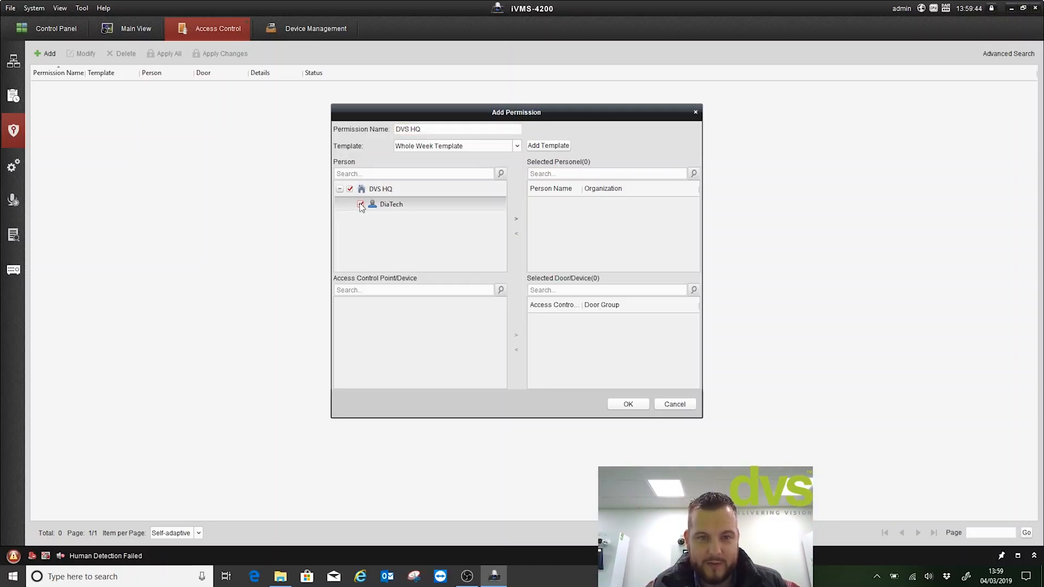
click(516, 219)
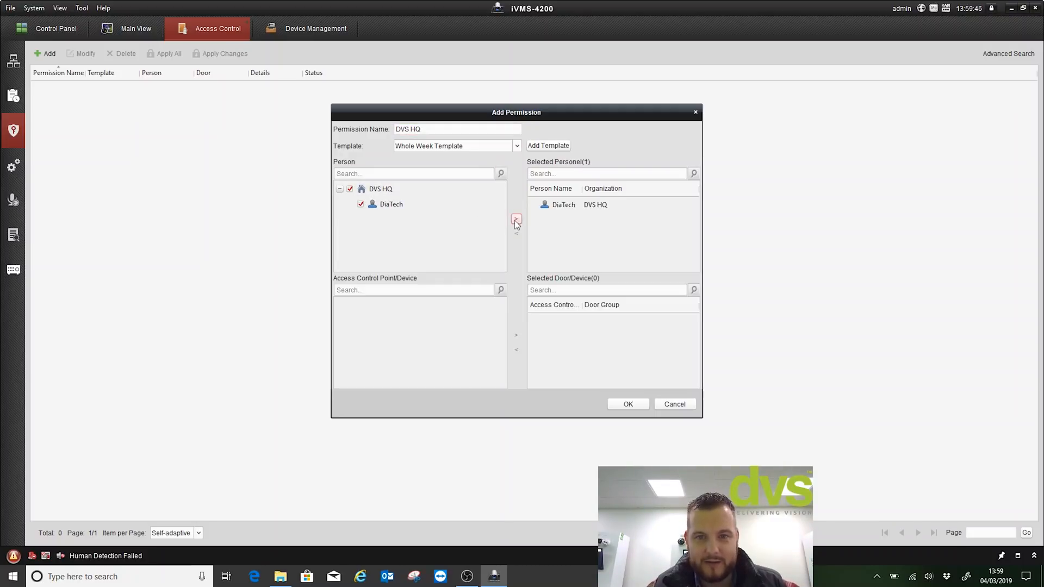
mouse_move(674, 404)
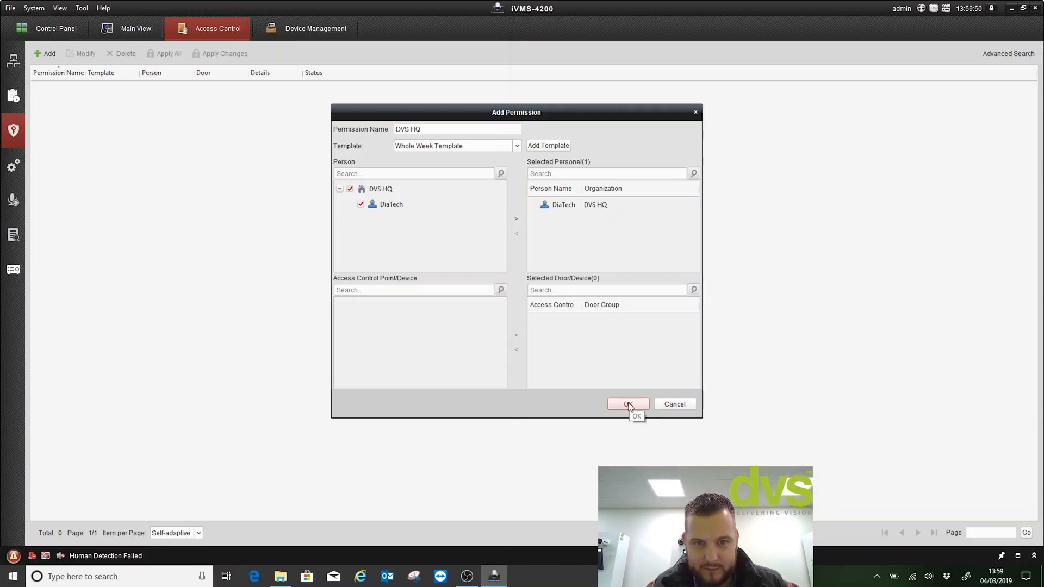
click(627, 405)
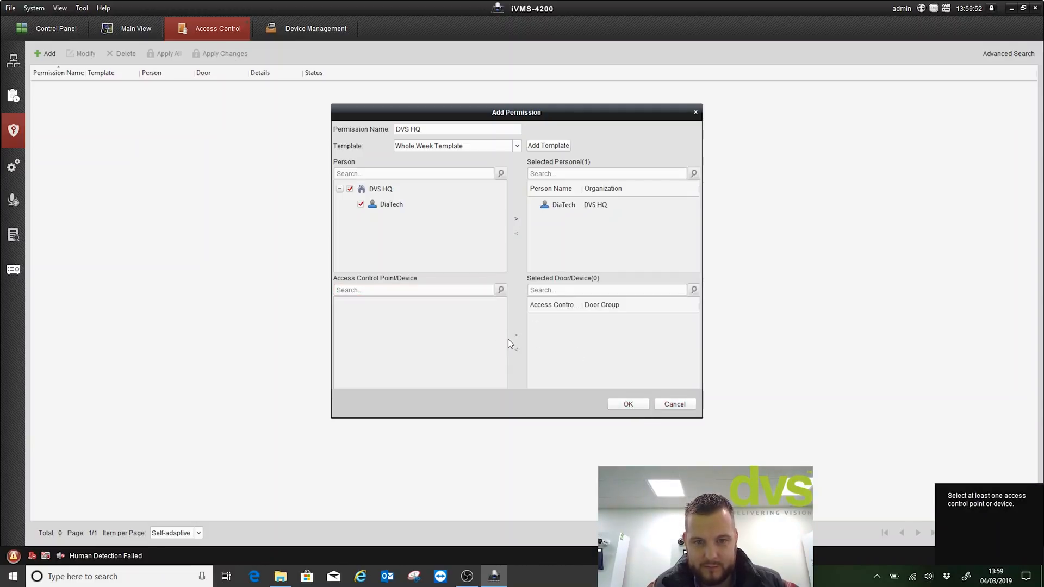
click(627, 404)
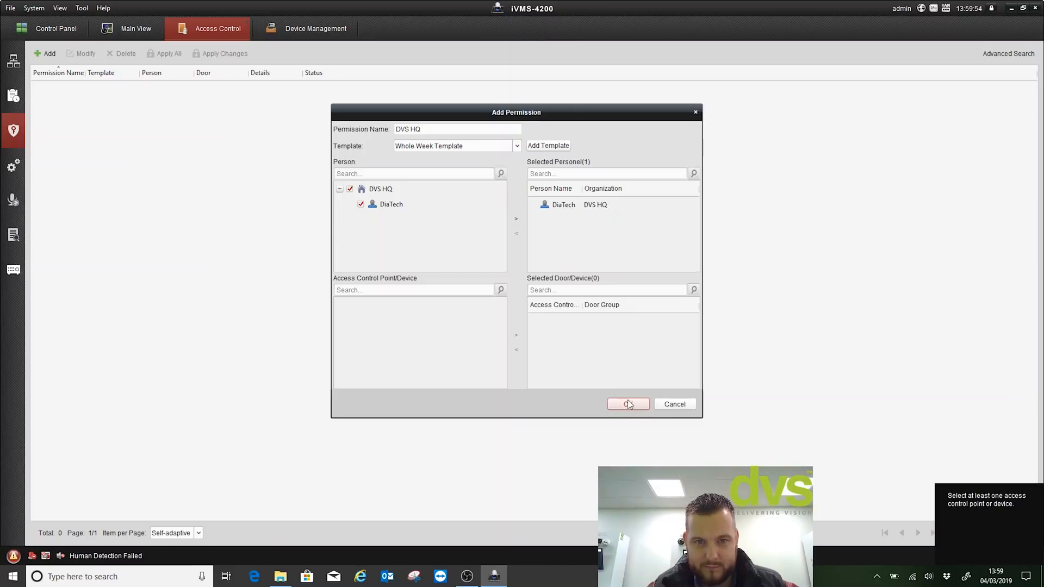
mouse_move(571, 364)
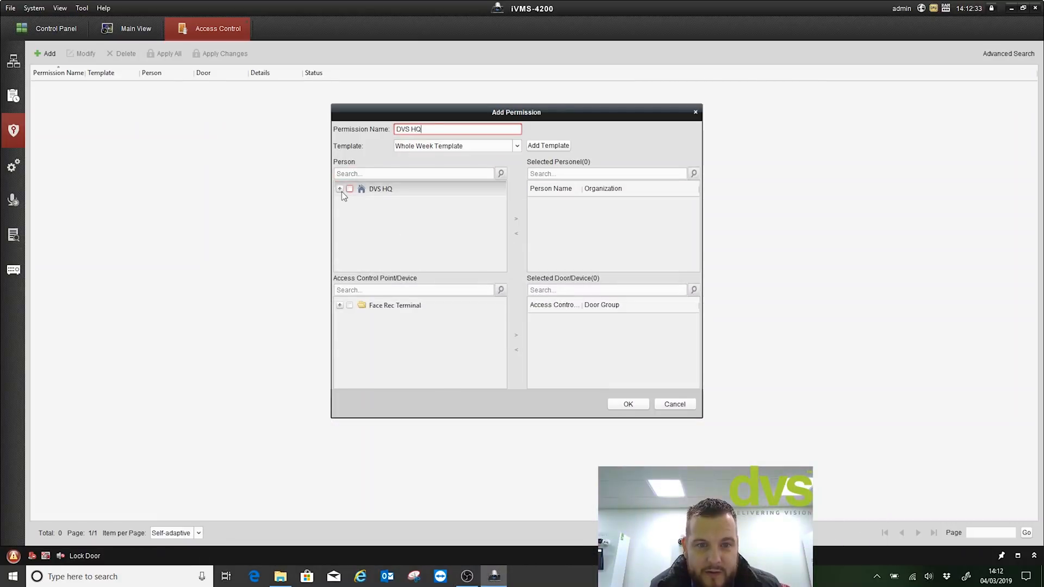
Step: Add the Face Rec Terminal door, save the DVS HQ permission and apply it to the device
click(339, 188)
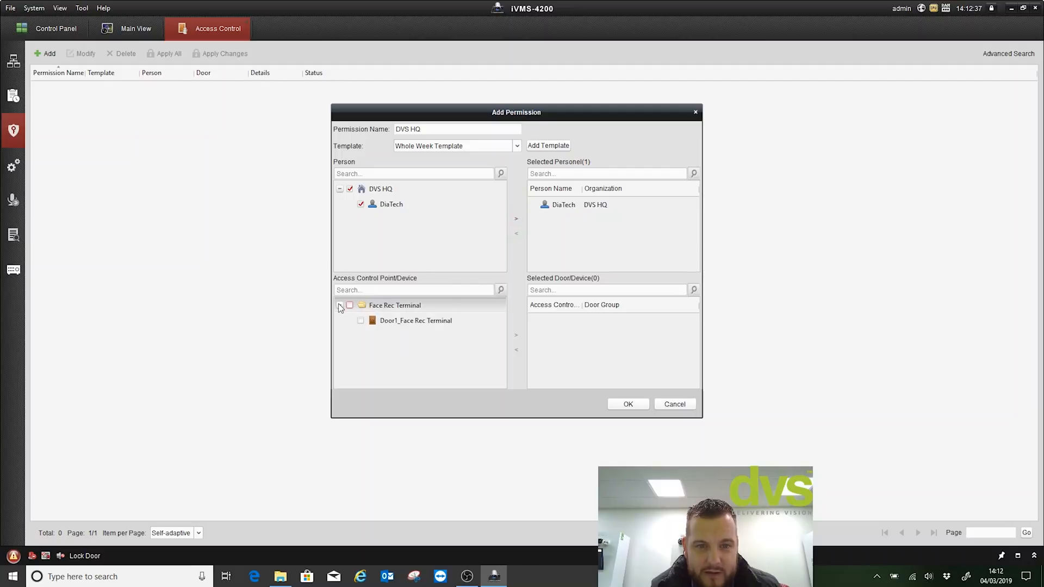
click(349, 305)
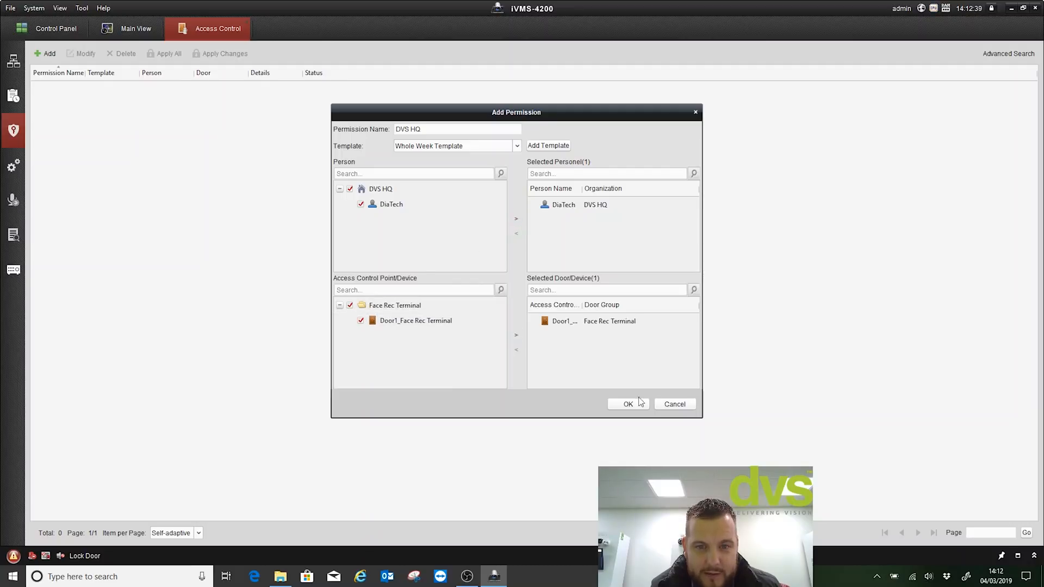
click(627, 404)
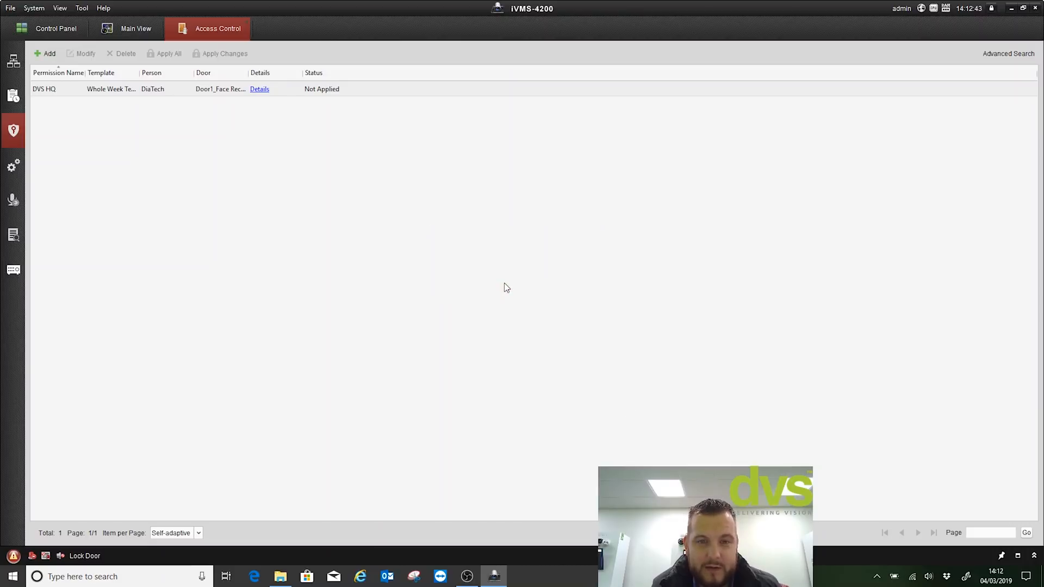
click(168, 53)
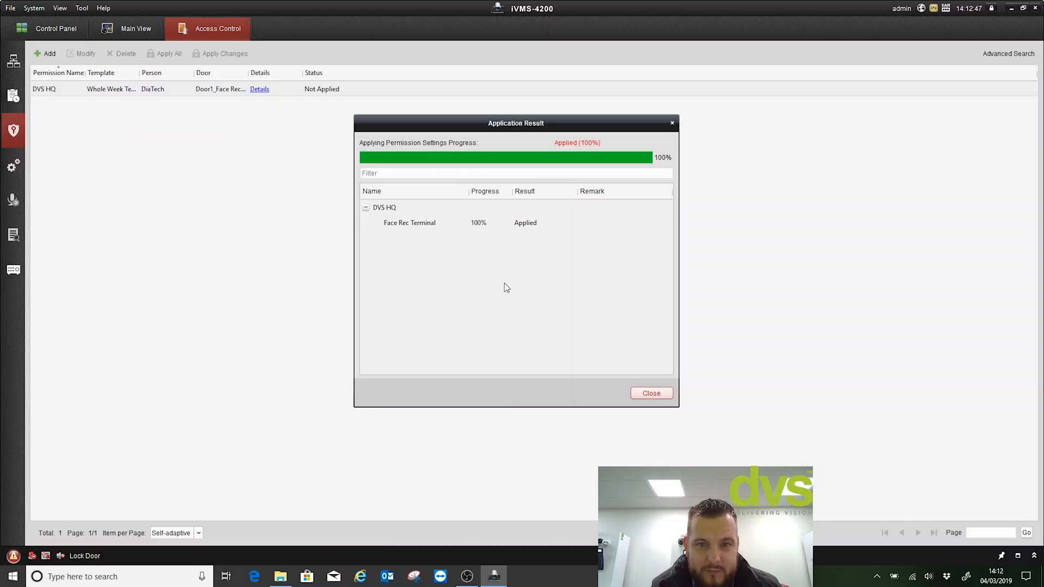
click(650, 392)
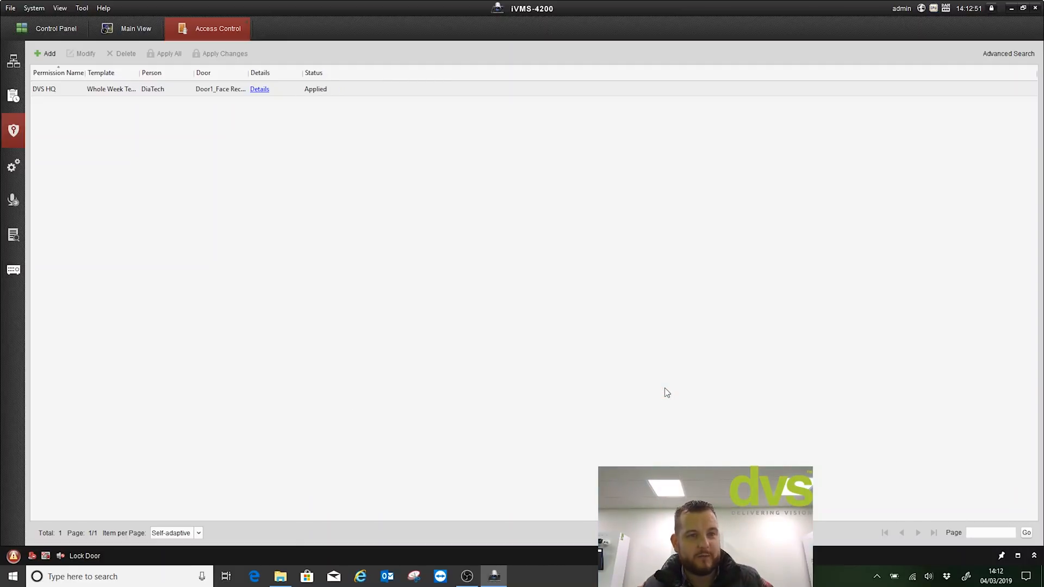
mouse_move(278, 138)
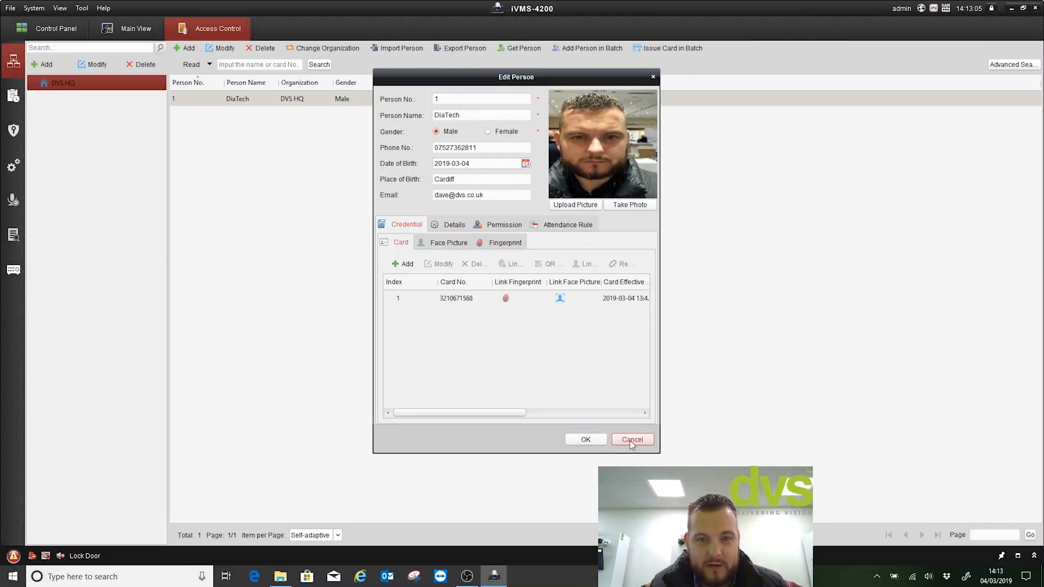
click(13, 96)
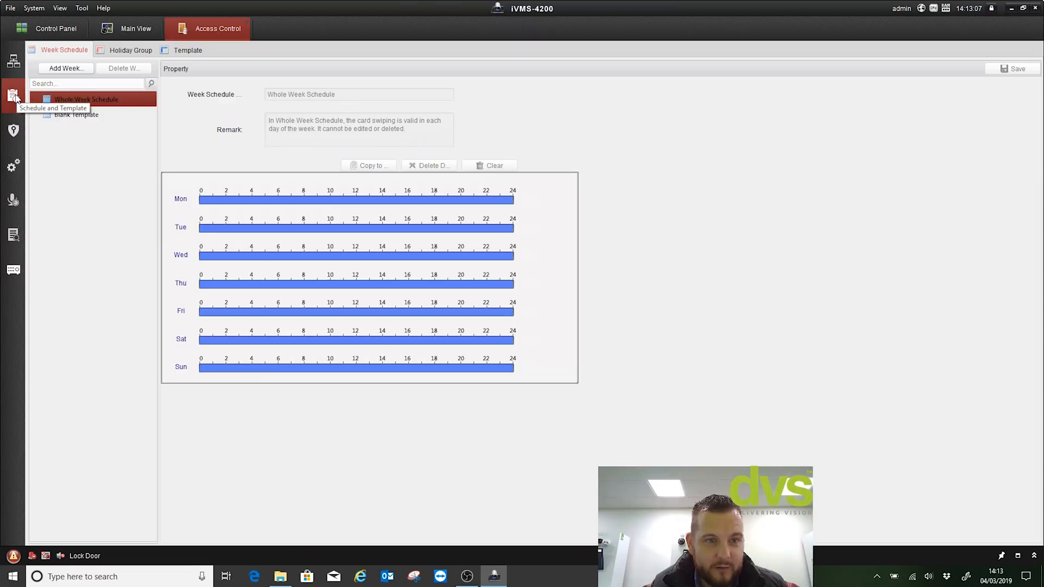
click(13, 131)
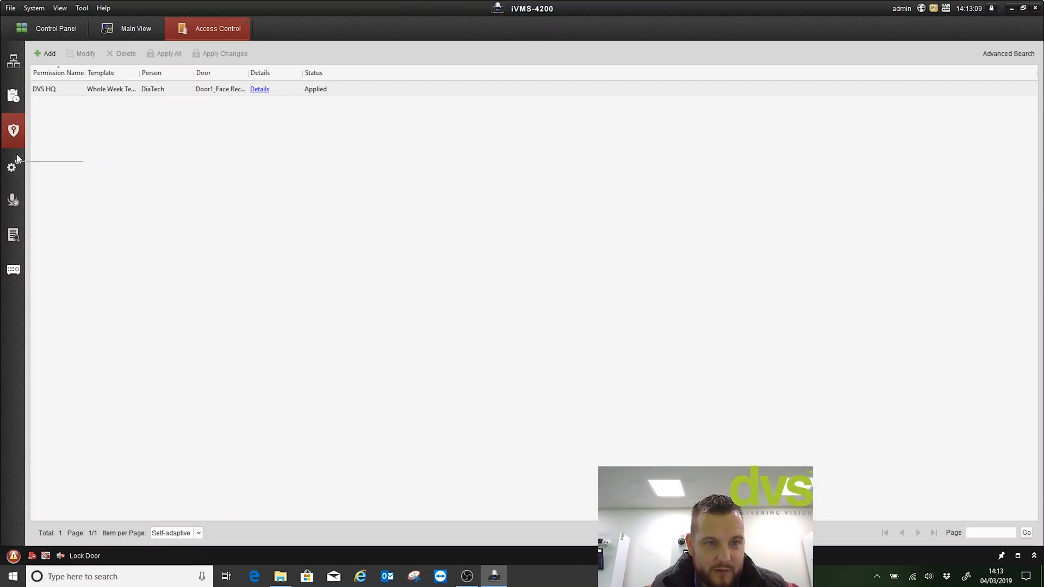
Step: Rename Door1 on the Face Rec Terminal device to 'Face Rec Terminal' and save
click(13, 167)
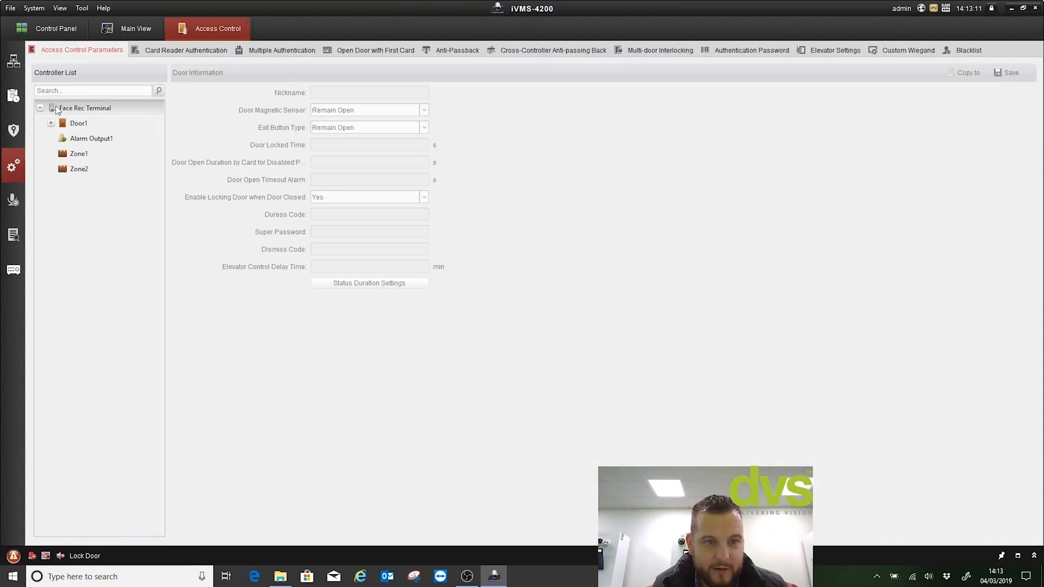
click(85, 108)
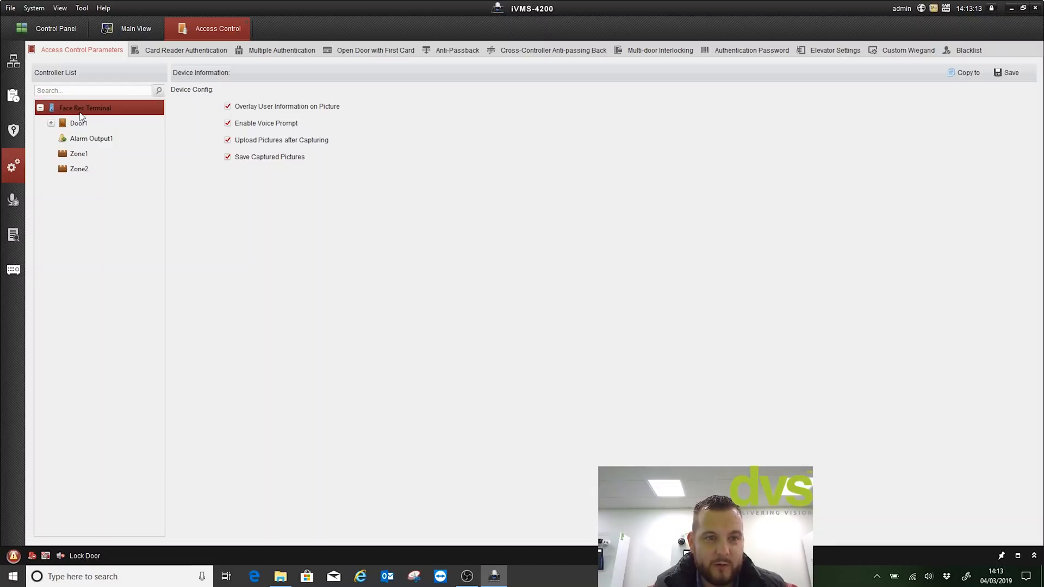
mouse_move(215, 114)
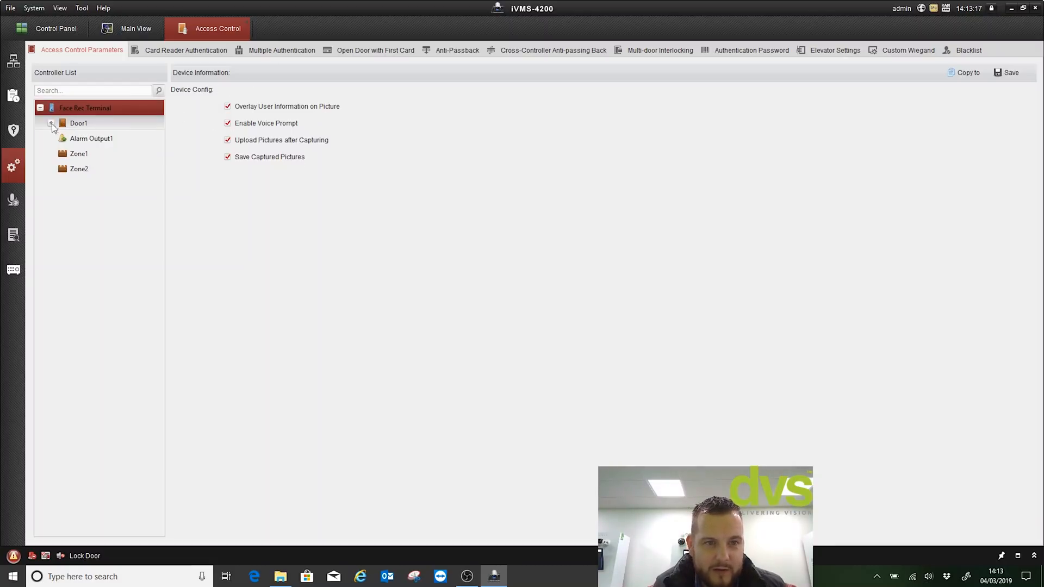
click(51, 122)
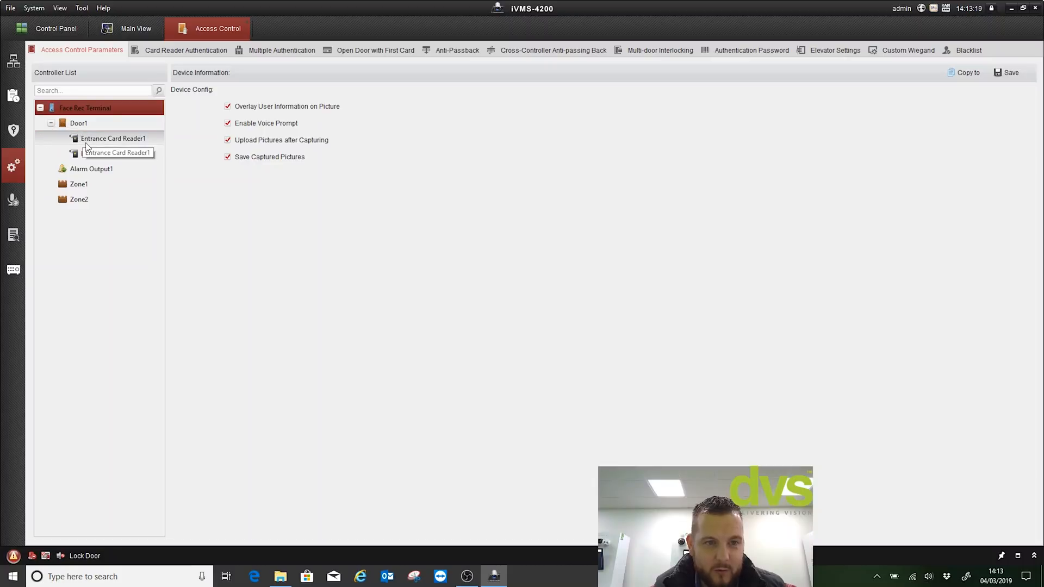
click(79, 123)
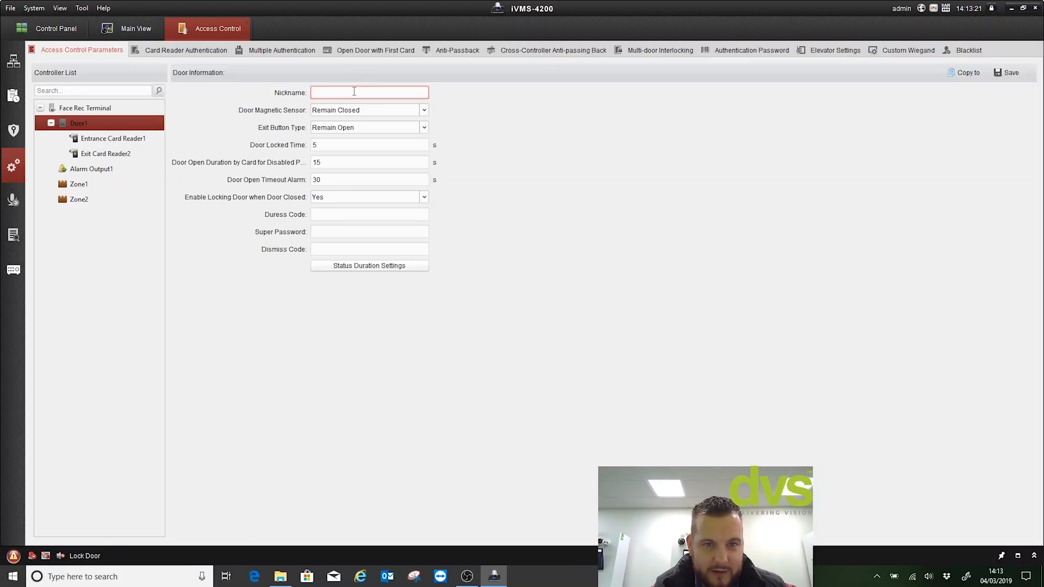
text(Face Rec)
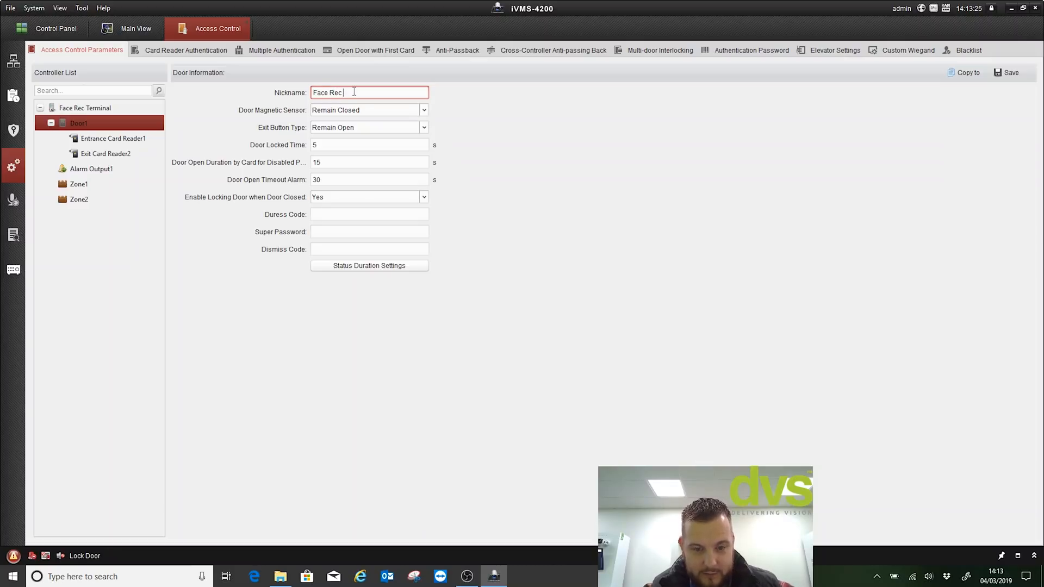
text(Terminal)
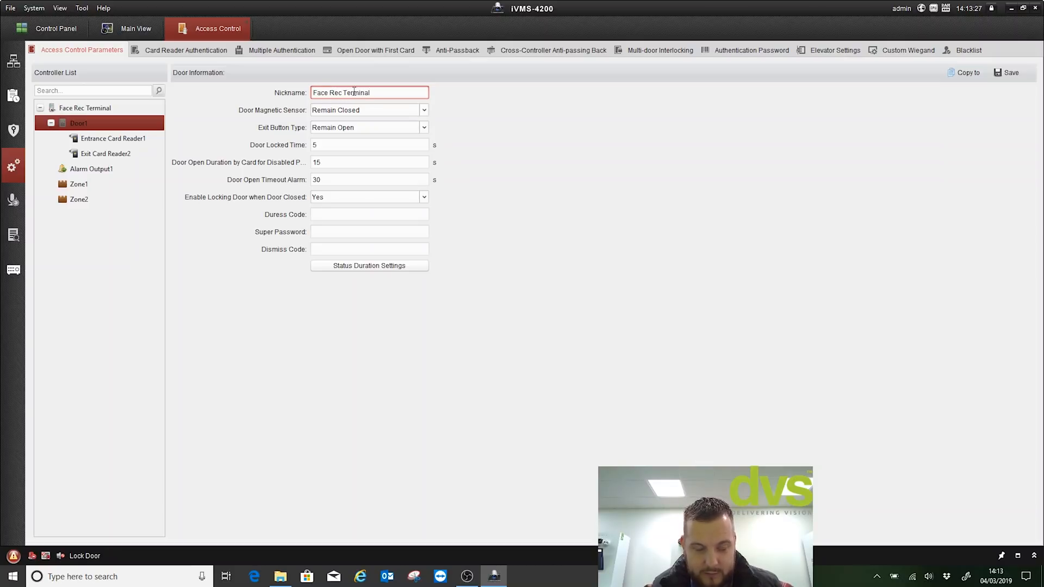
click(1008, 72)
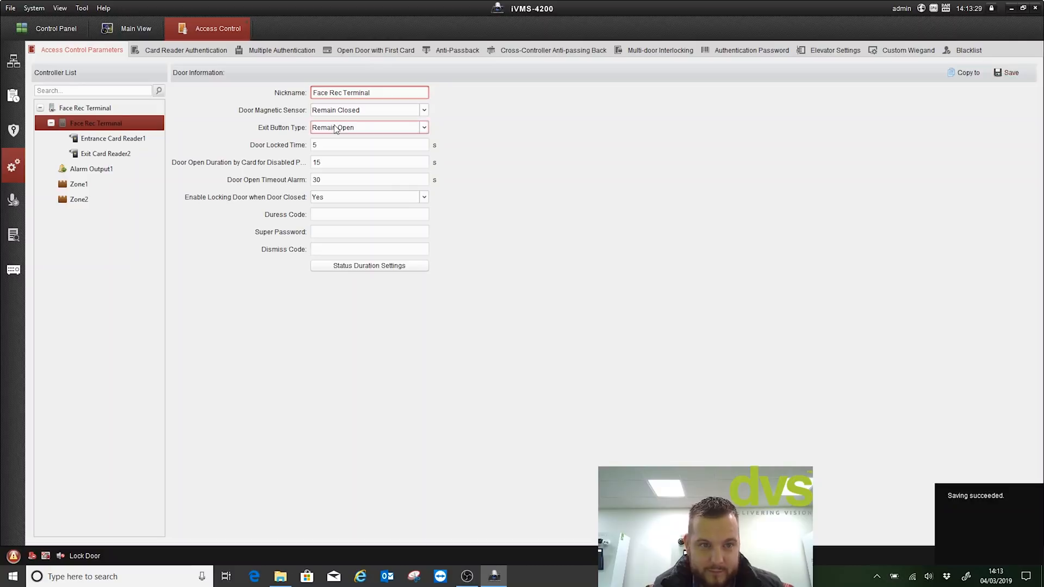
Step: Review Entrance Card Reader1's basic, fingerprint and face parameters unchanged and save them
click(112, 138)
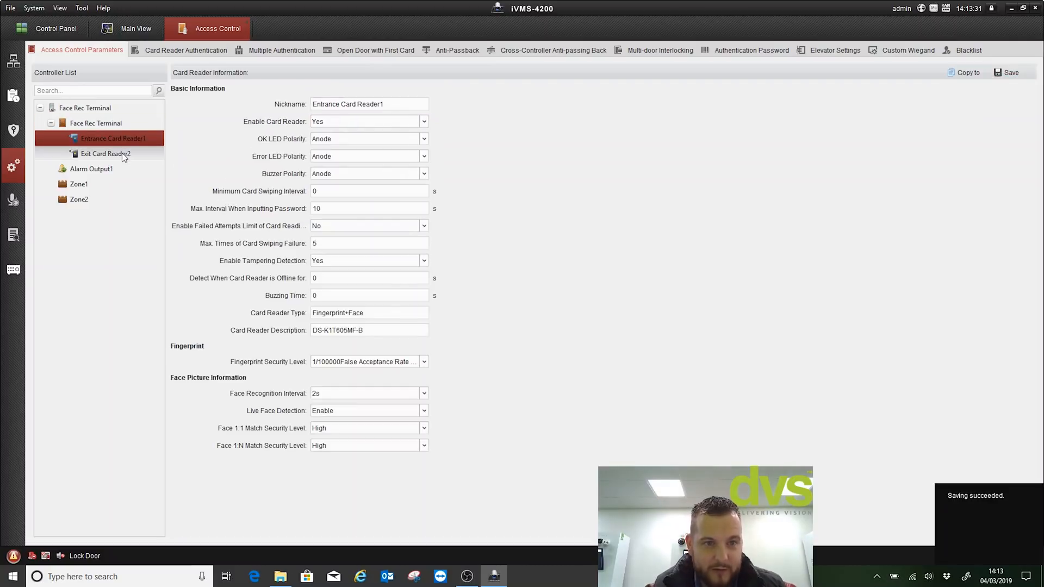
click(106, 153)
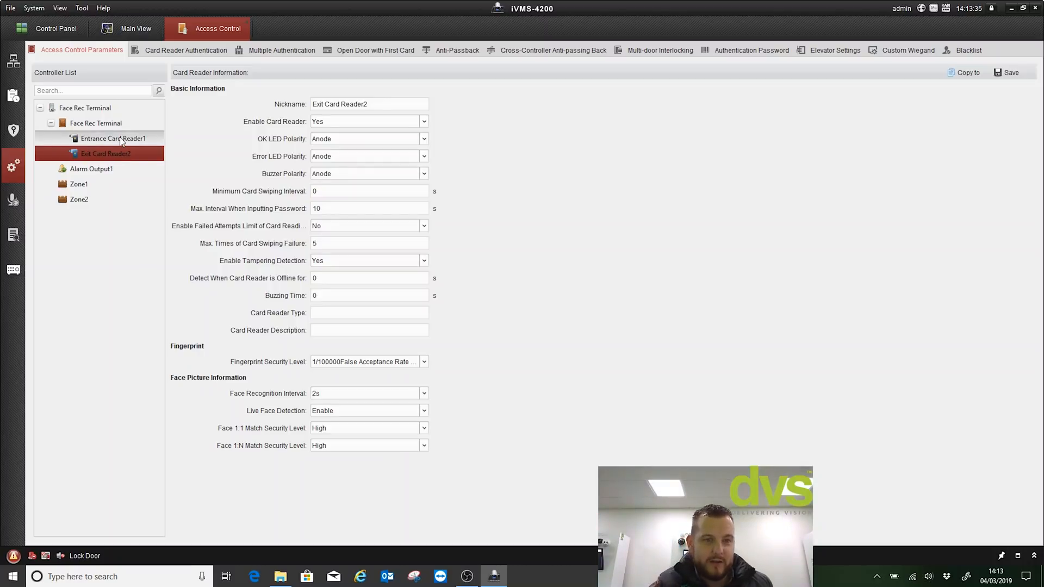
click(112, 138)
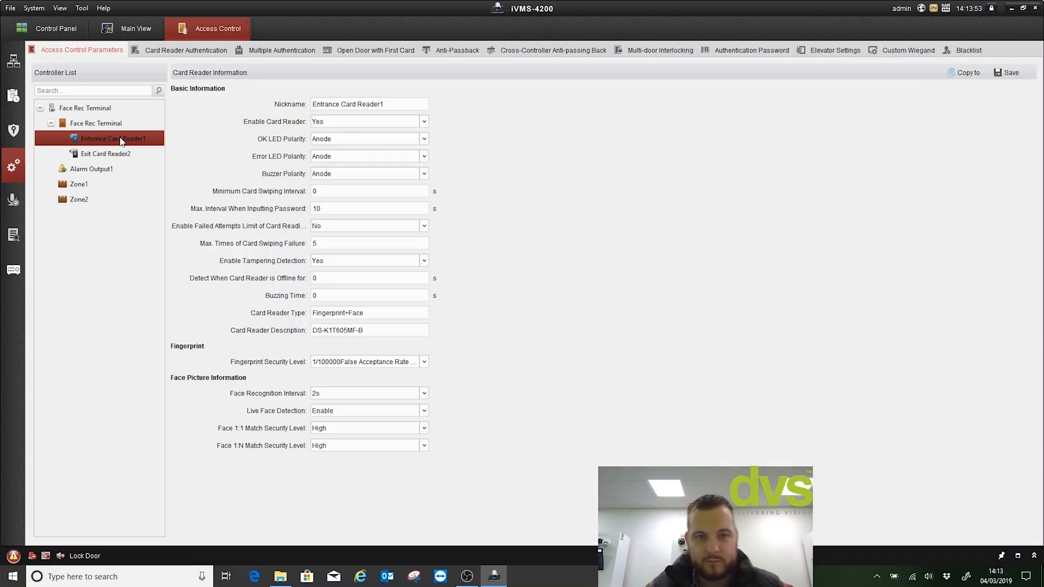
mouse_move(272, 194)
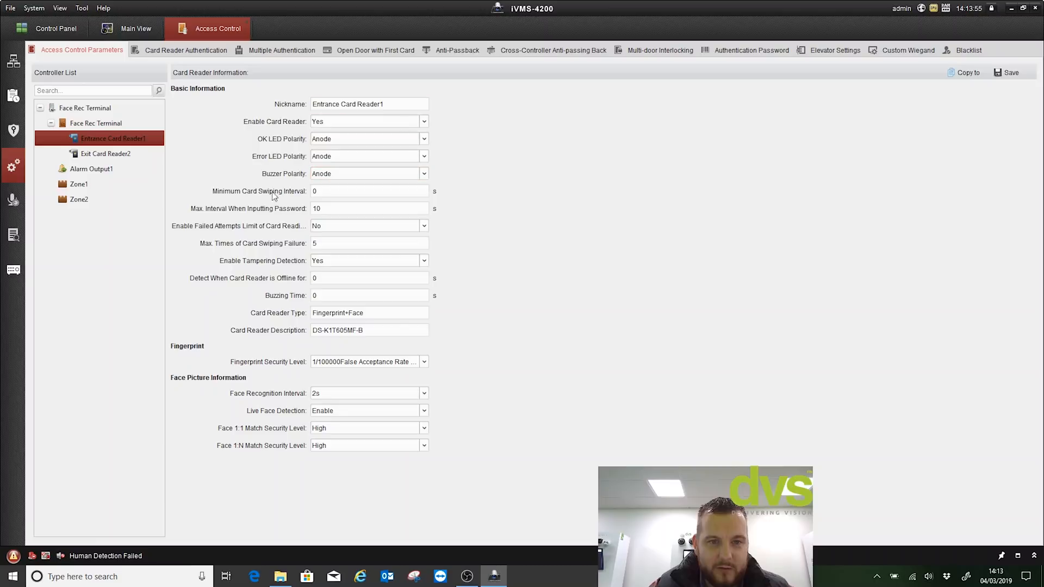
mouse_move(476, 366)
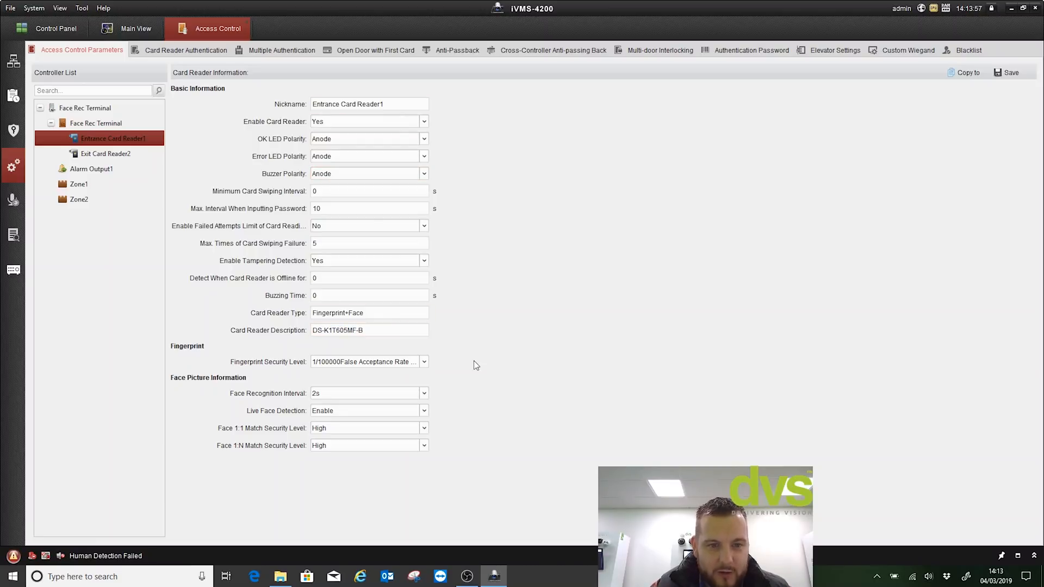
click(369, 393)
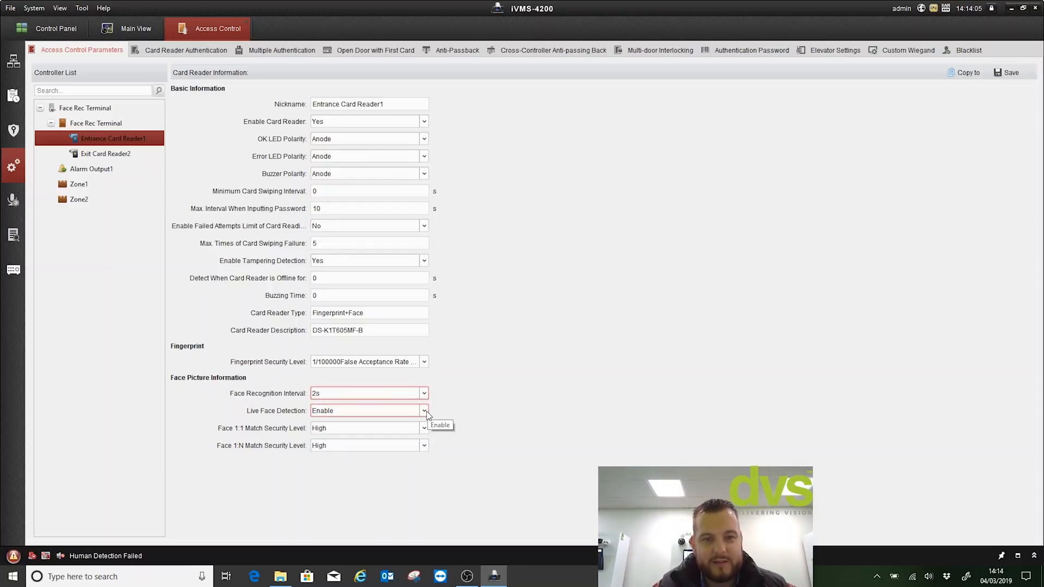
mouse_move(471, 413)
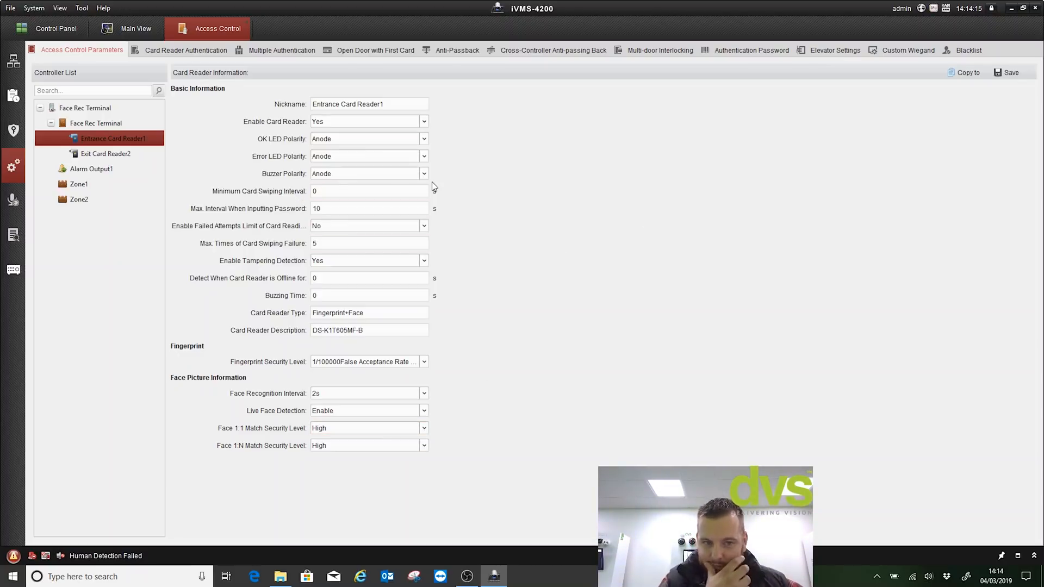
mouse_move(326, 98)
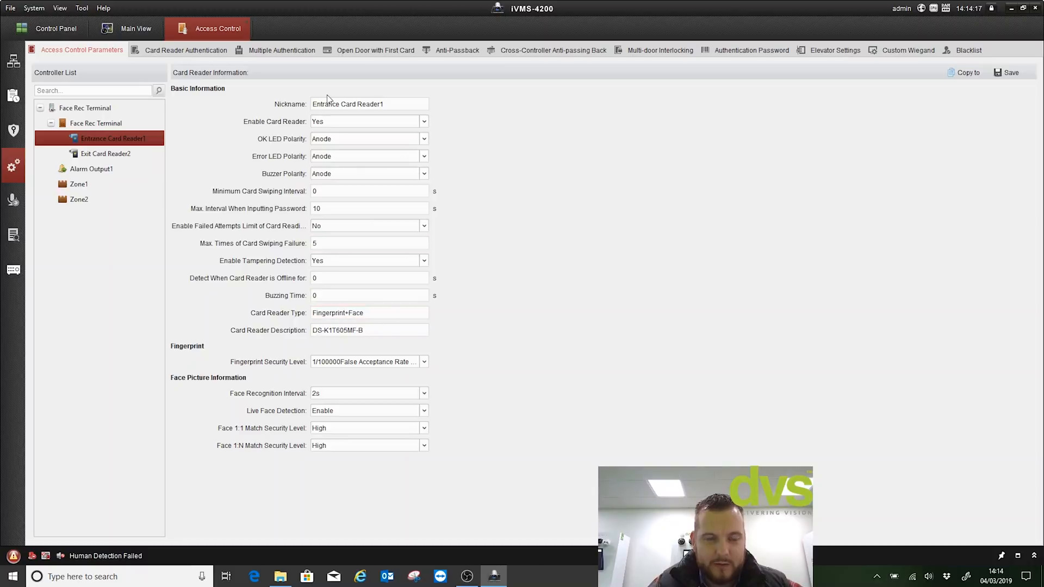
mouse_move(615, 34)
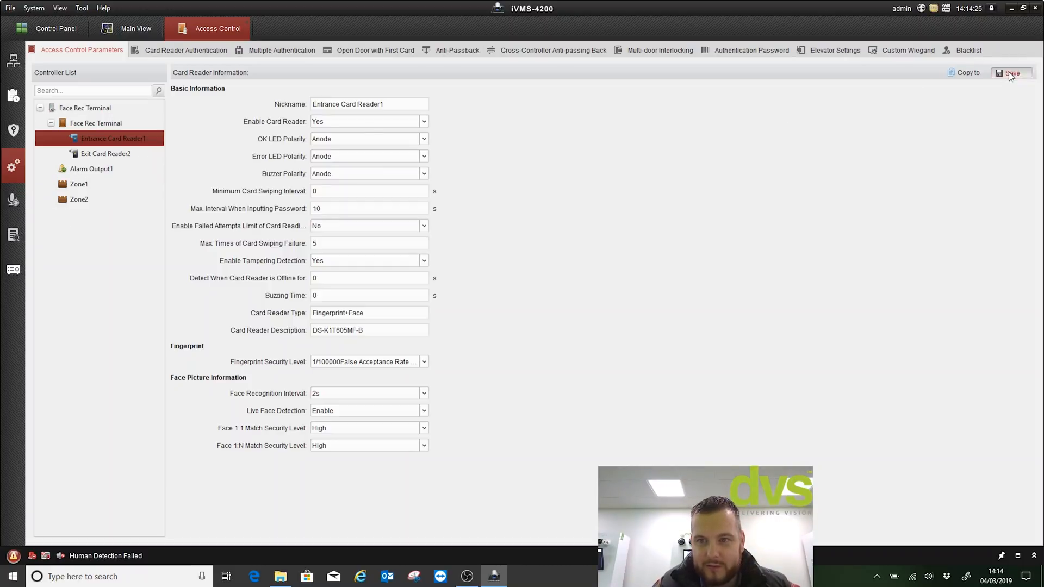
click(1009, 73)
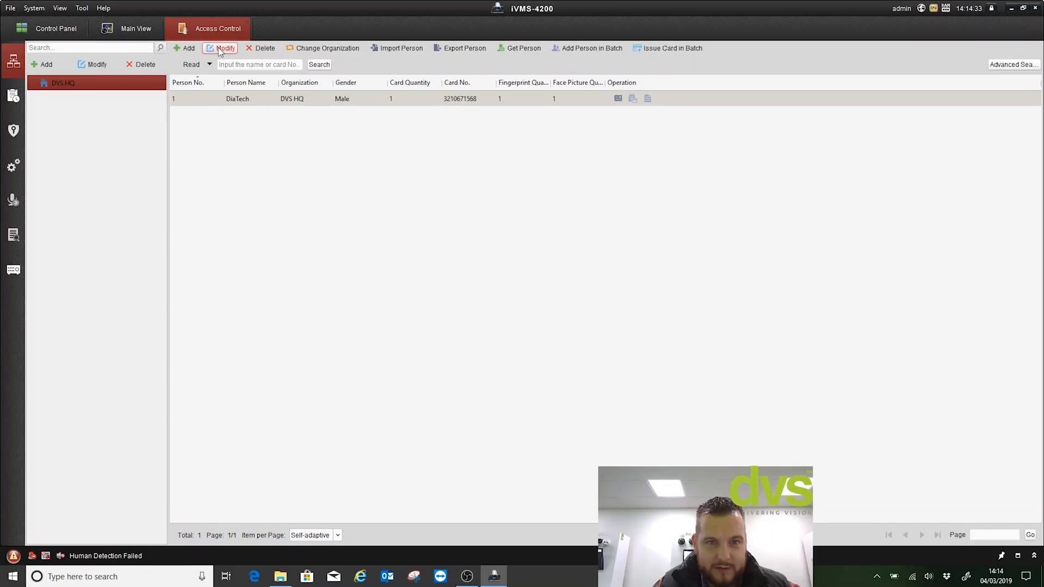
Step: Review DiaTech's person record, details, whole-week schedule template and access permission list
click(226, 47)
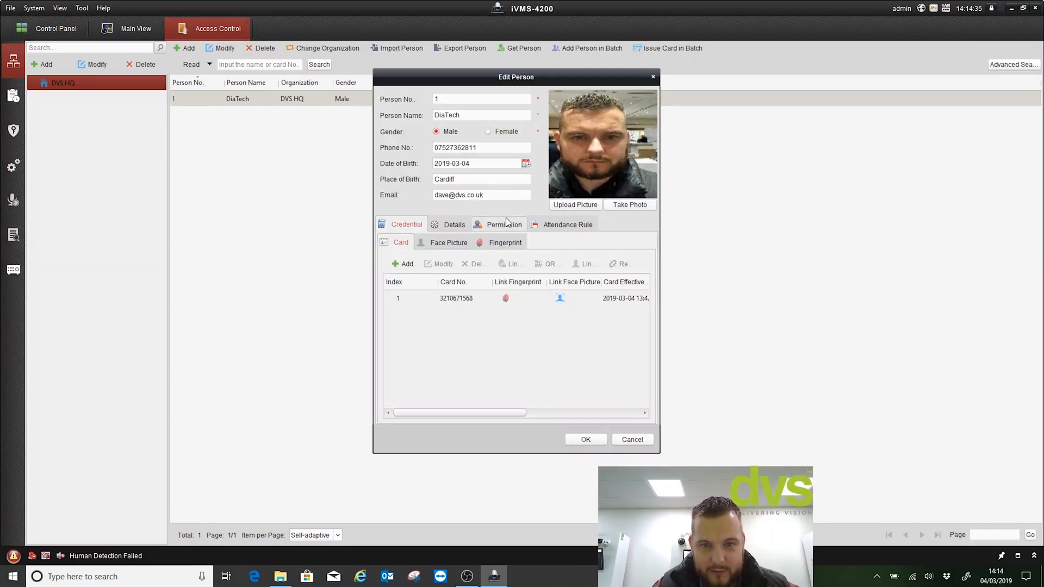
click(454, 224)
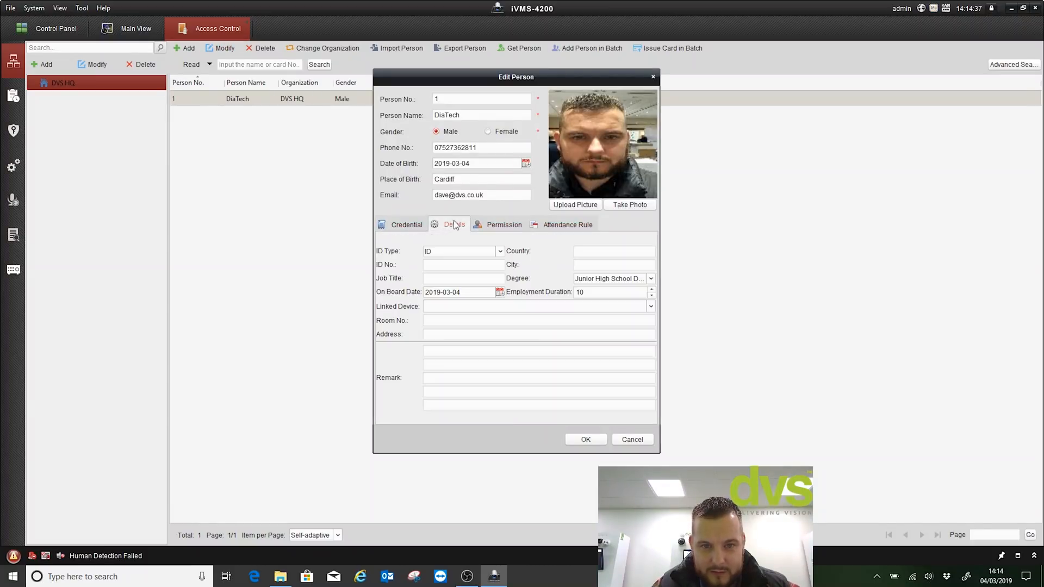
click(405, 224)
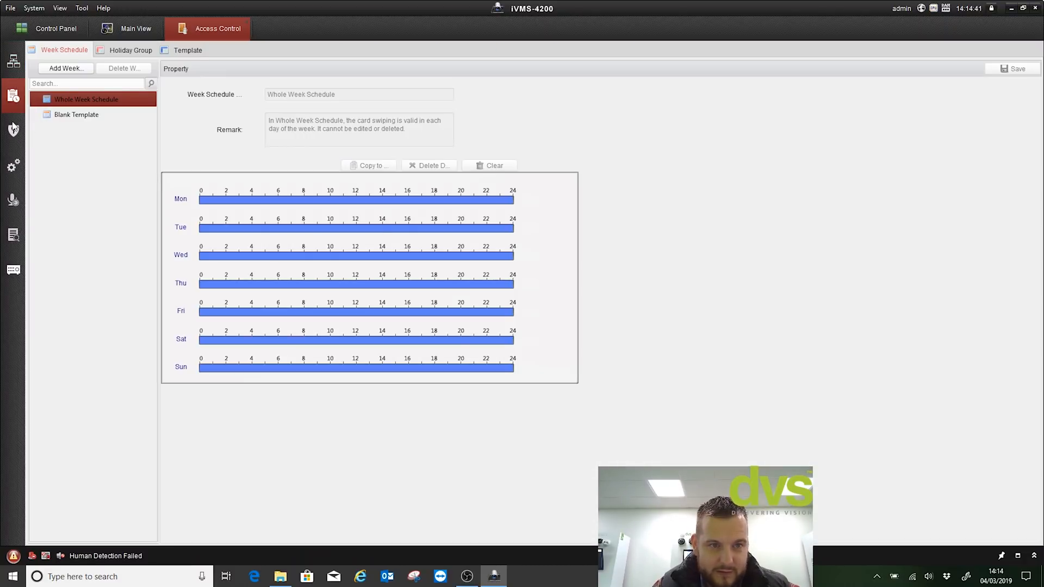
click(13, 129)
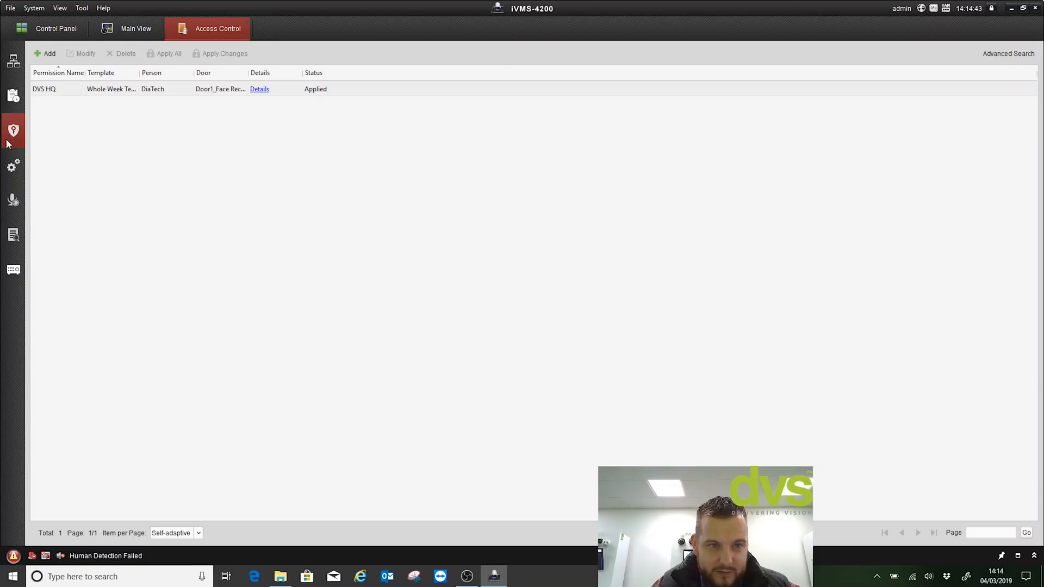
click(13, 165)
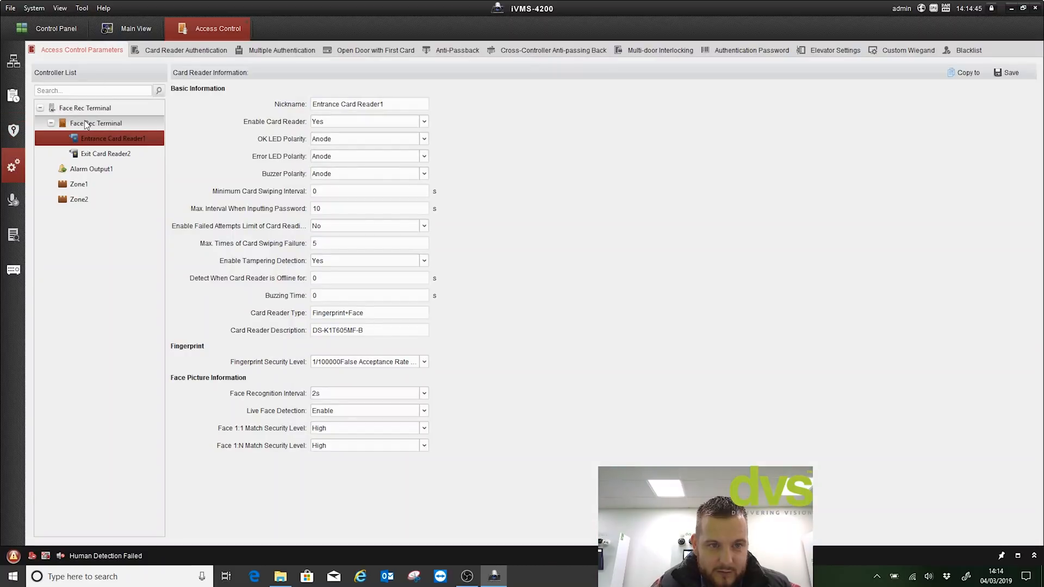
Step: Check the Face Rec Terminal door, then show Entrance Card Reader1's authentication schedule with card-and-face mode picked
click(186, 50)
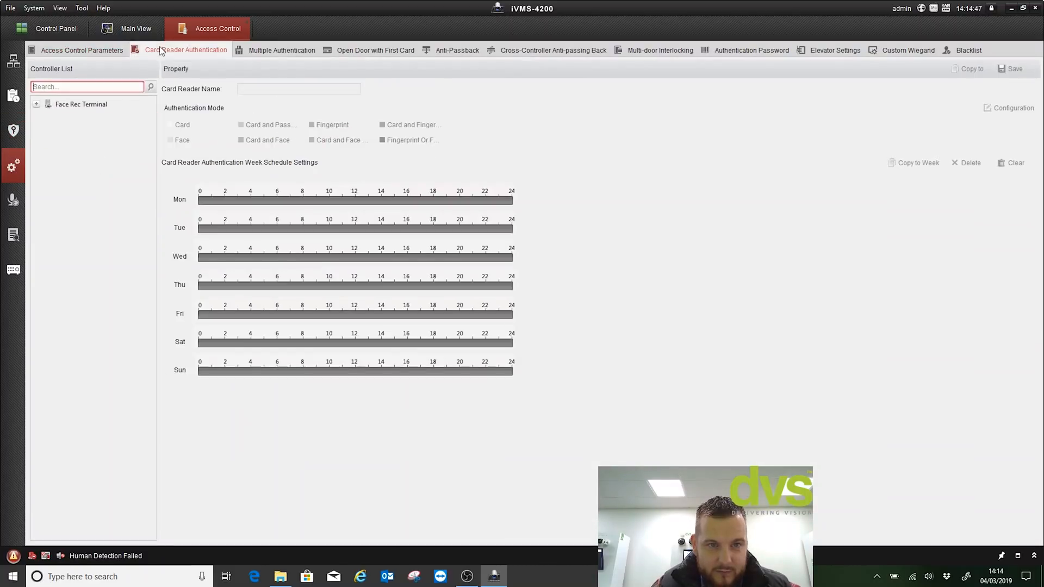
click(82, 50)
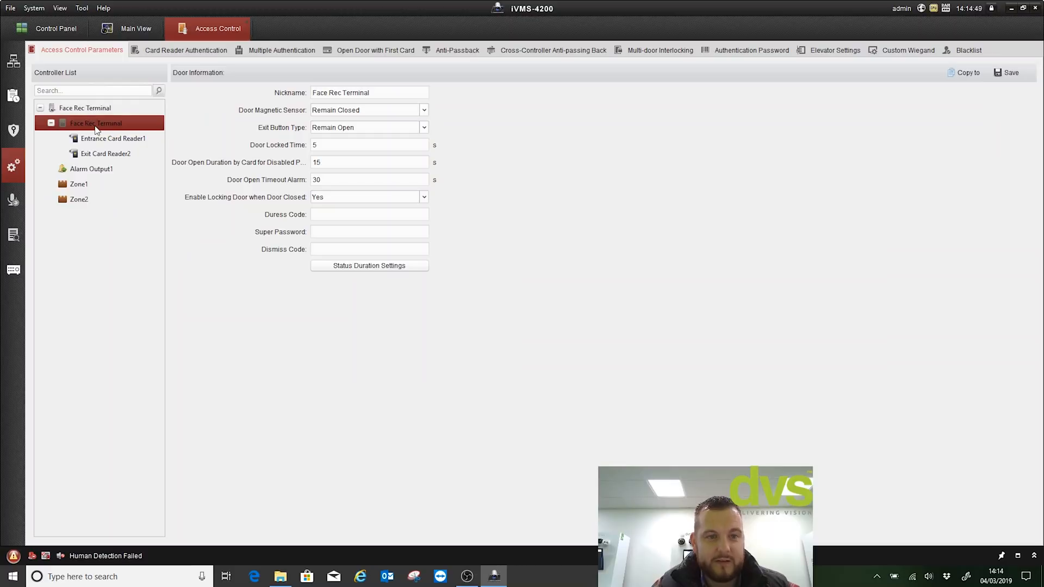
mouse_move(112, 138)
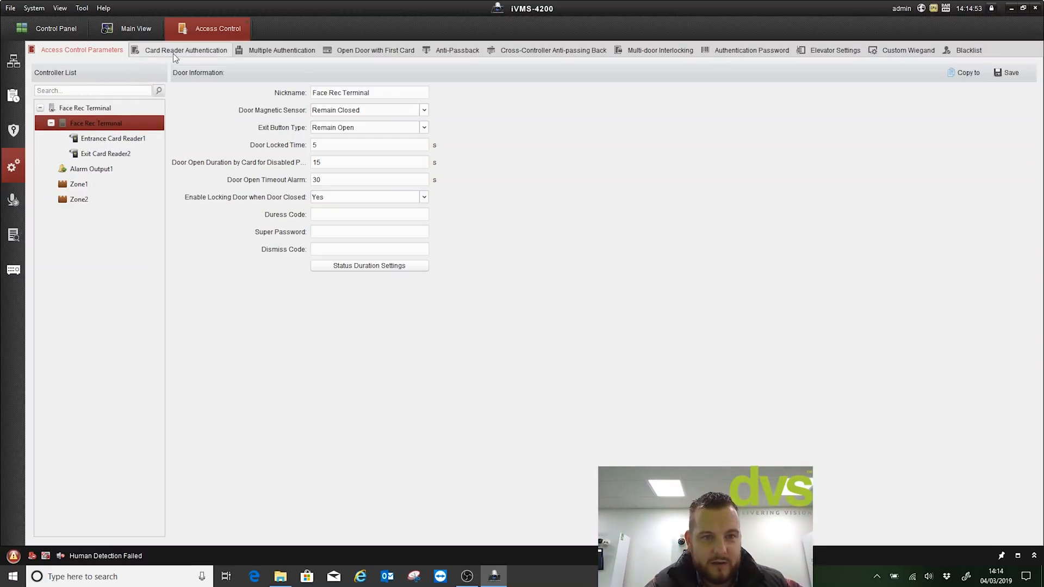
mouse_move(185, 50)
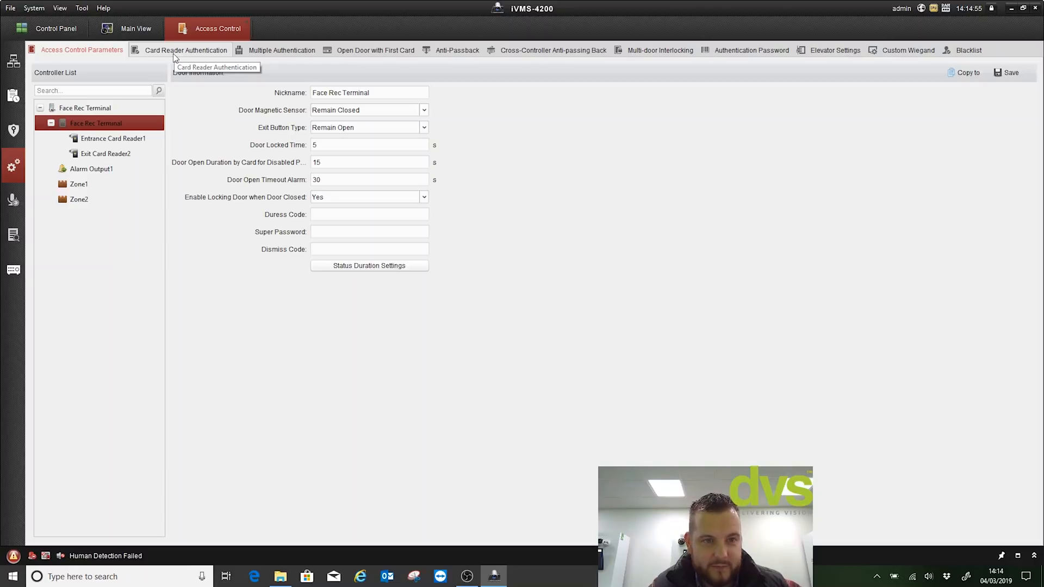
click(186, 50)
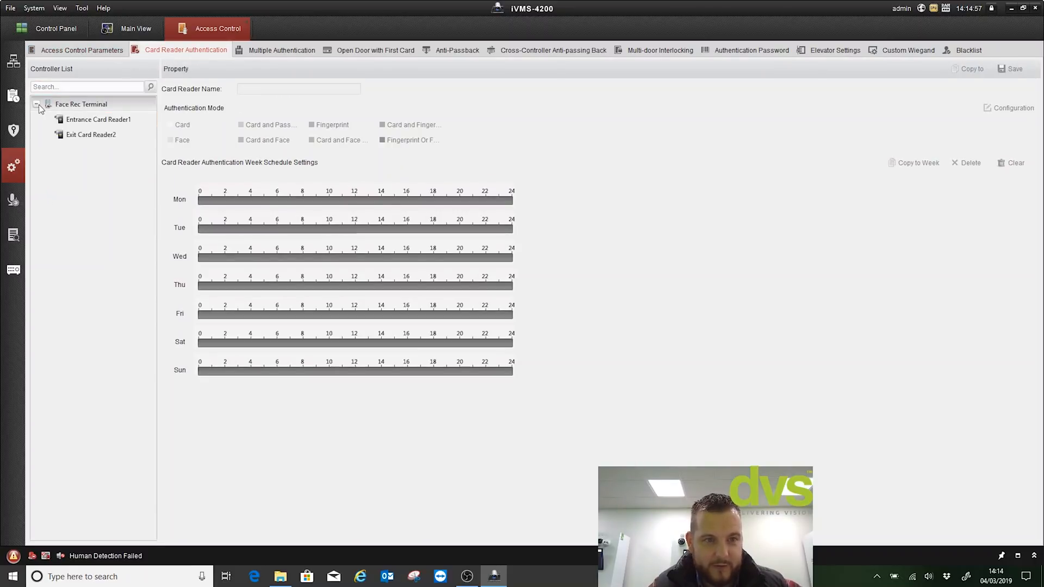
click(39, 108)
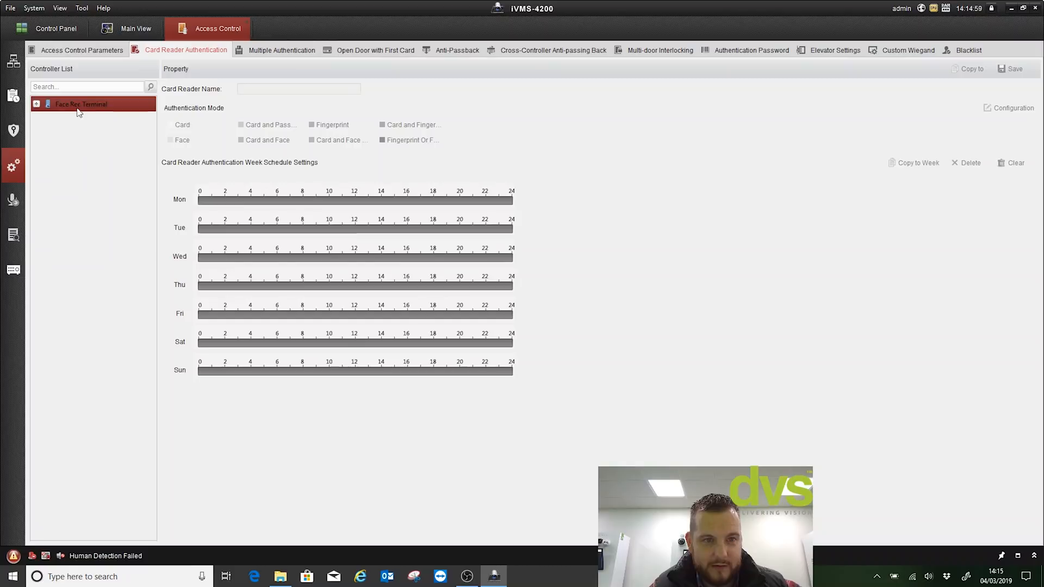
click(36, 104)
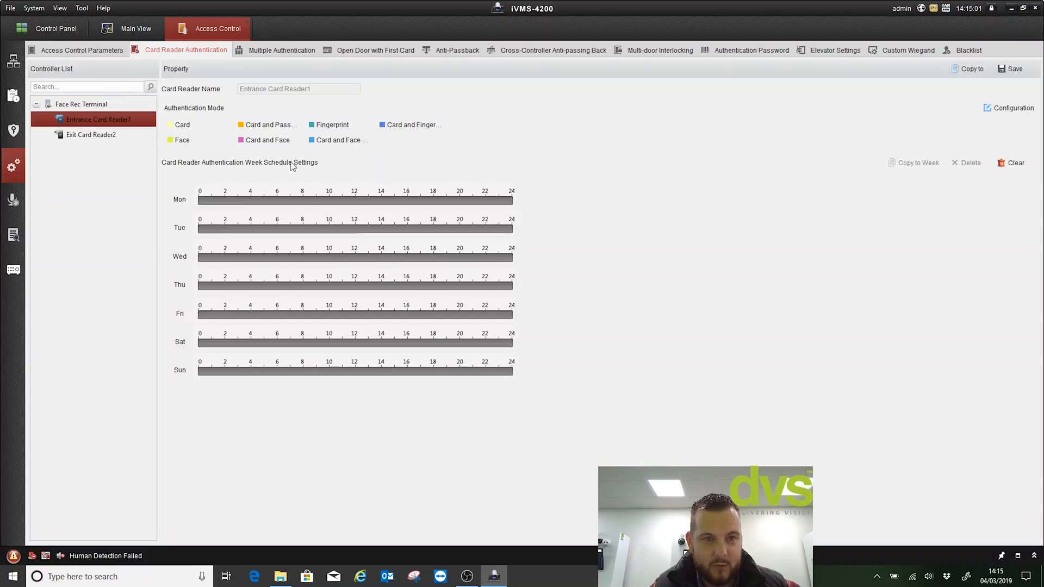
mouse_move(307, 136)
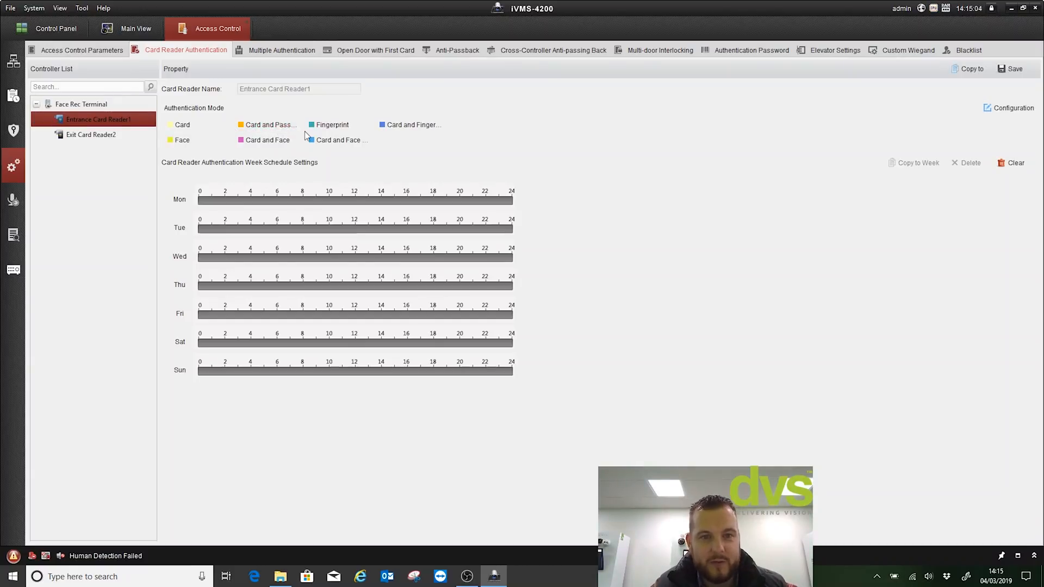
click(339, 140)
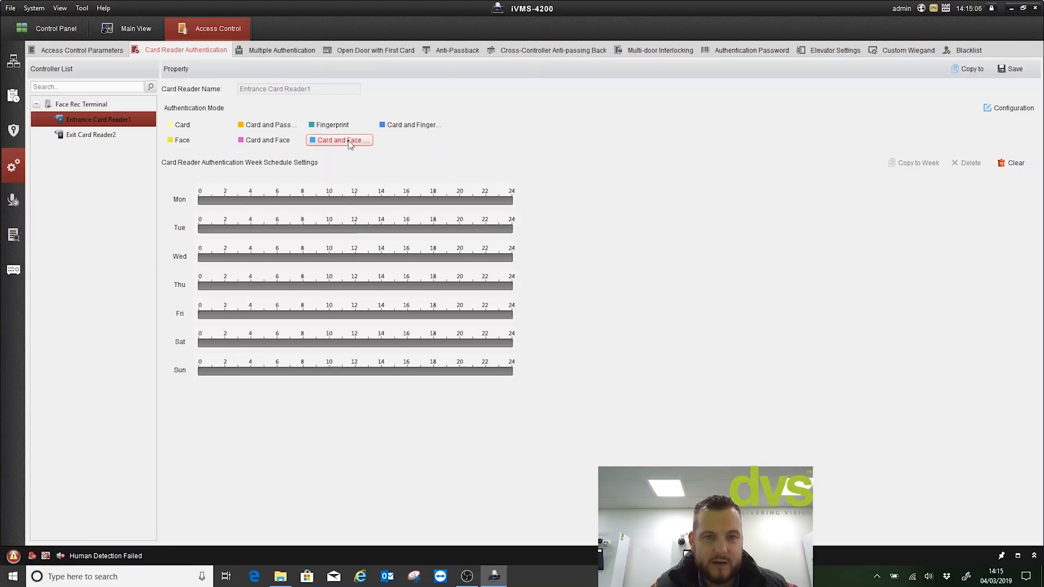
mouse_move(322, 150)
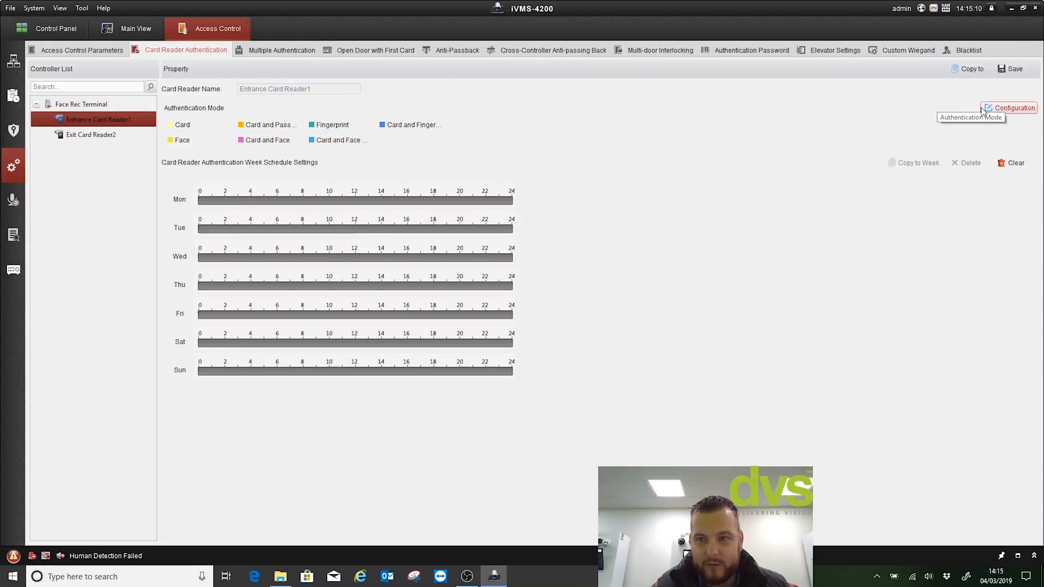
Step: Add Face and Employee ID to the entrance reader's selectable authentication modes and confirm
click(1011, 108)
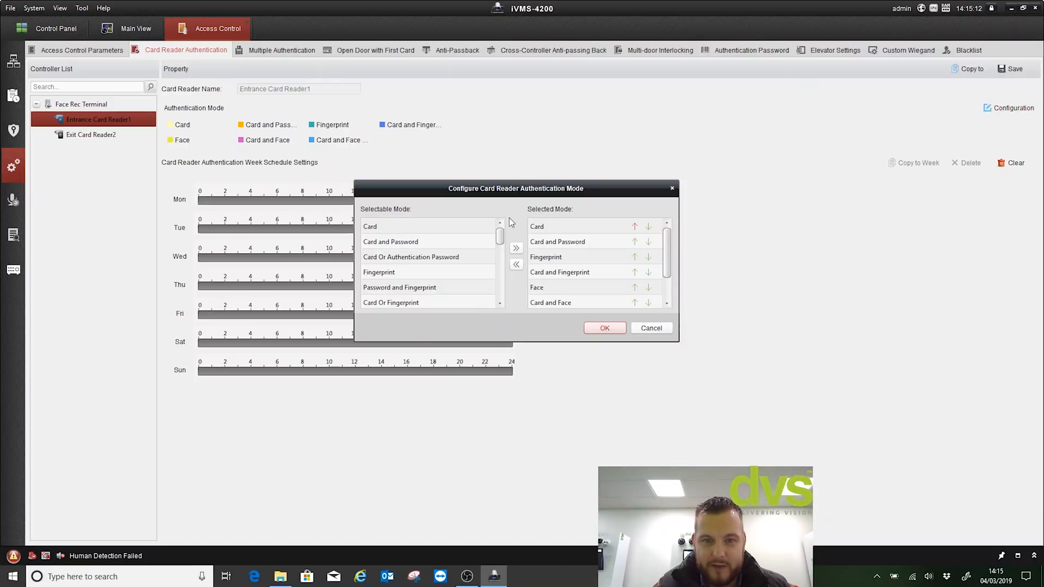
scroll(down, 3)
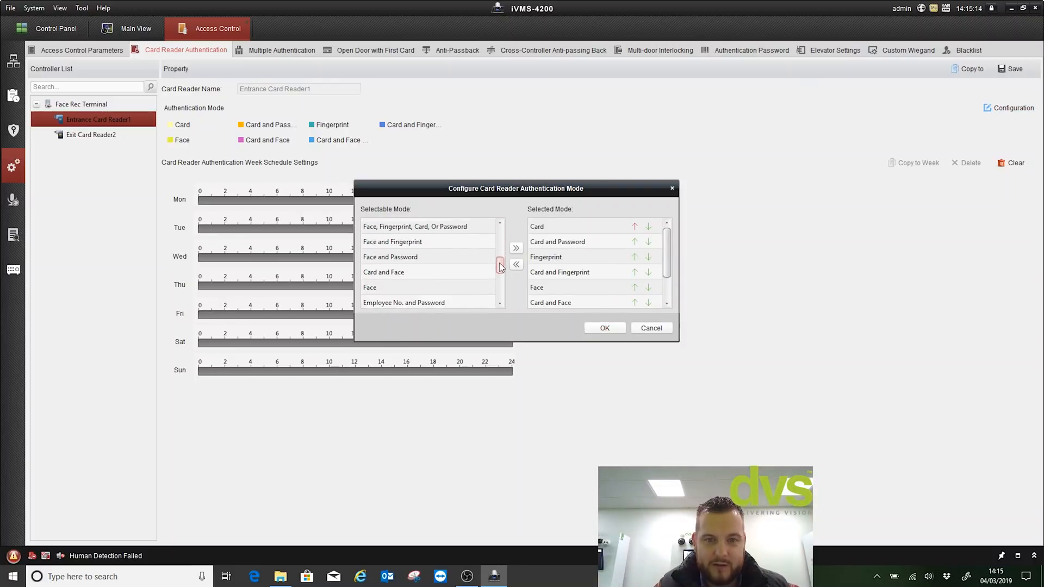
scroll(down, 3)
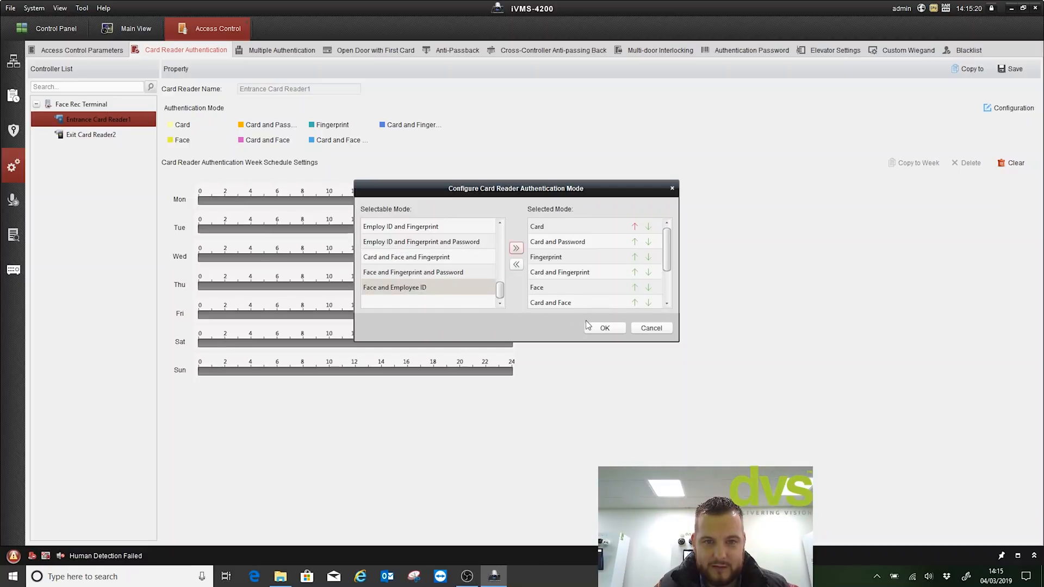
click(604, 327)
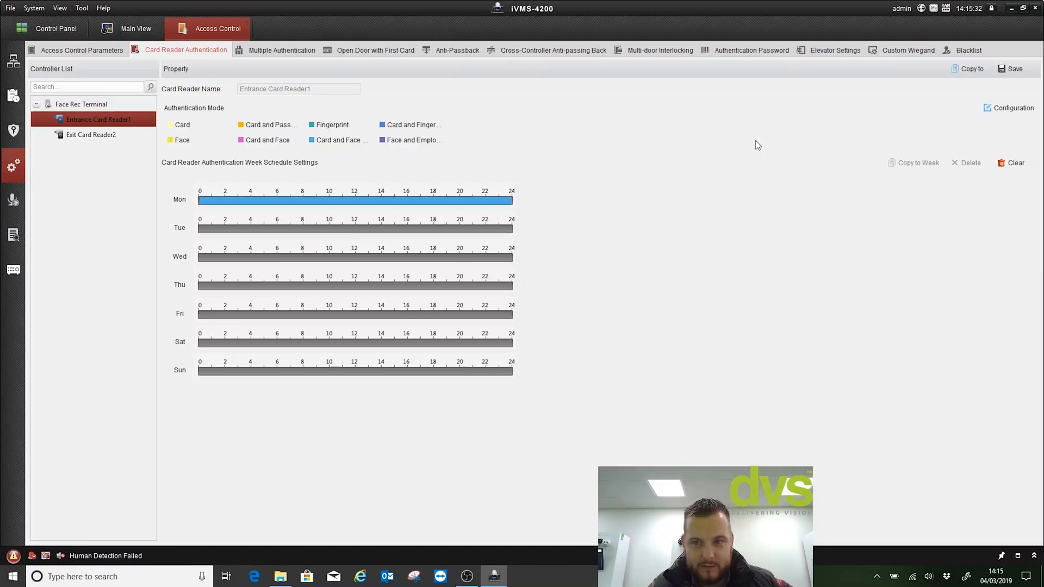
mouse_move(485, 200)
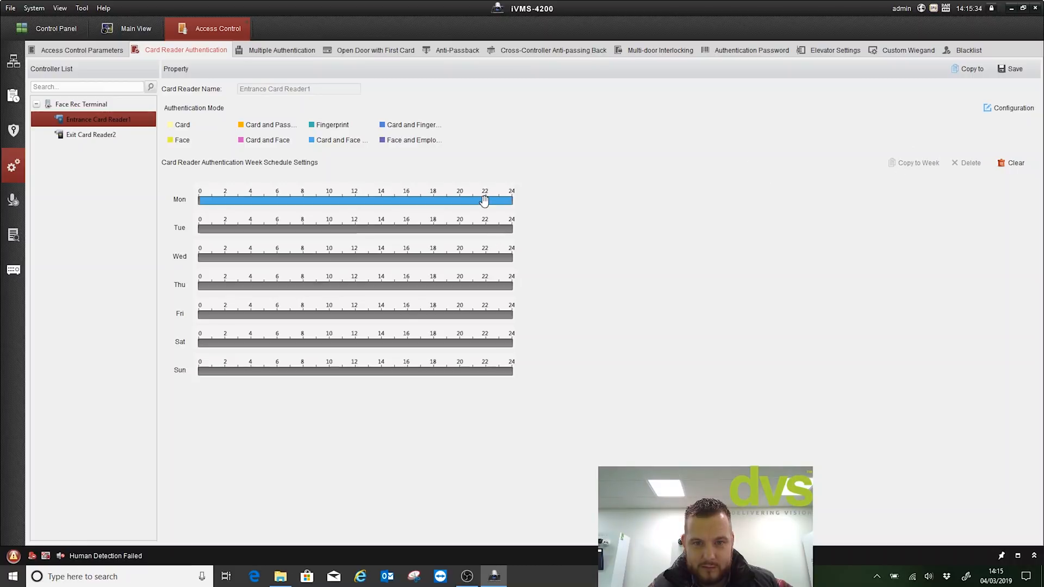
Step: Copy Monday's all-day card-and-face period to the whole week and save the reader's schedule
click(917, 162)
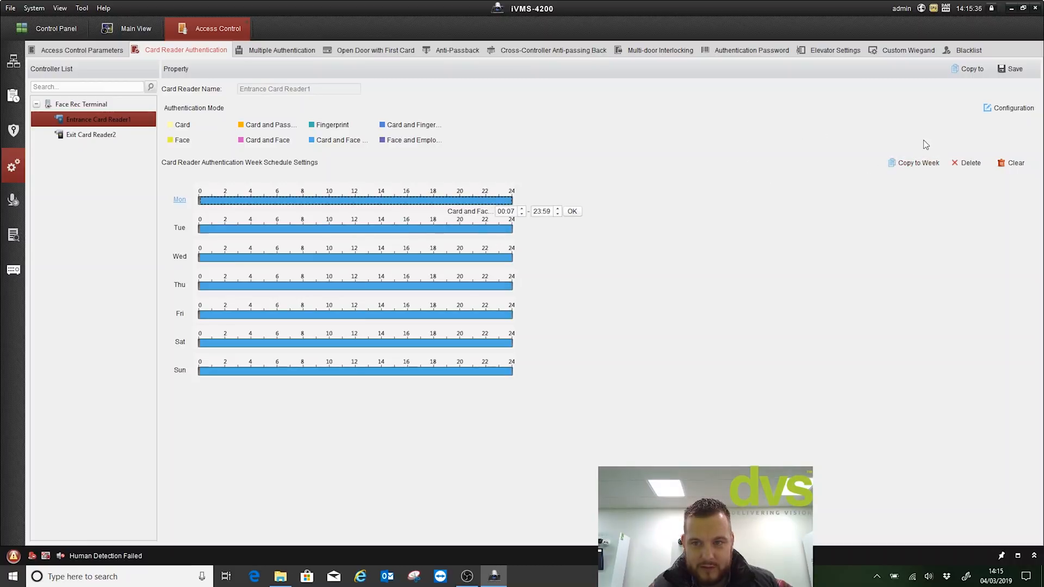
click(1012, 68)
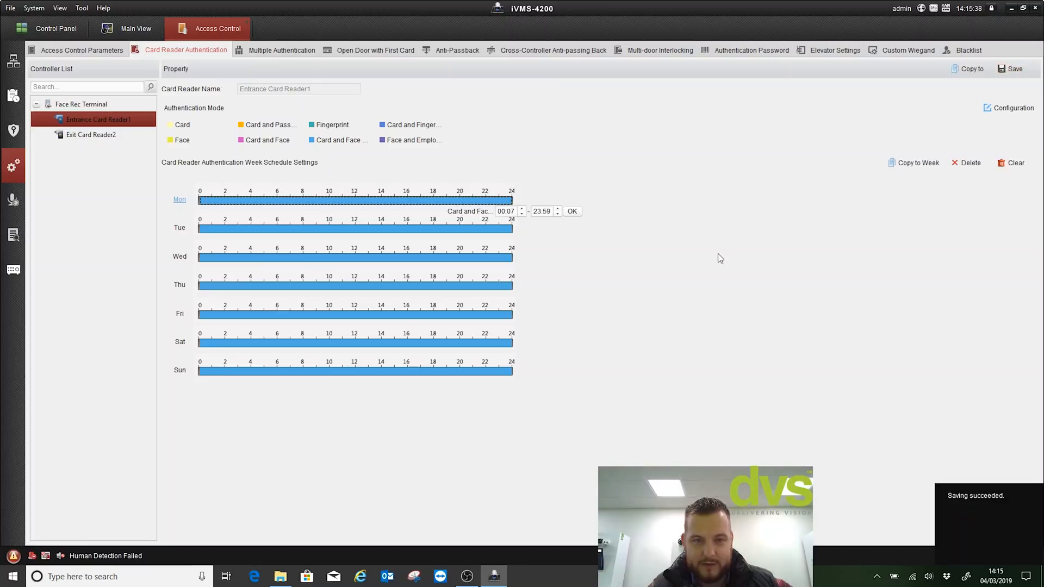
mouse_move(451, 247)
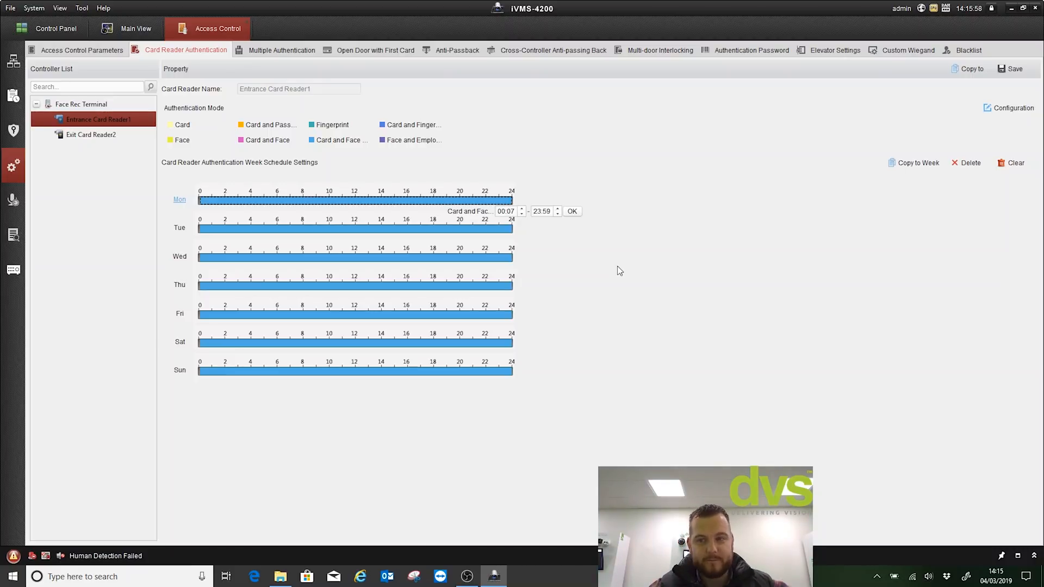
click(1013, 69)
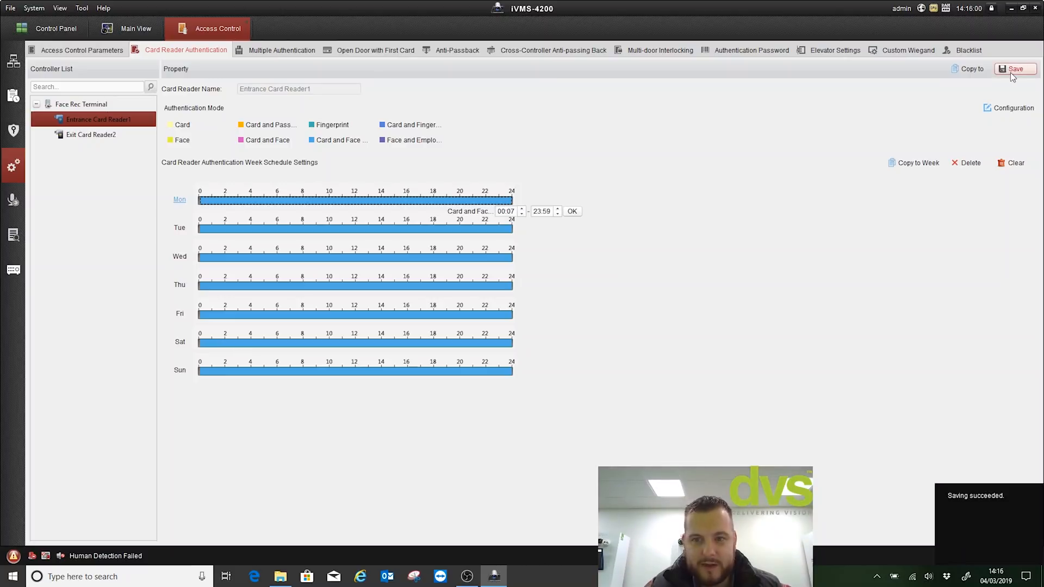